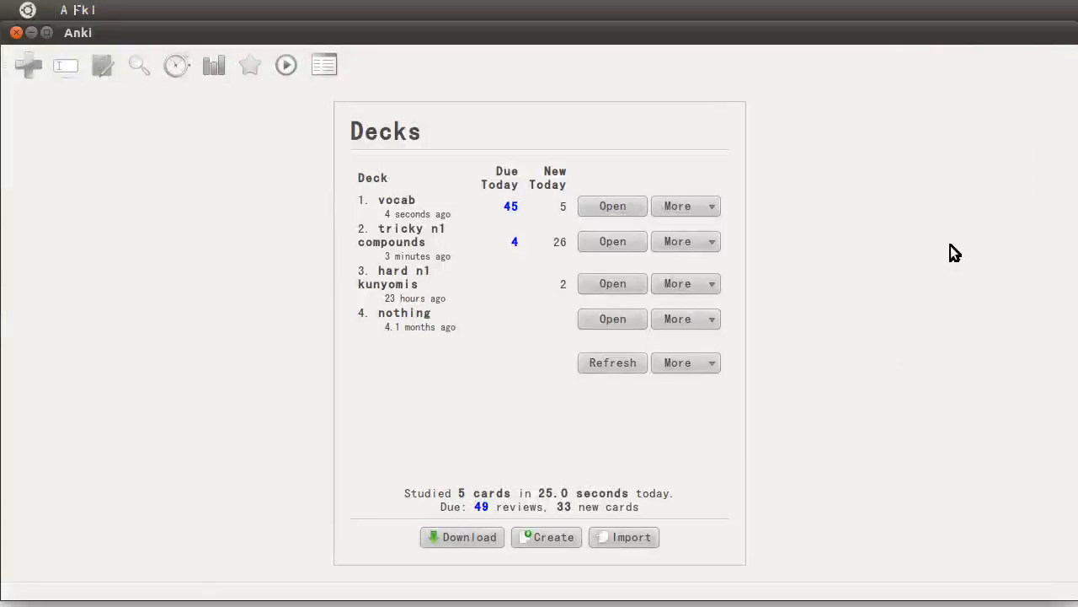
{"action": "mouse_move", "coordinate": [255, 273]}
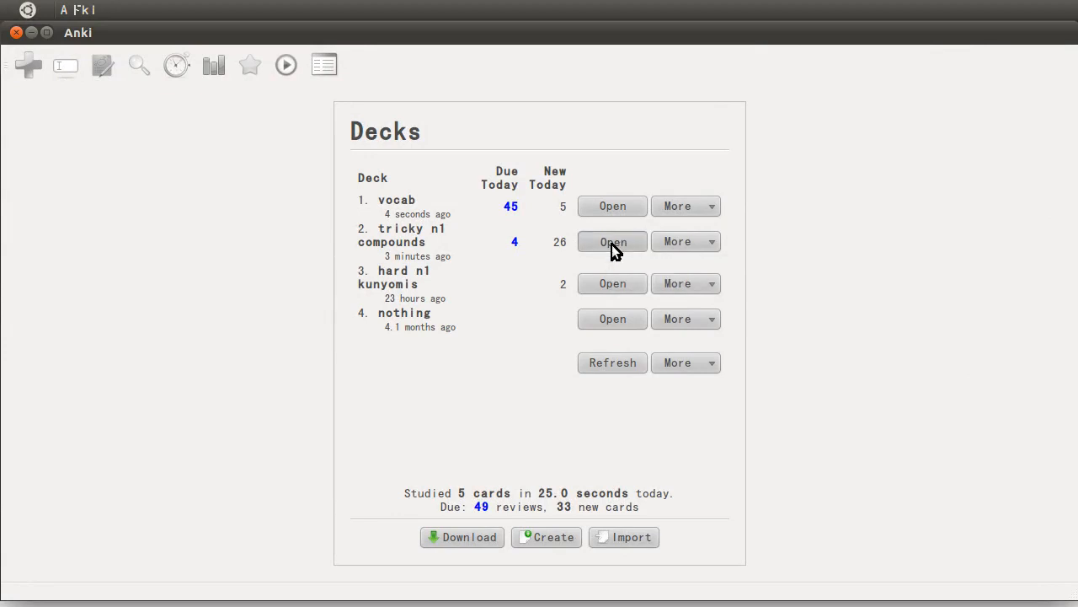
Step: Open the 'tricky n1 compounds' deck's study options (4 reviews, 26 new cards)
{"action": "left_click", "coordinate": [612, 241]}
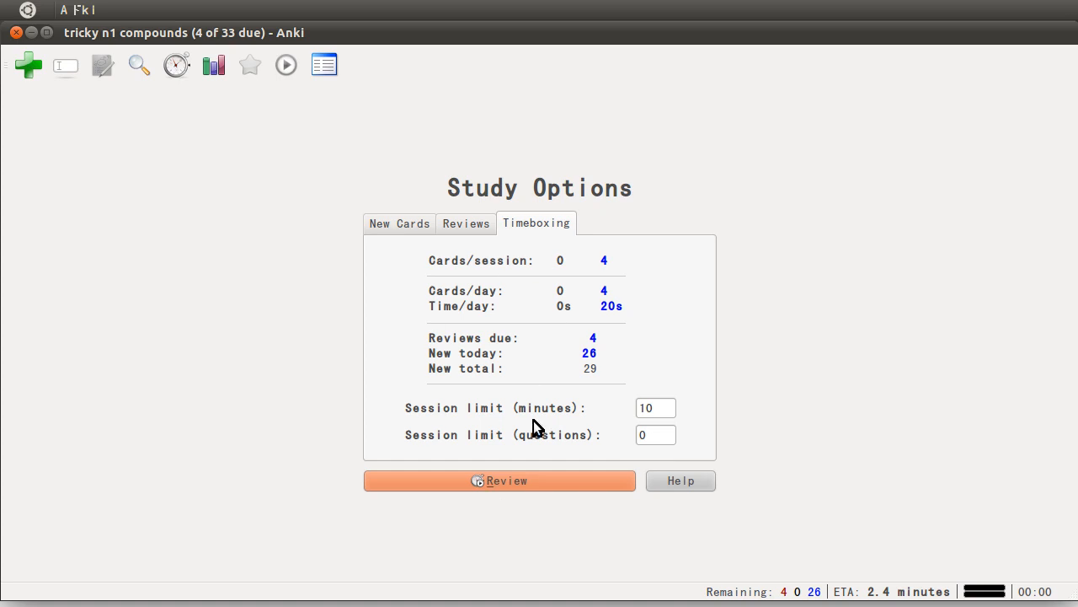
{"action": "mouse_move", "coordinate": [644, 354]}
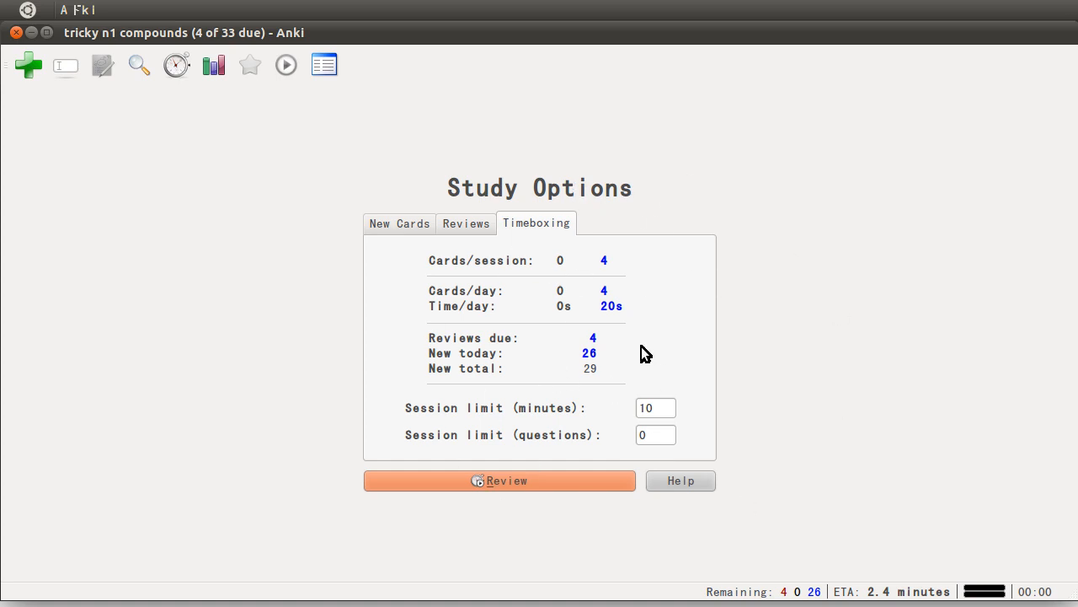
{"action": "mouse_move", "coordinate": [470, 539]}
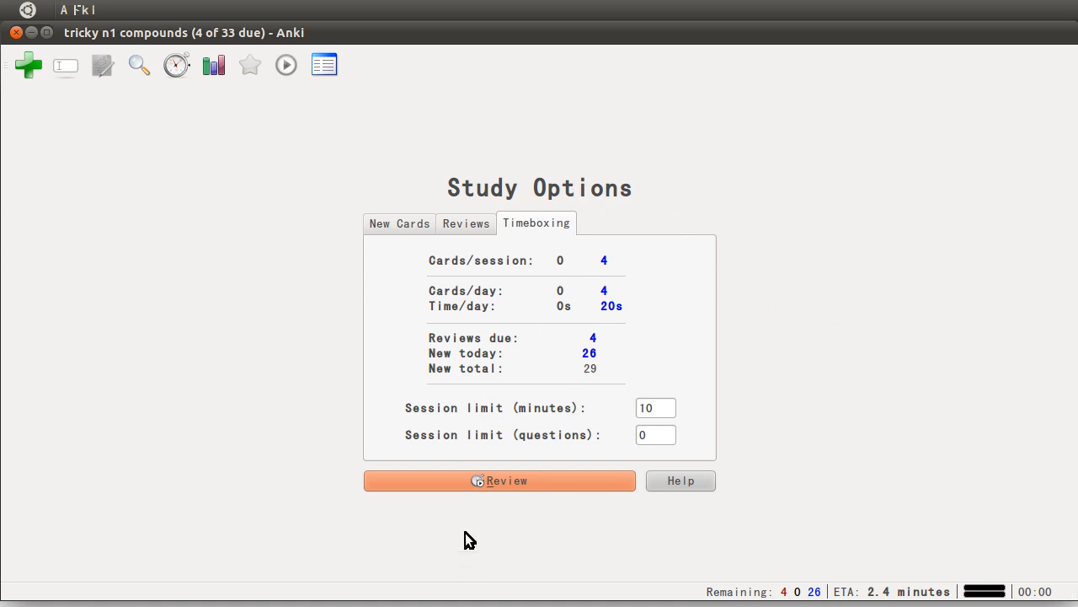
{"action": "mouse_move", "coordinate": [568, 138]}
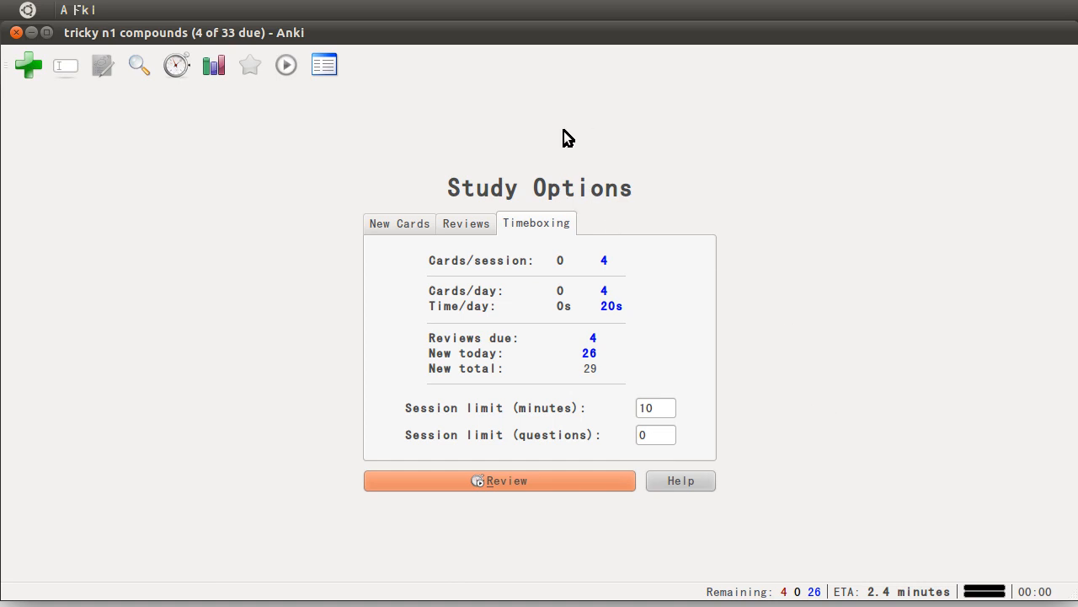
{"action": "mouse_move", "coordinate": [278, 338]}
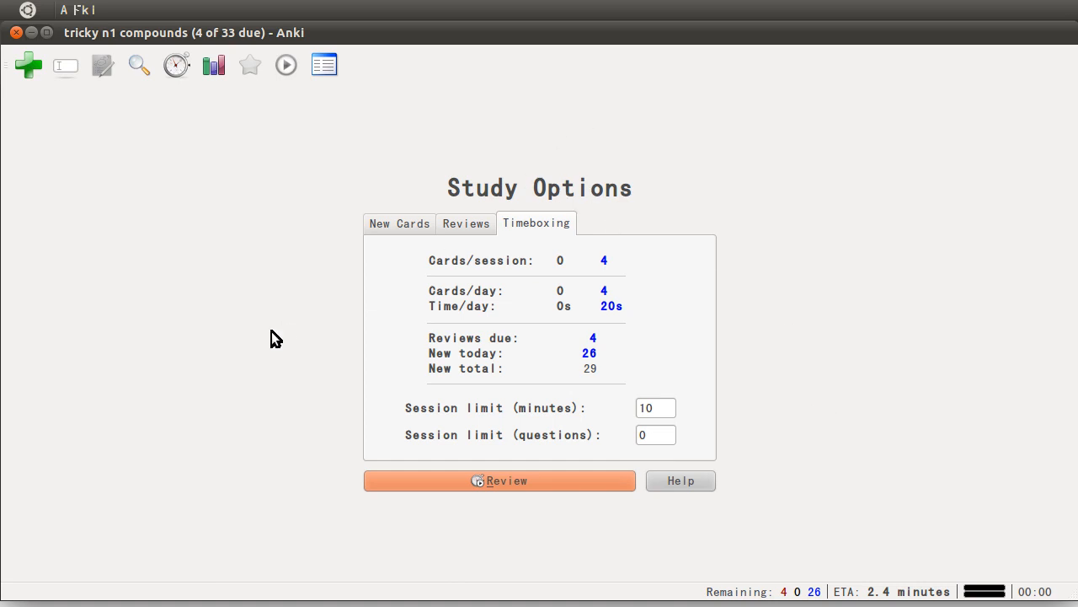
{"action": "mouse_move", "coordinate": [752, 395]}
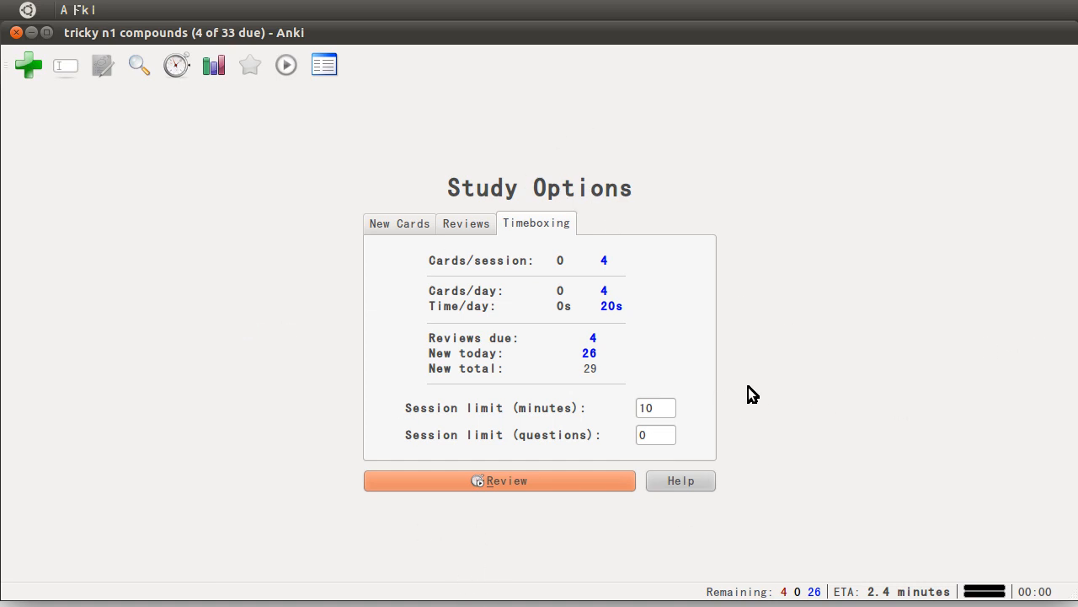
Step: Start reviewing, reveal the 川下 answer, and highlight its reading かわしも and the compound
{"action": "left_click", "coordinate": [499, 480]}
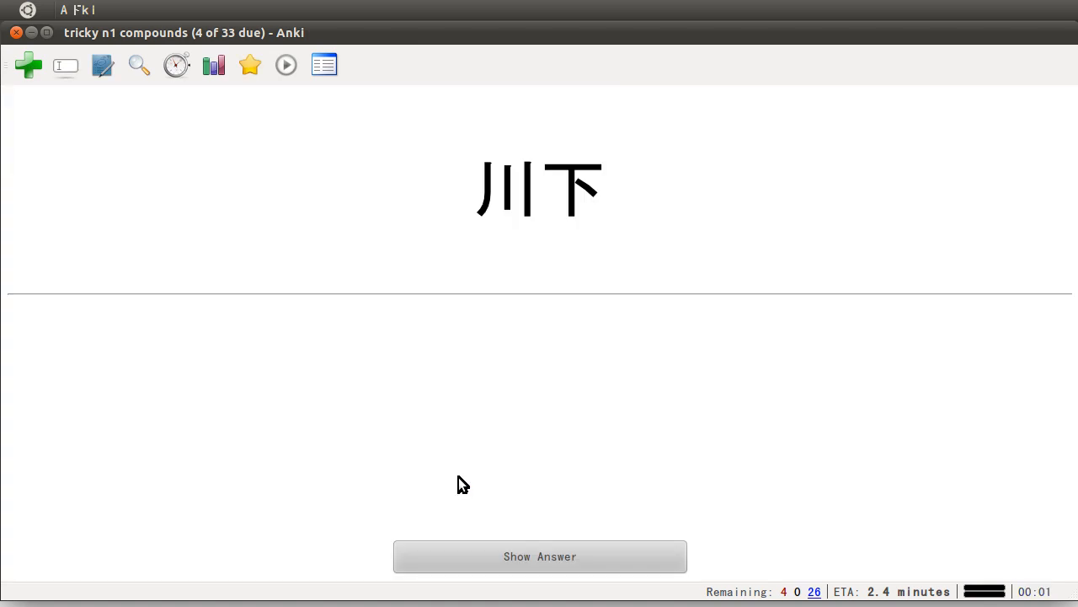
{"action": "mouse_move", "coordinate": [477, 190]}
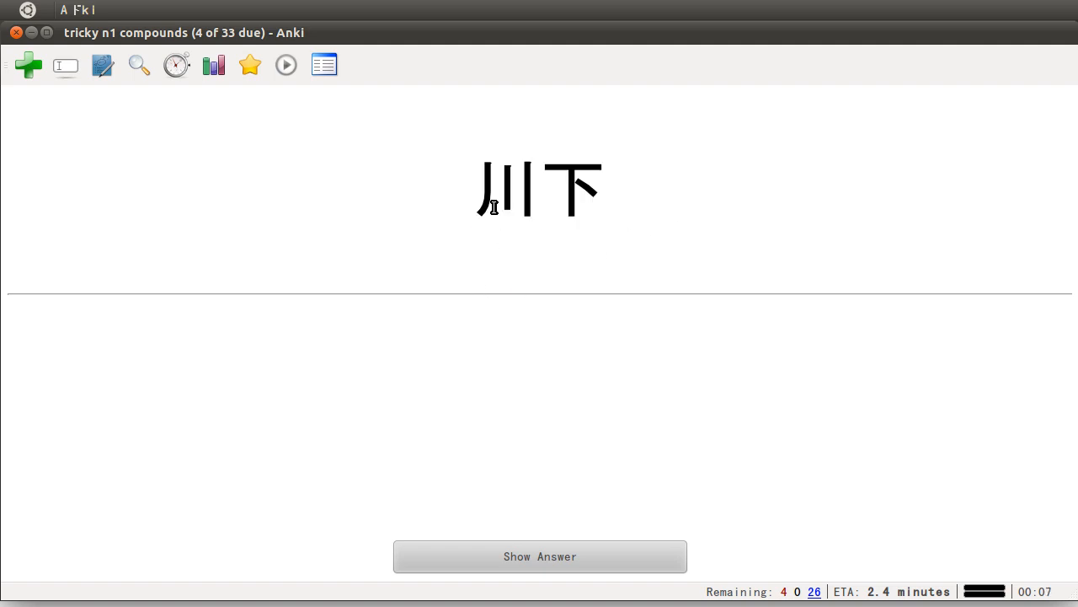
{"action": "mouse_move", "coordinate": [580, 321]}
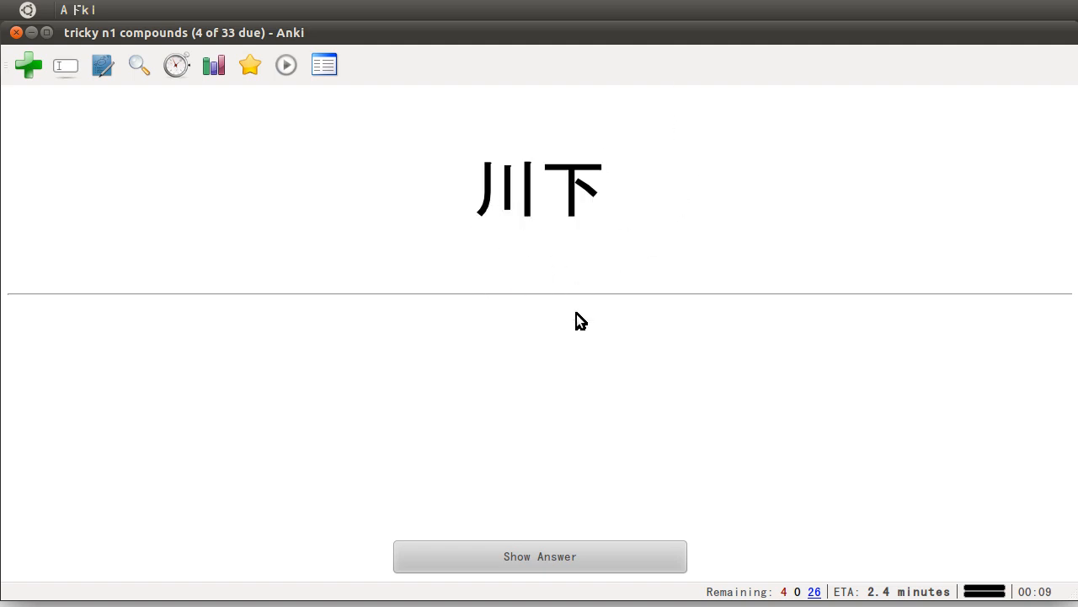
{"action": "mouse_move", "coordinate": [704, 573]}
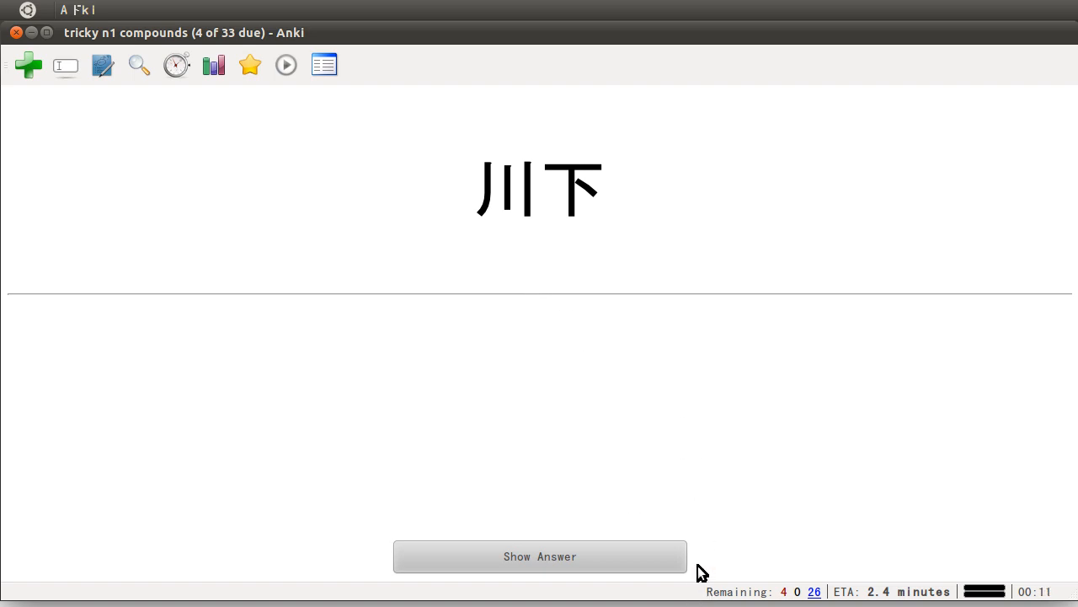
{"action": "mouse_move", "coordinate": [530, 155]}
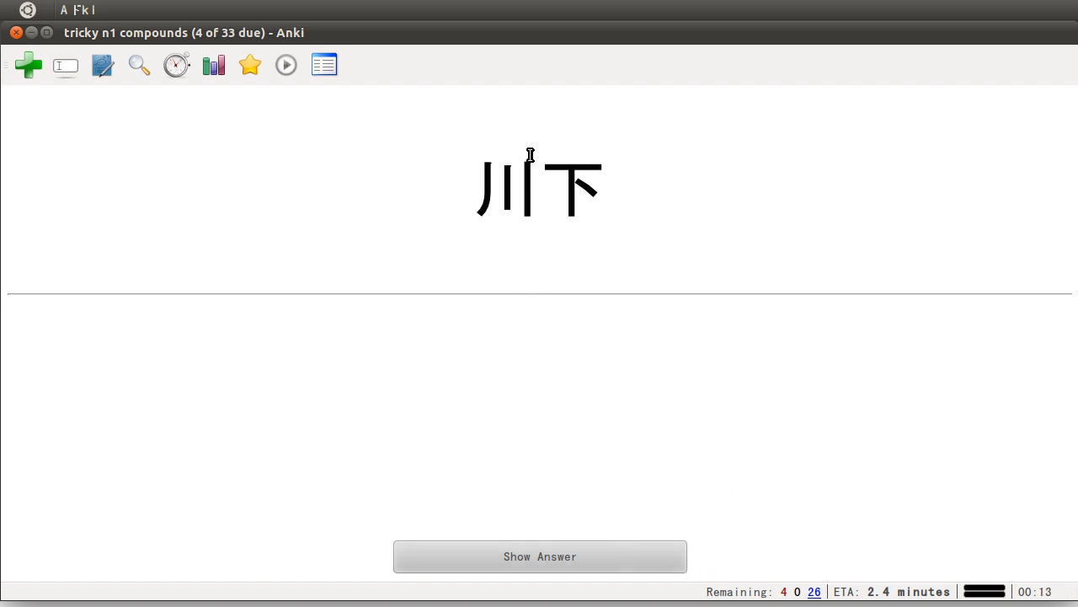
{"action": "mouse_move", "coordinate": [543, 259]}
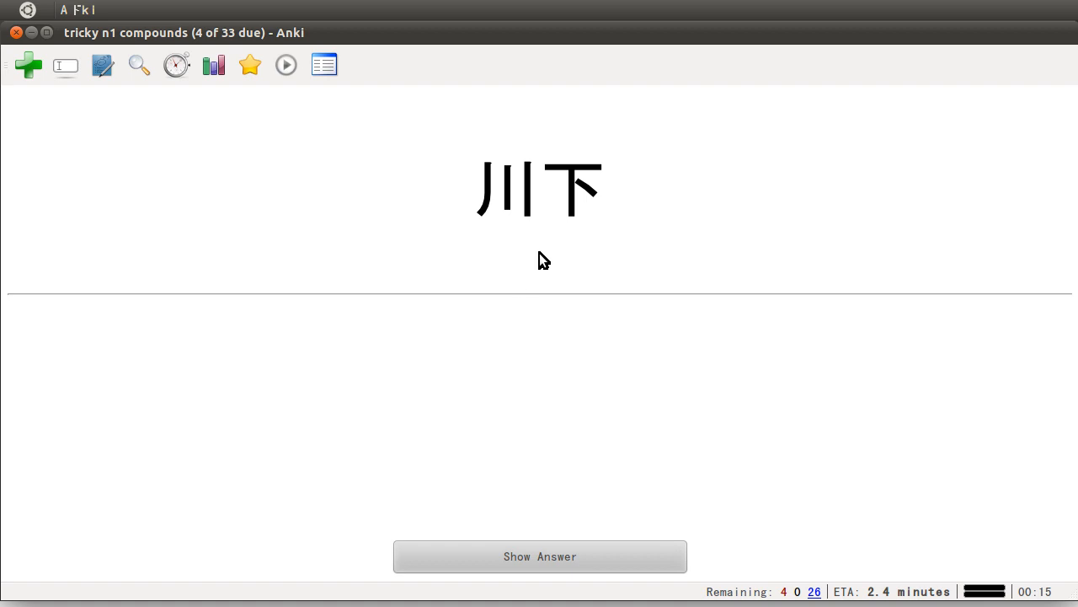
{"action": "mouse_move", "coordinate": [546, 211]}
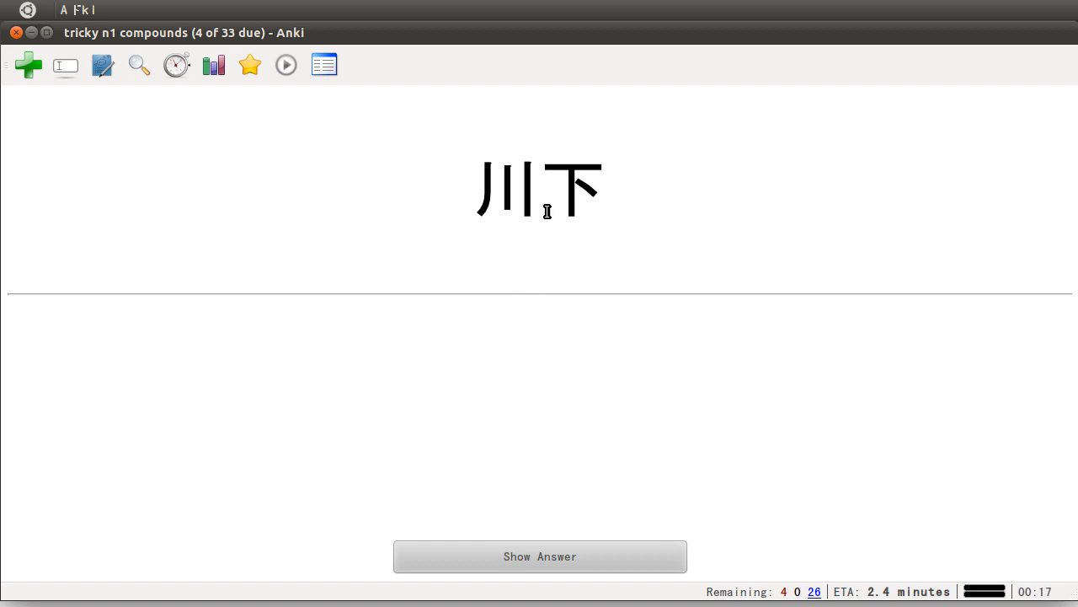
{"action": "mouse_move", "coordinate": [503, 210]}
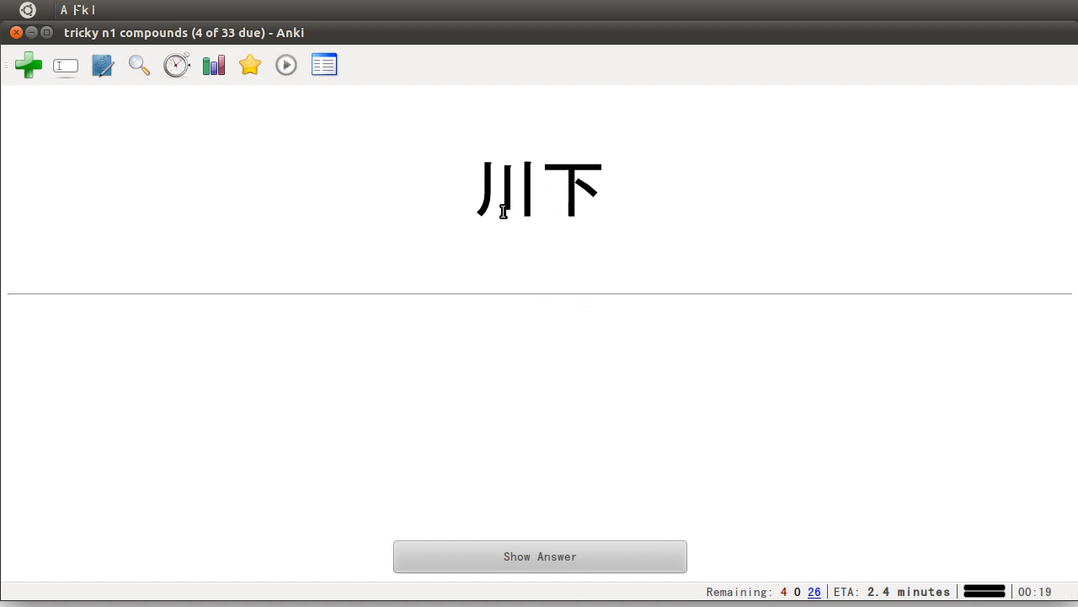
{"action": "left_click", "coordinate": [539, 556]}
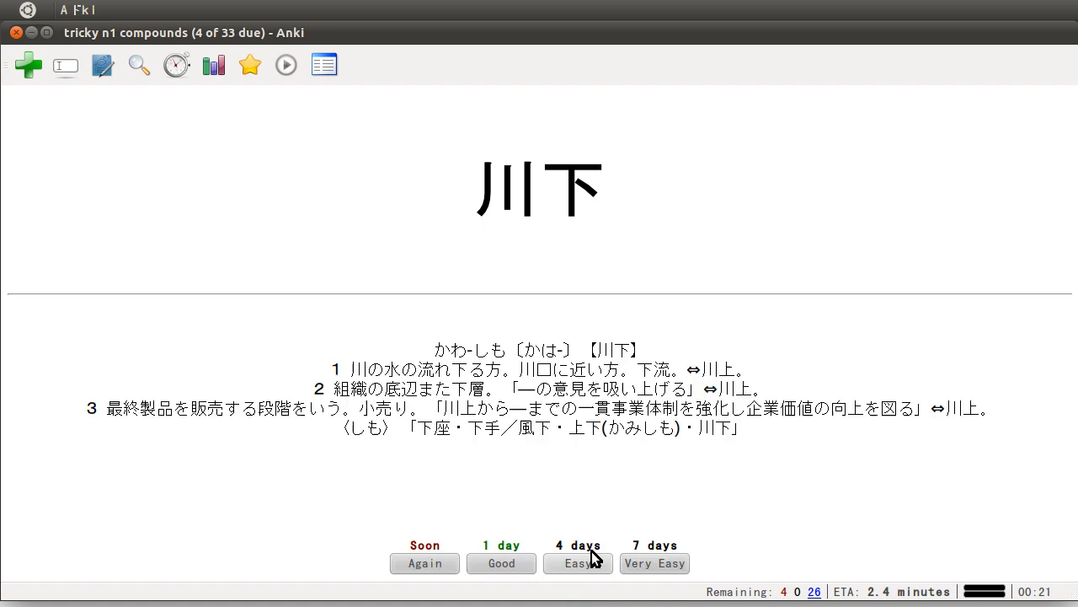
{"action": "double_click", "coordinate": [469, 349]}
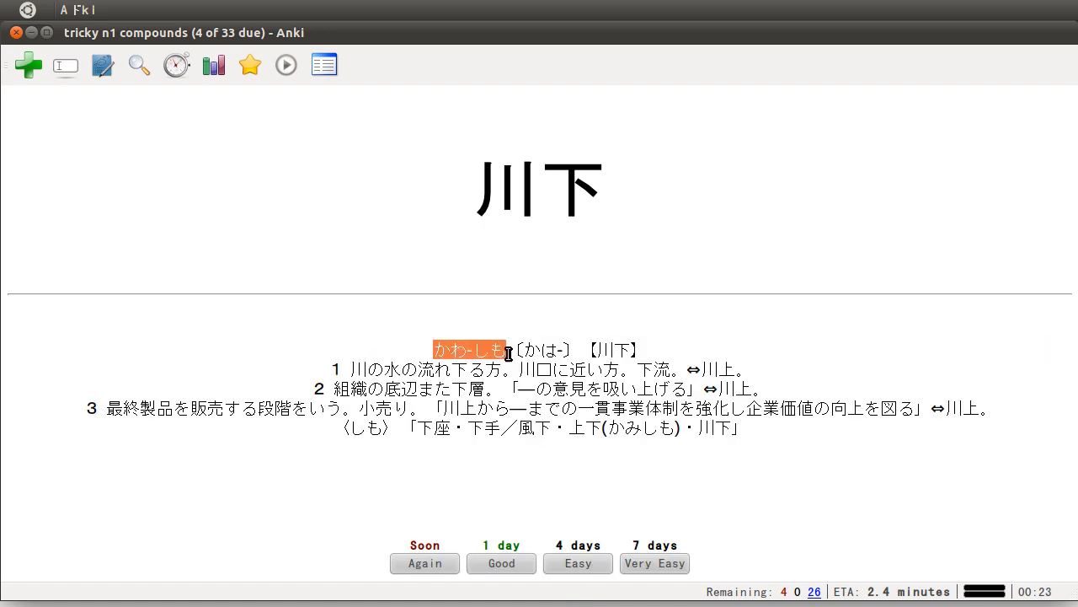
{"action": "mouse_move", "coordinate": [493, 220]}
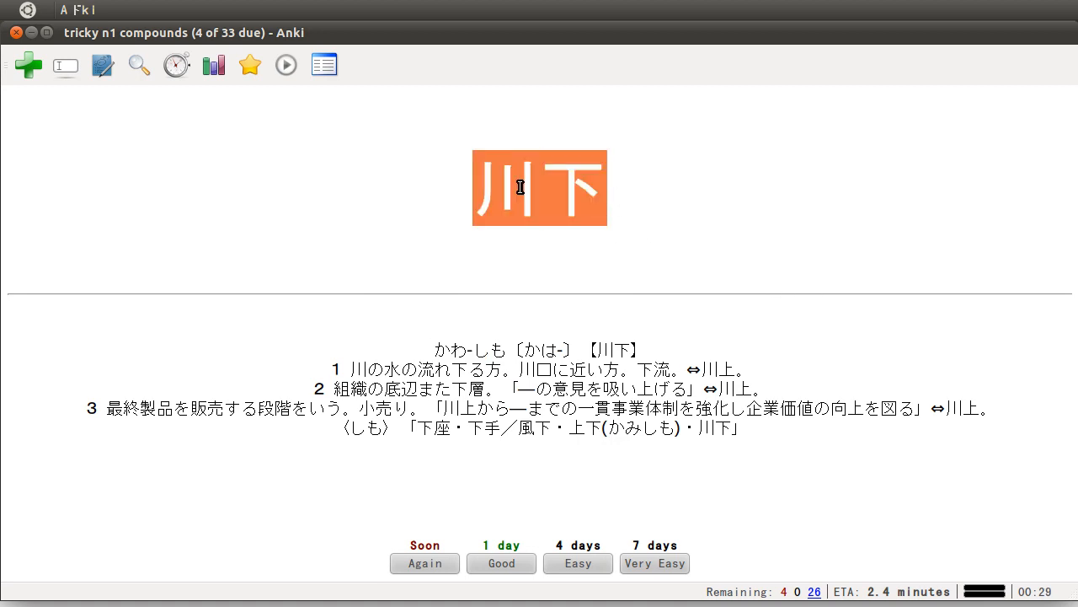
{"action": "mouse_move", "coordinate": [699, 261]}
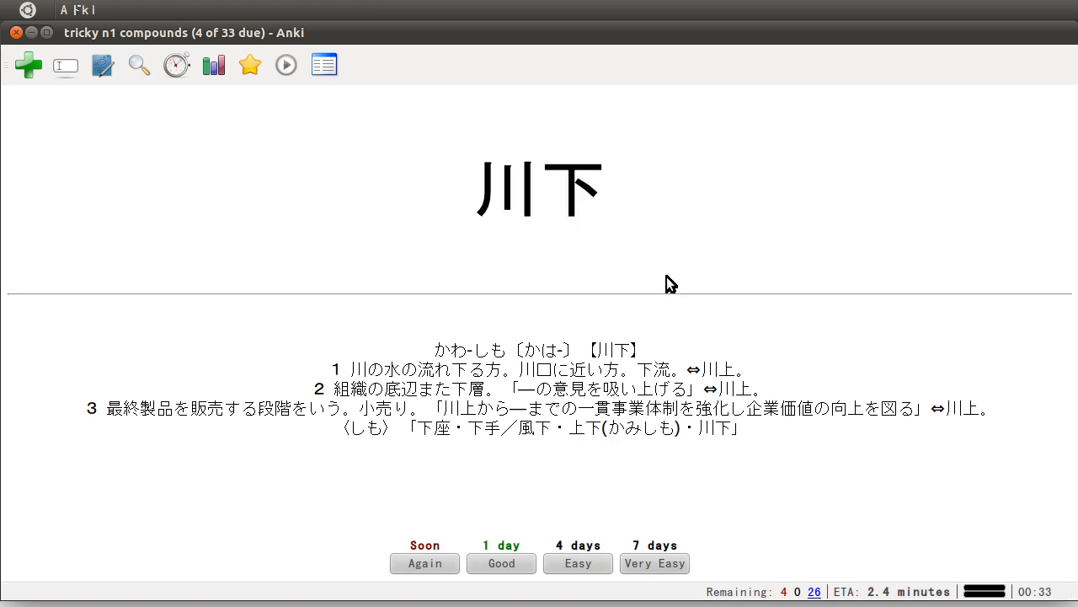
{"action": "mouse_move", "coordinate": [619, 263]}
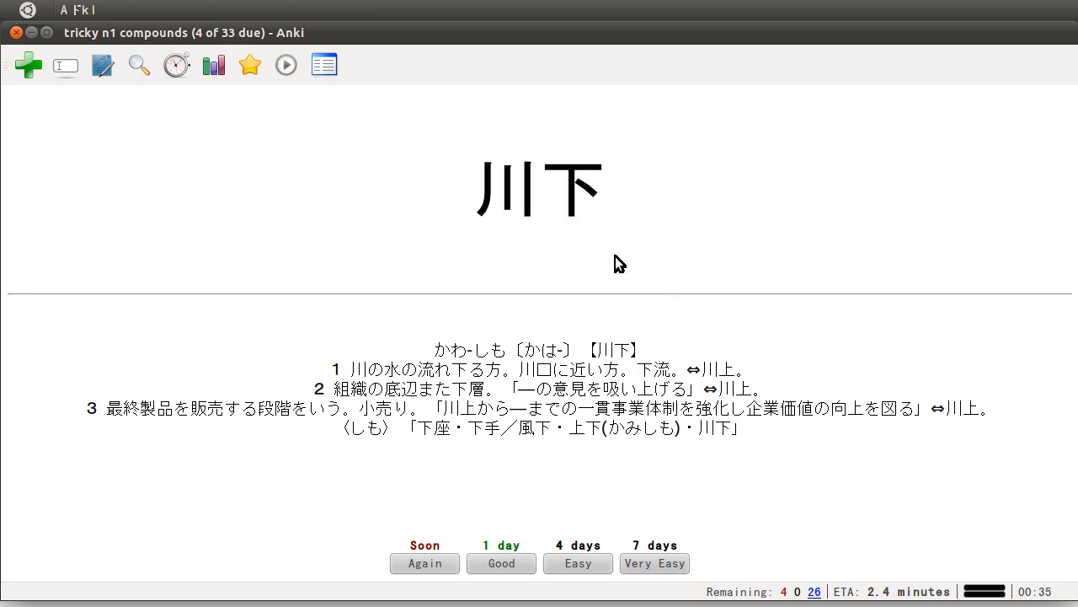
{"action": "double_click", "coordinate": [572, 187]}
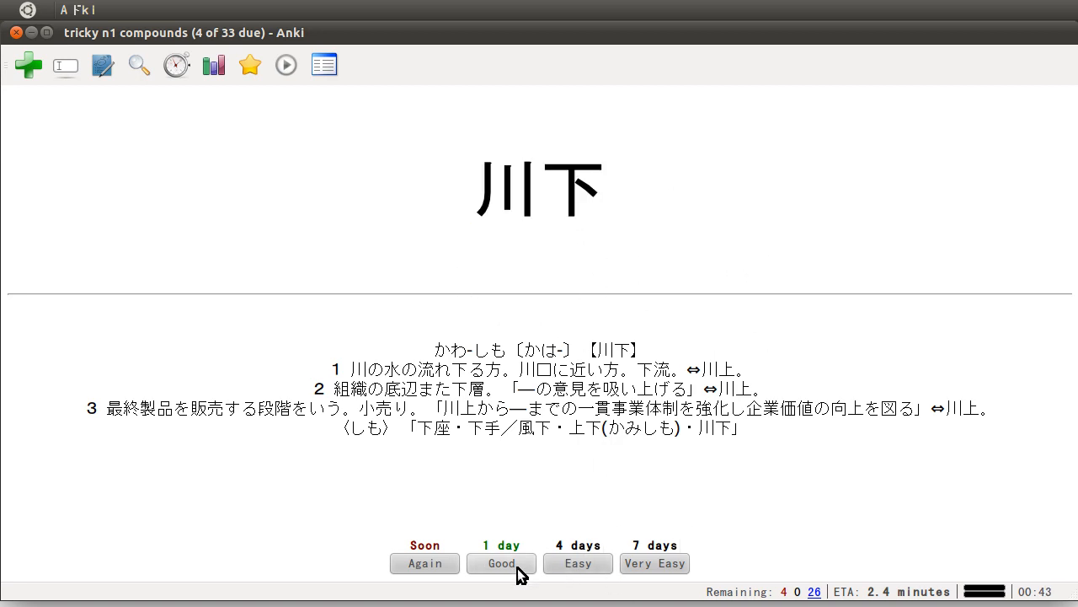
Step: Rate 川下 Good and reveal the 人手 card's definitions and idioms
{"action": "left_click", "coordinate": [500, 563]}
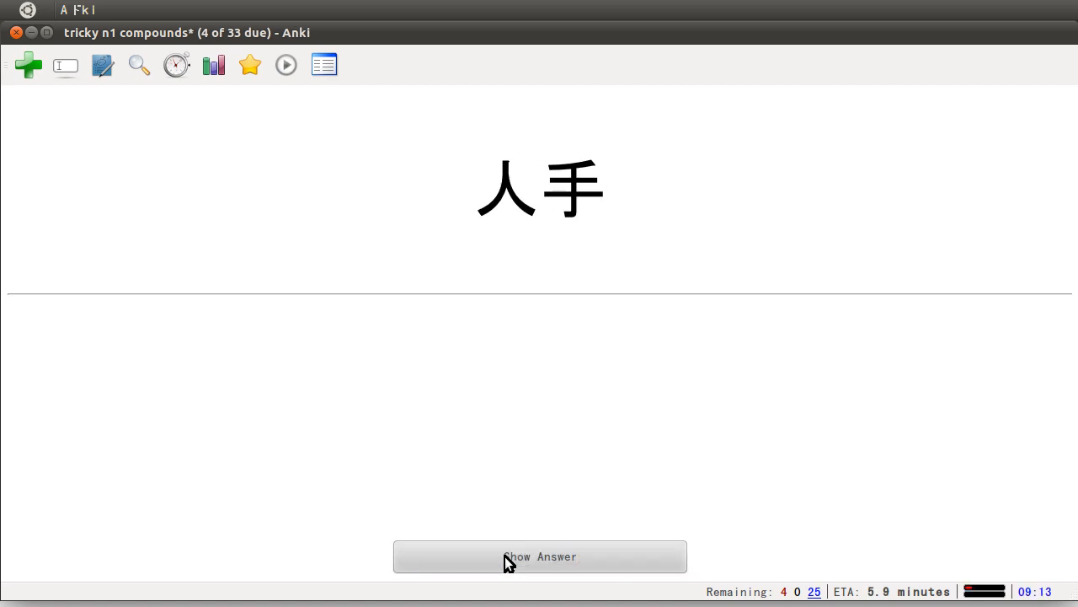
{"action": "mouse_move", "coordinate": [579, 293]}
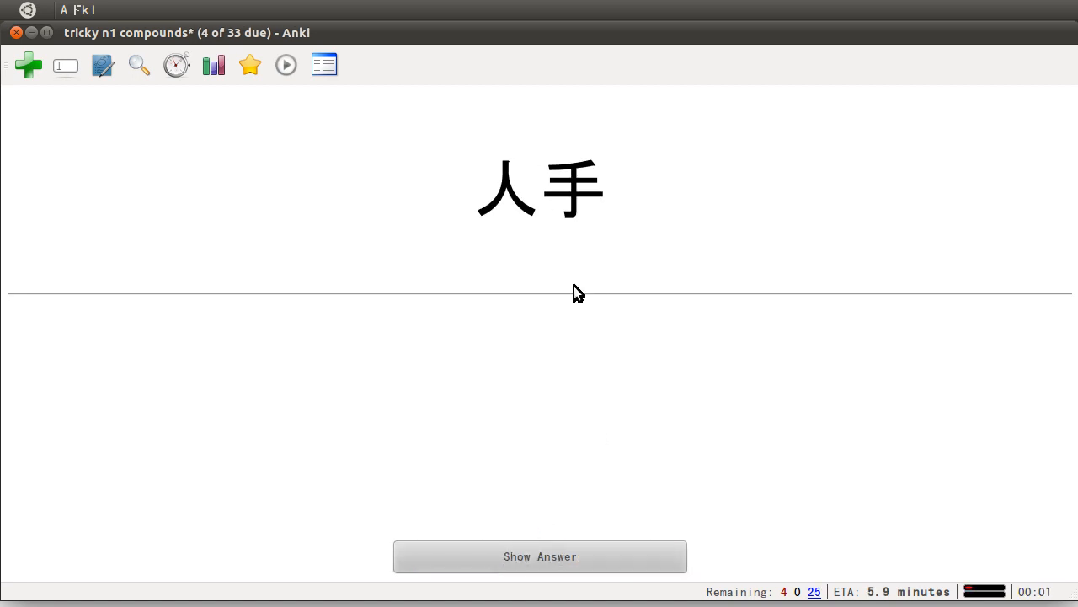
{"action": "mouse_move", "coordinate": [504, 217]}
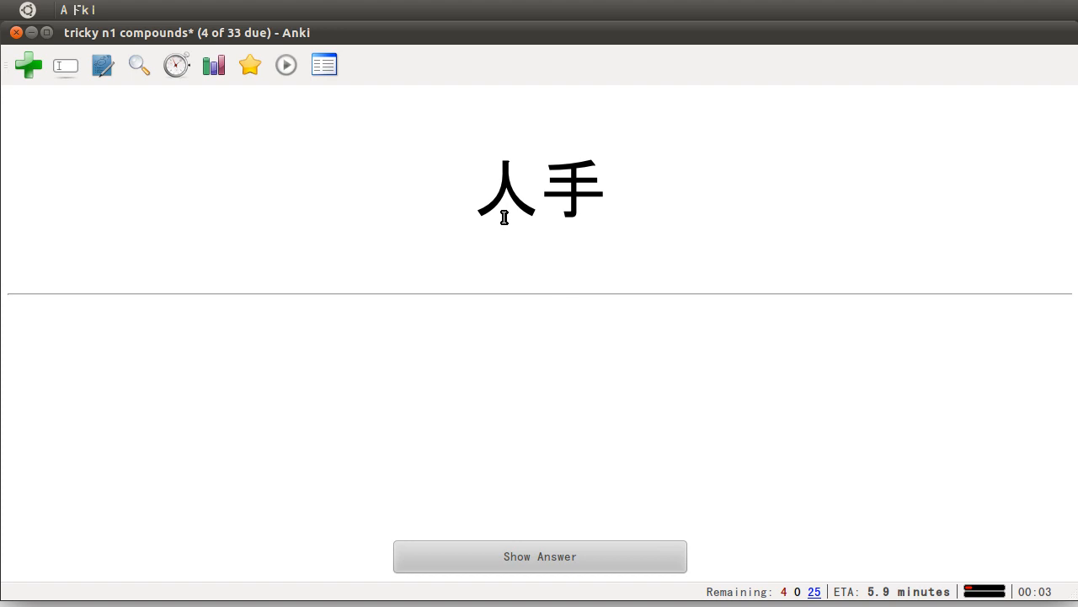
{"action": "mouse_move", "coordinate": [636, 229]}
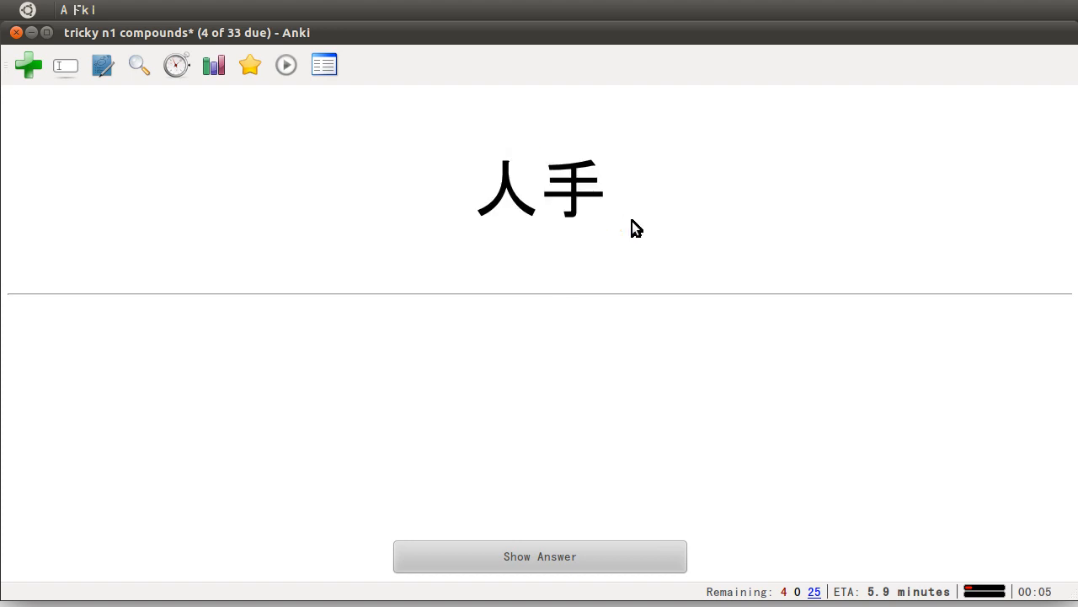
{"action": "mouse_move", "coordinate": [614, 569]}
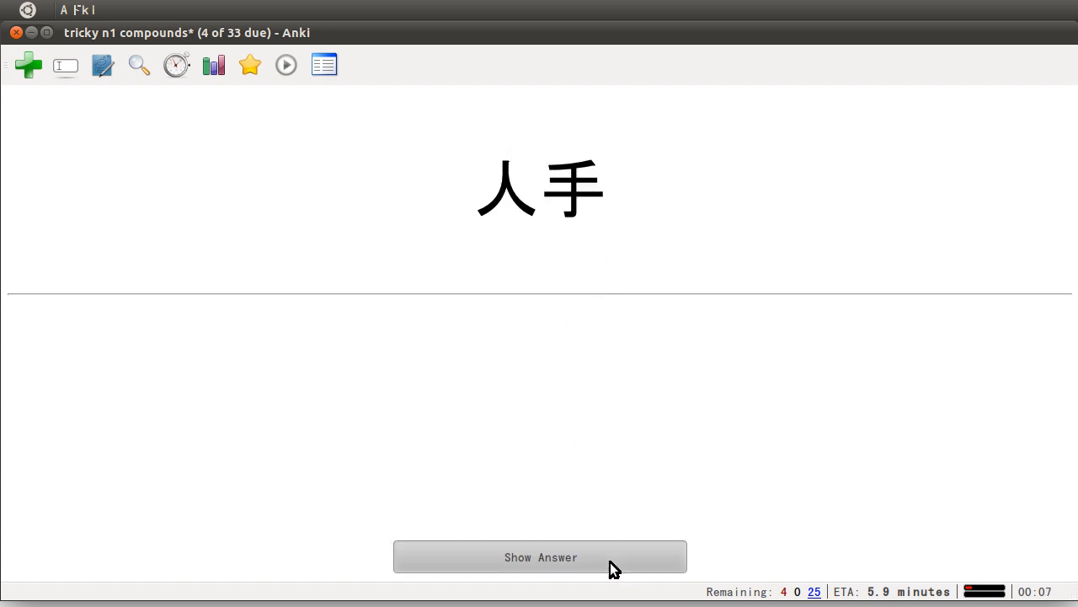
{"action": "mouse_move", "coordinate": [640, 392]}
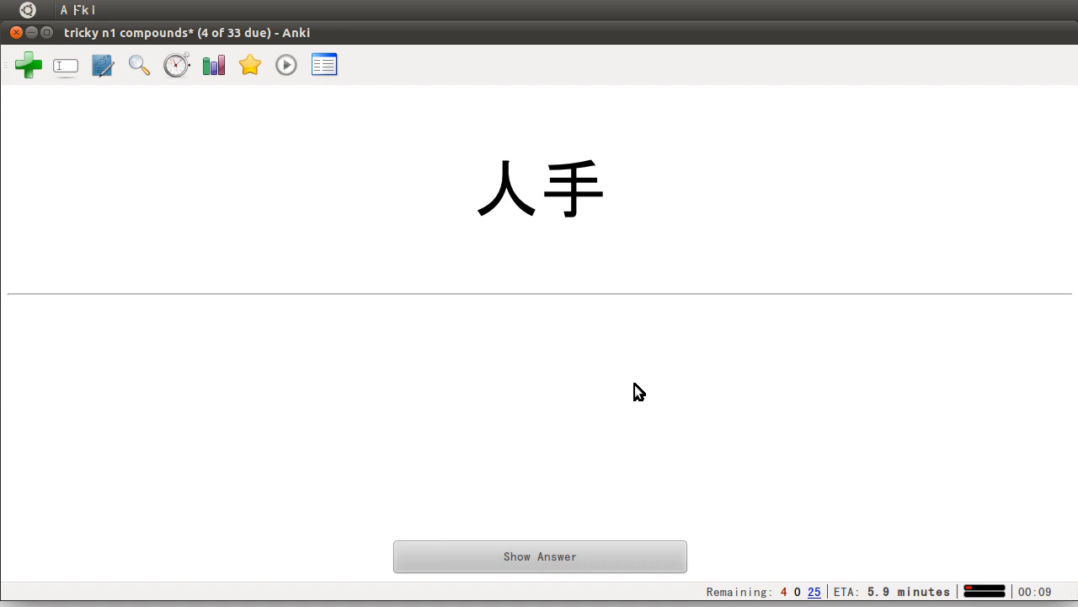
{"action": "left_click", "coordinate": [539, 556]}
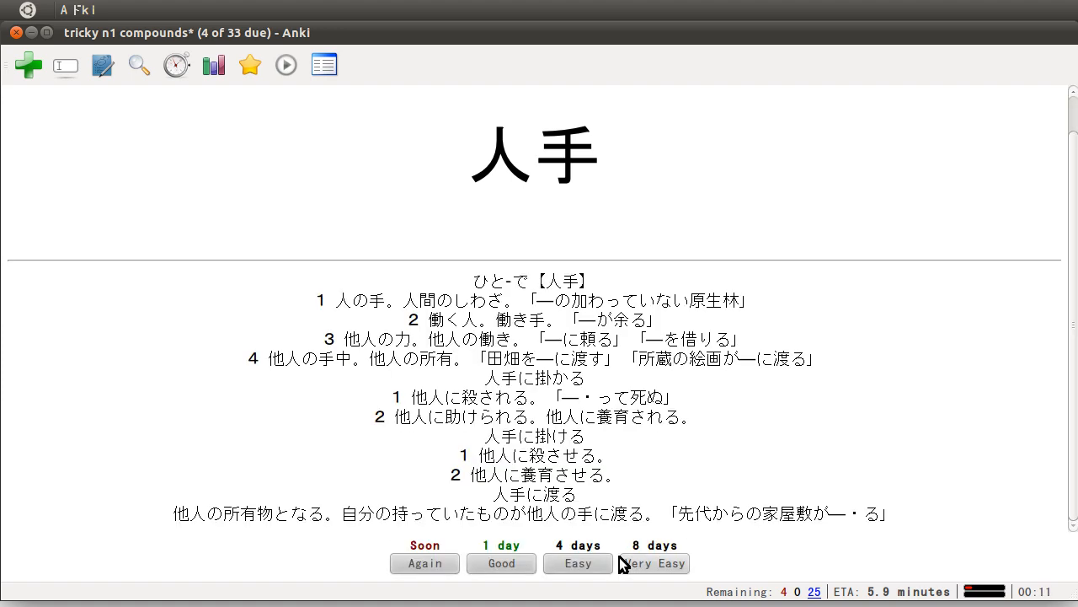
{"action": "mouse_move", "coordinate": [673, 194]}
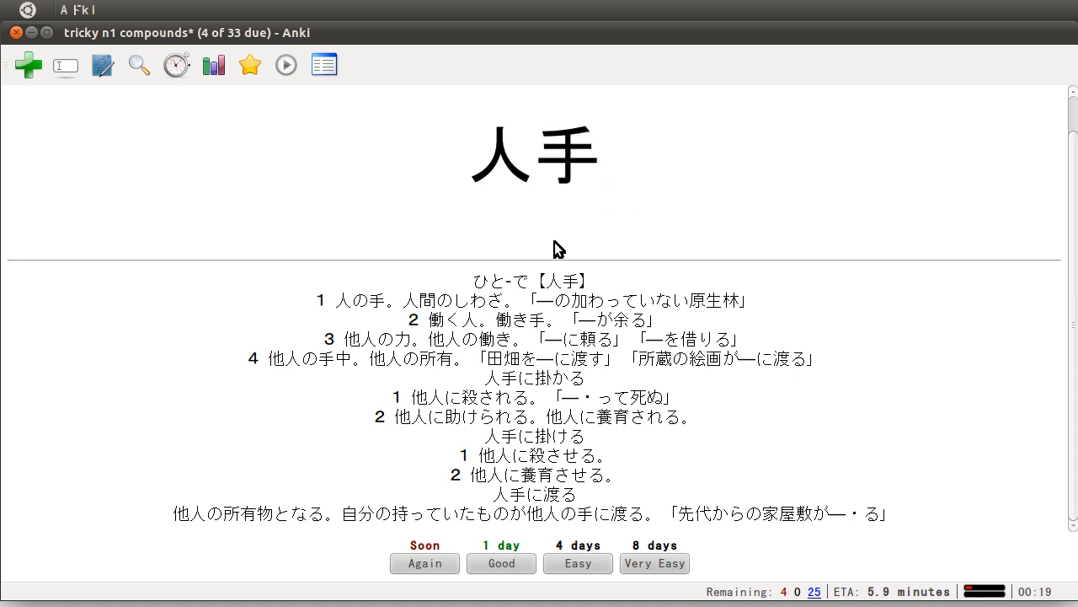
{"action": "mouse_move", "coordinate": [516, 213]}
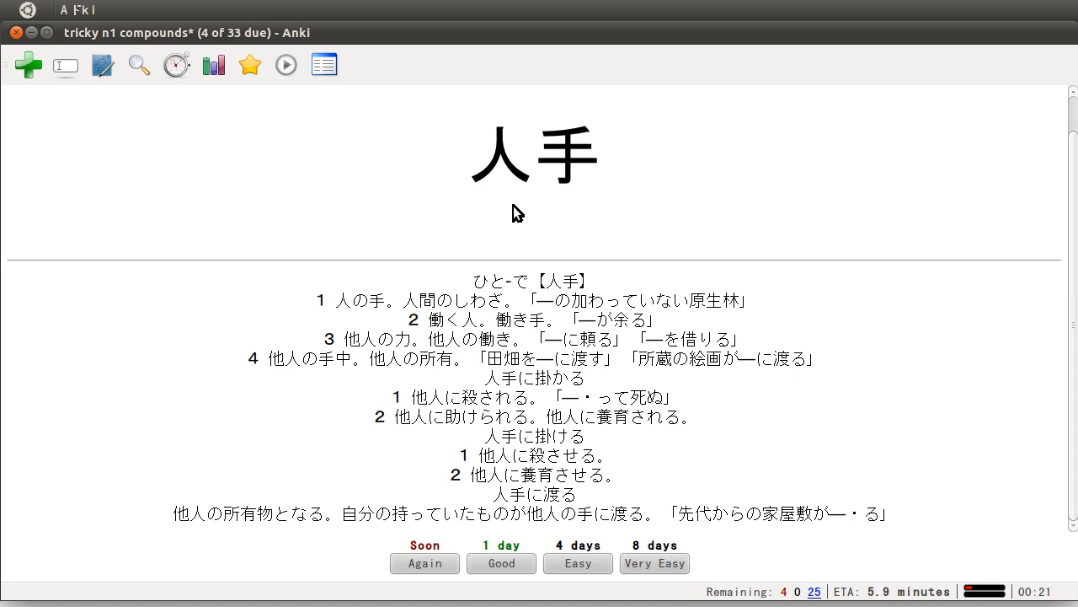
{"action": "mouse_move", "coordinate": [469, 166]}
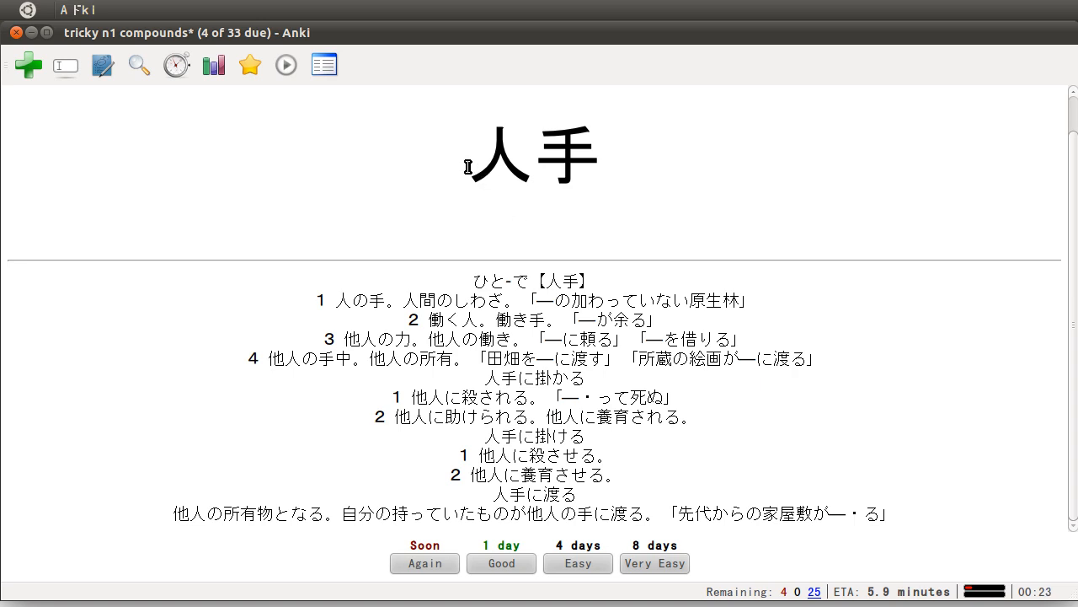
{"action": "mouse_move", "coordinate": [401, 200]}
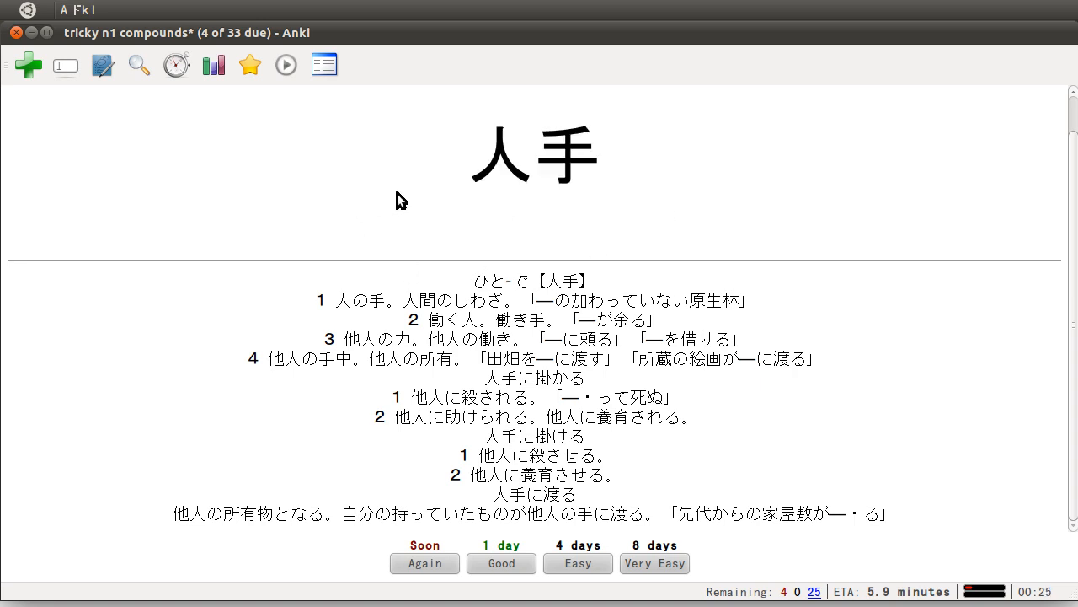
{"action": "mouse_move", "coordinate": [584, 251]}
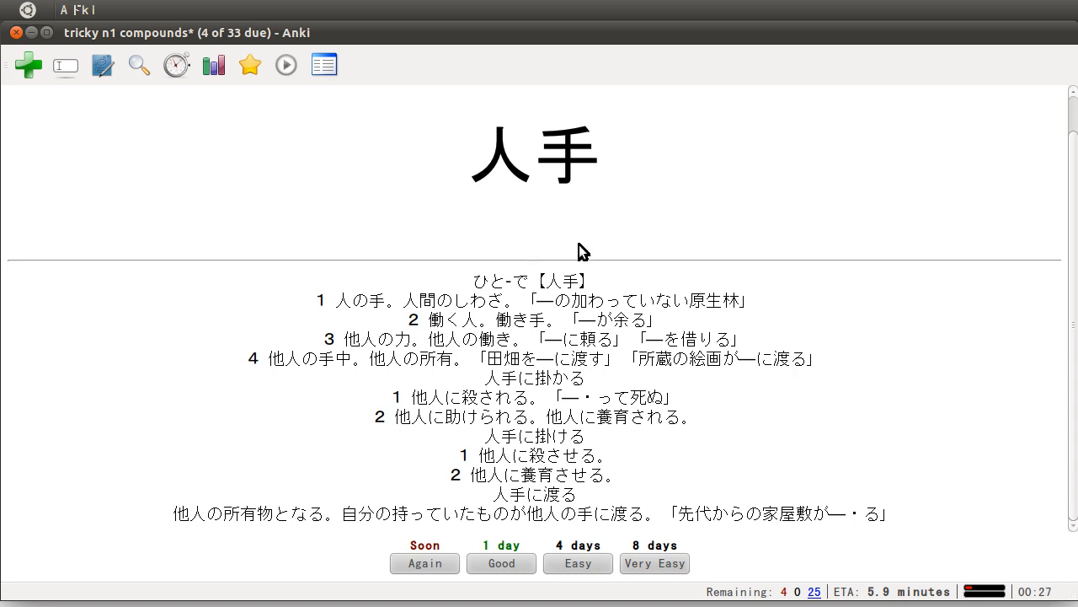
{"action": "mouse_move", "coordinate": [643, 238]}
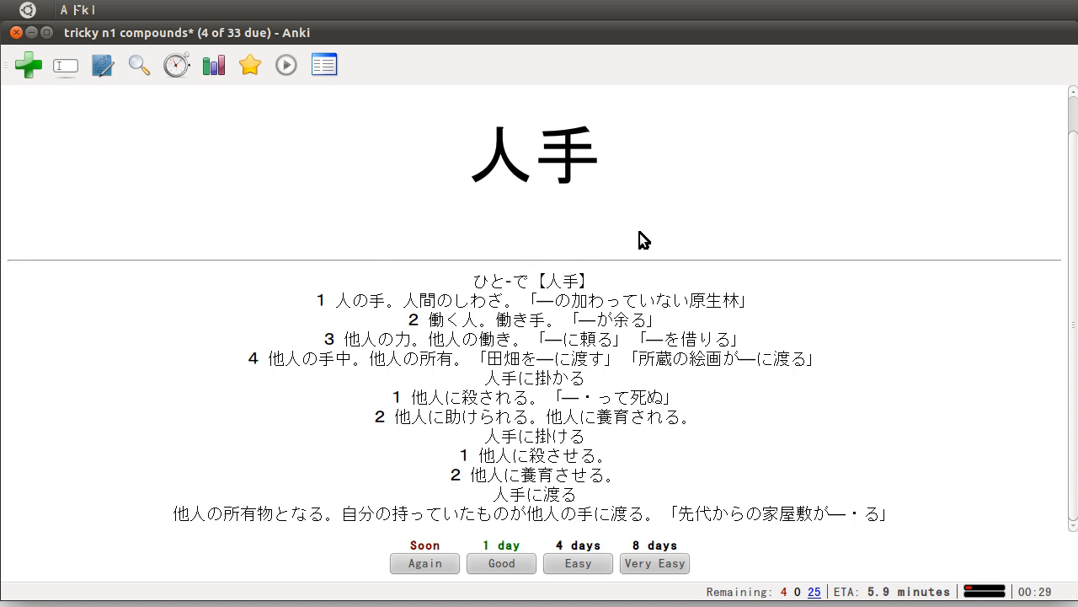
{"action": "mouse_move", "coordinate": [524, 235]}
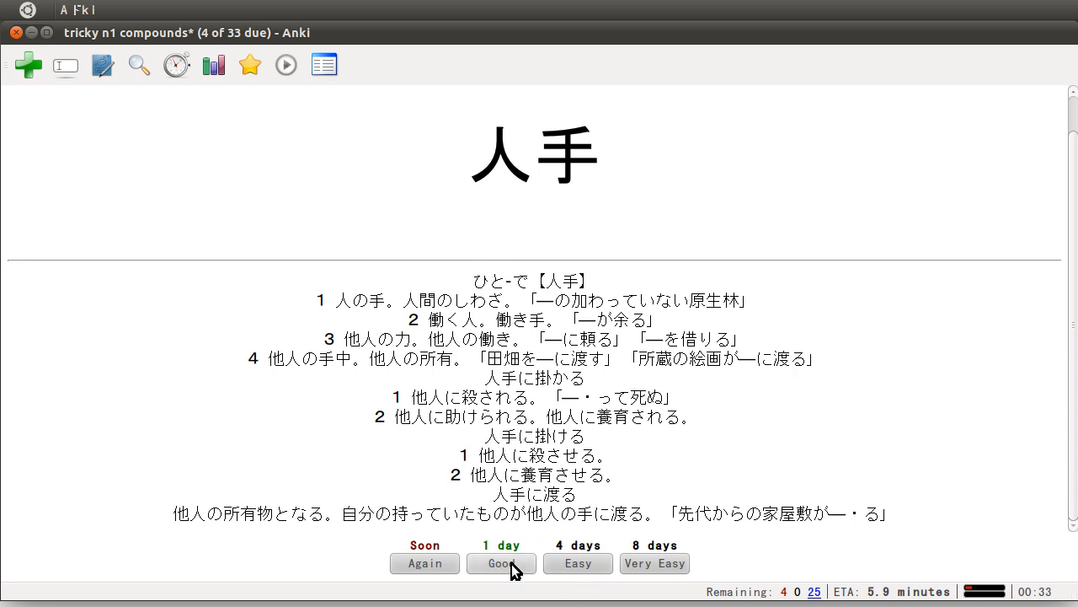
Step: Rate 人手 Good, reveal the 右折 definition, and highlight the compound
{"action": "left_click", "coordinate": [502, 563]}
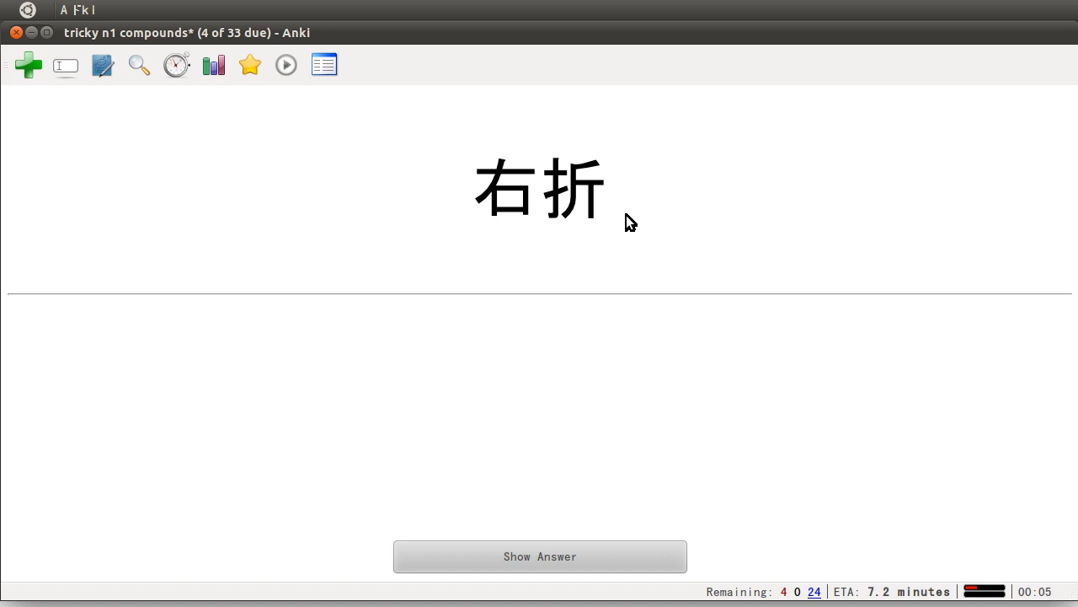
{"action": "mouse_move", "coordinate": [483, 204]}
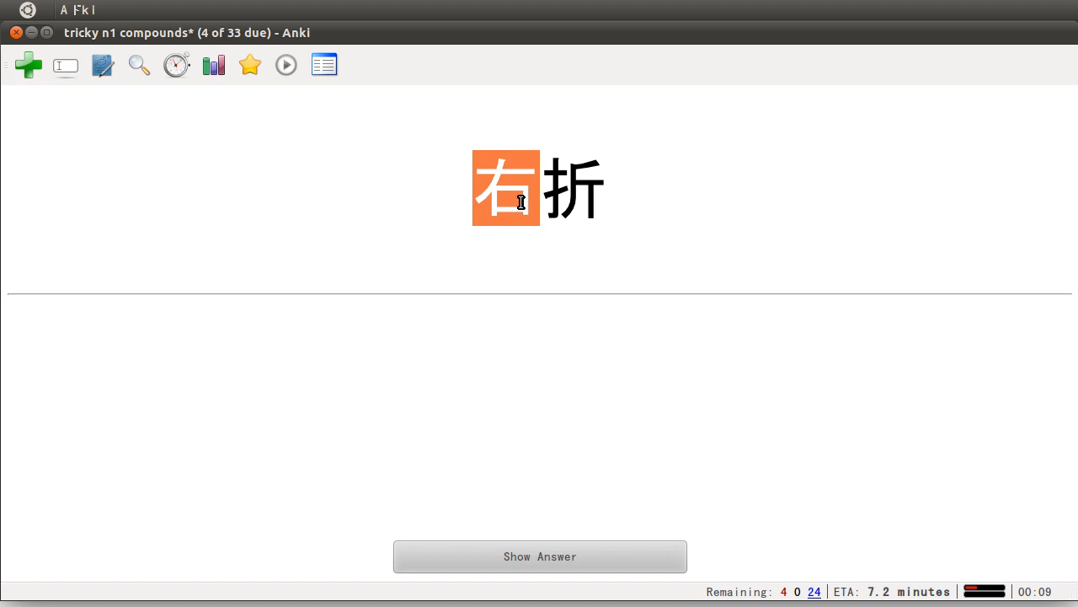
{"action": "left_click", "coordinate": [540, 556]}
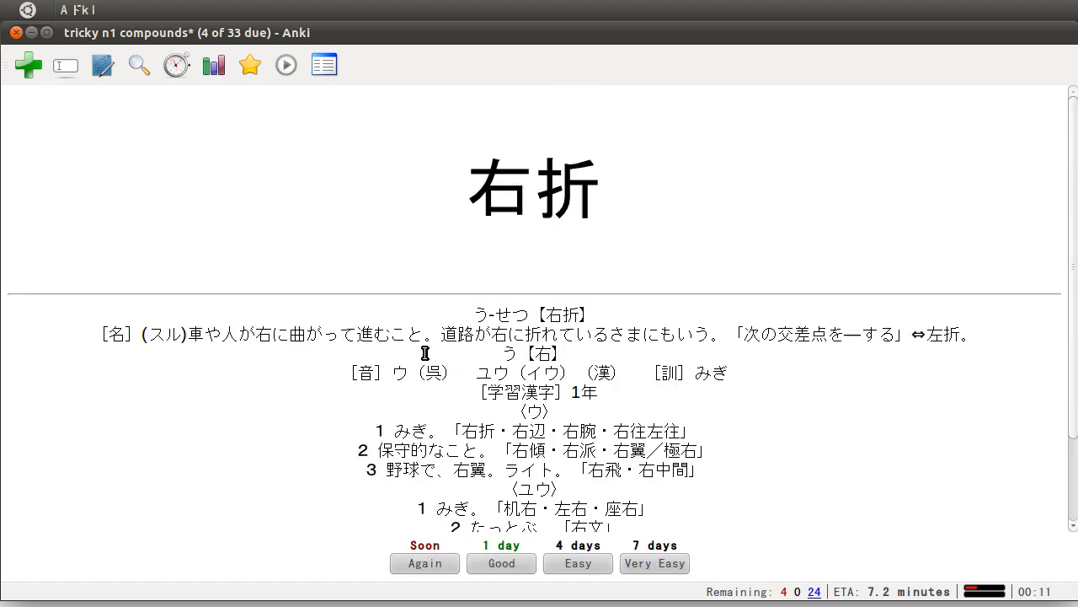
{"action": "mouse_move", "coordinate": [669, 251]}
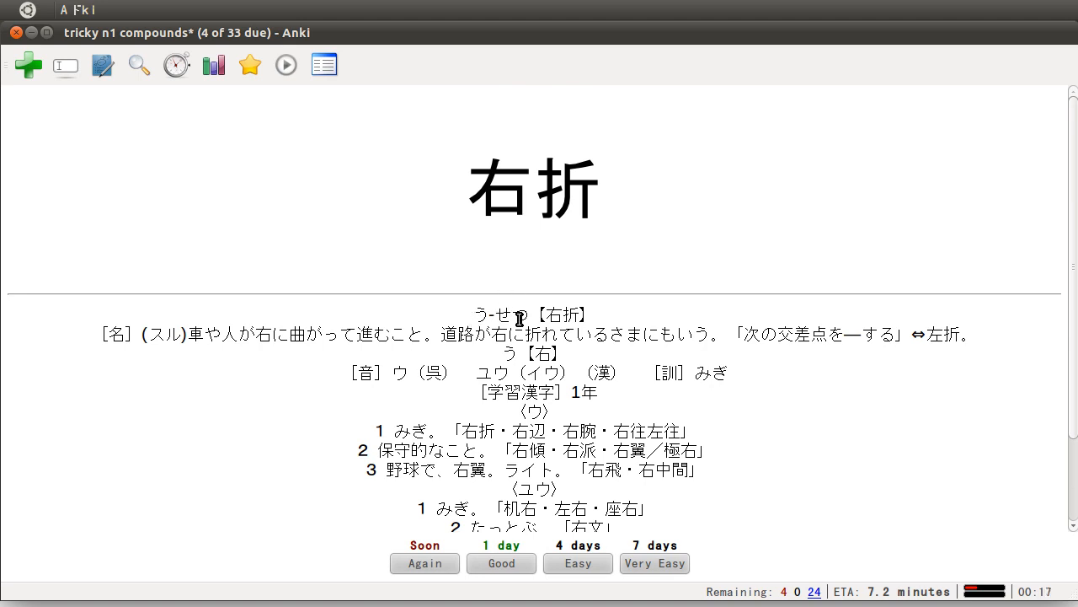
{"action": "double_click", "coordinate": [566, 187]}
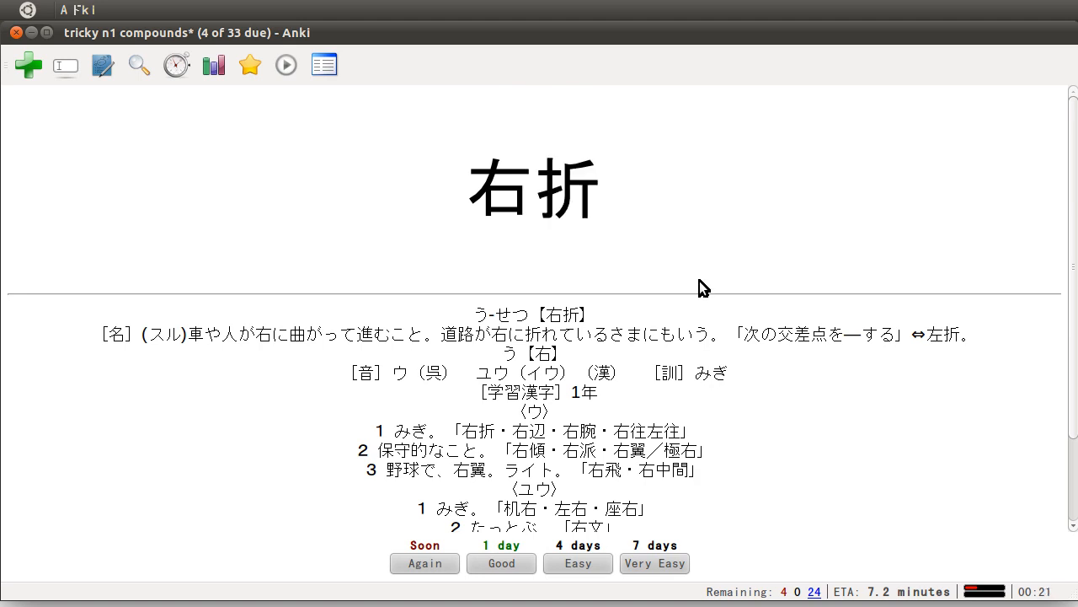
{"action": "mouse_move", "coordinate": [628, 262]}
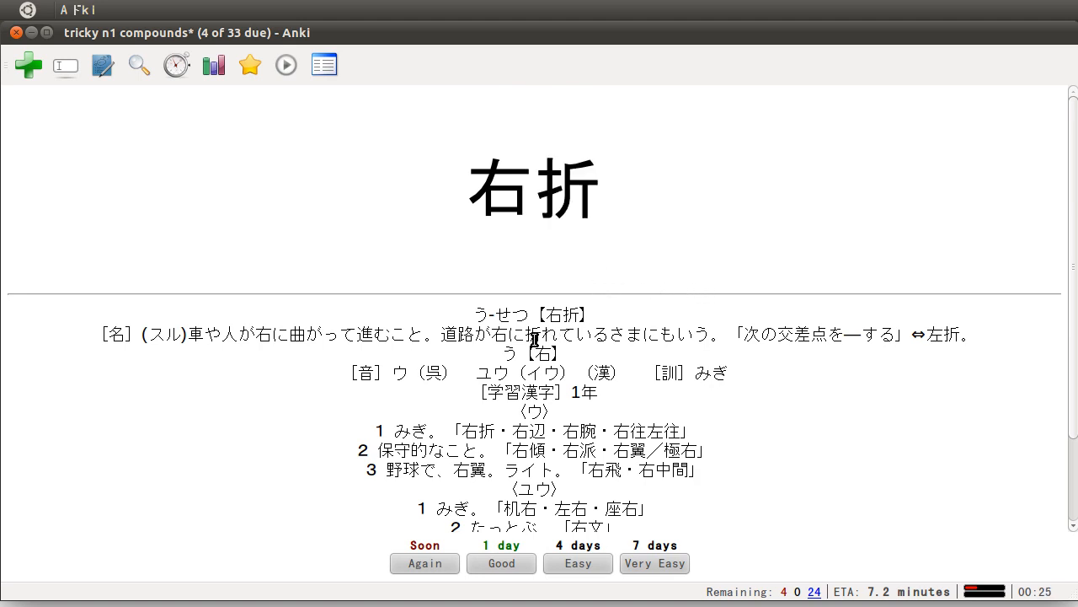
{"action": "mouse_move", "coordinate": [419, 285]}
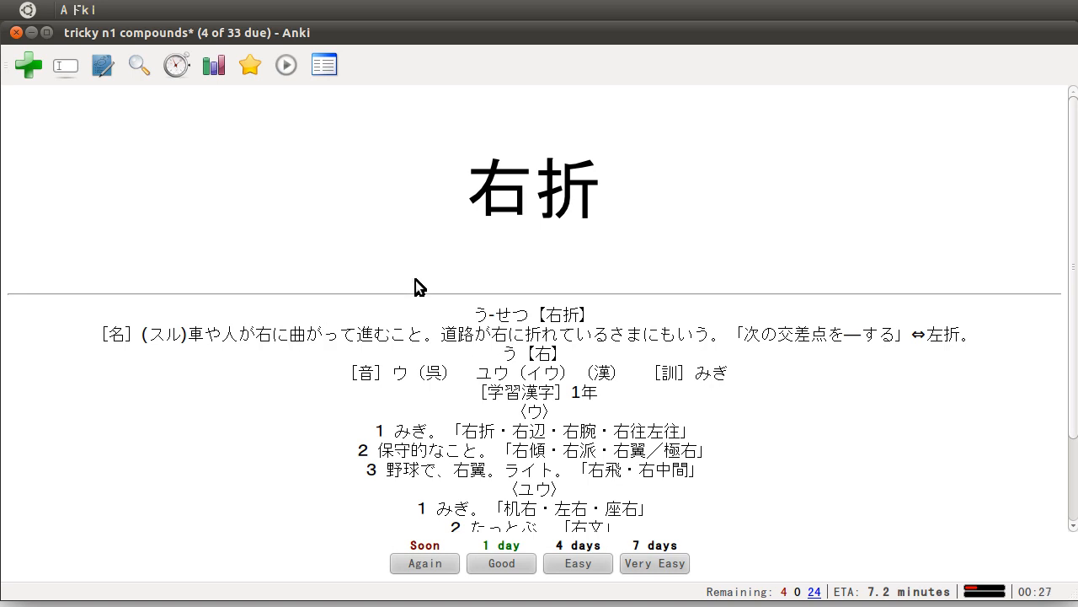
{"action": "mouse_move", "coordinate": [611, 555]}
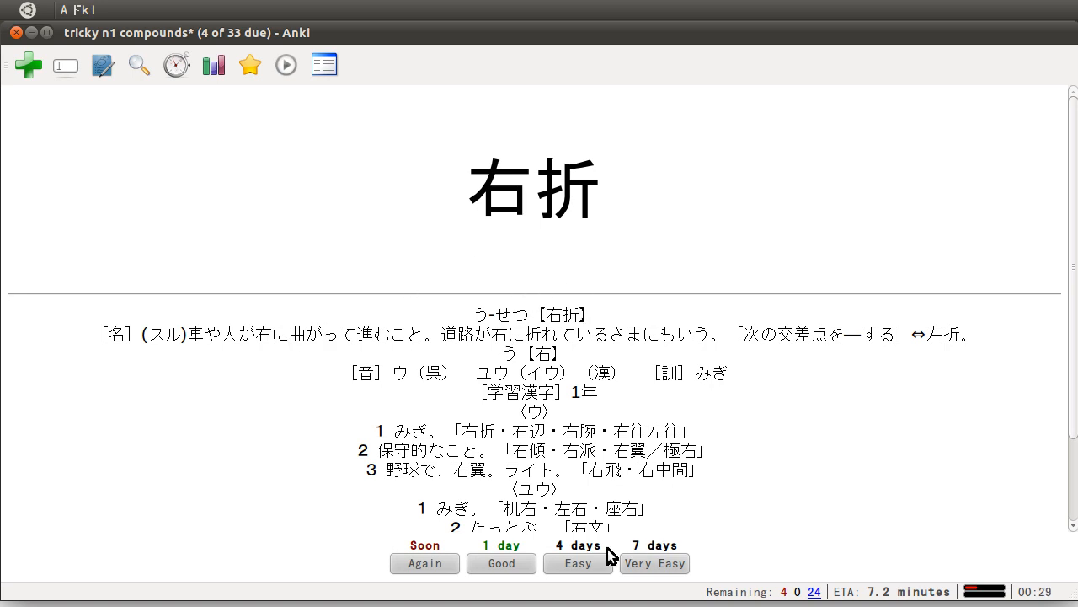
Step: Rate 右折, reveal the 出納/家出 card's 出 entry, and highlight the reading しゅつ
{"action": "left_click", "coordinate": [578, 563]}
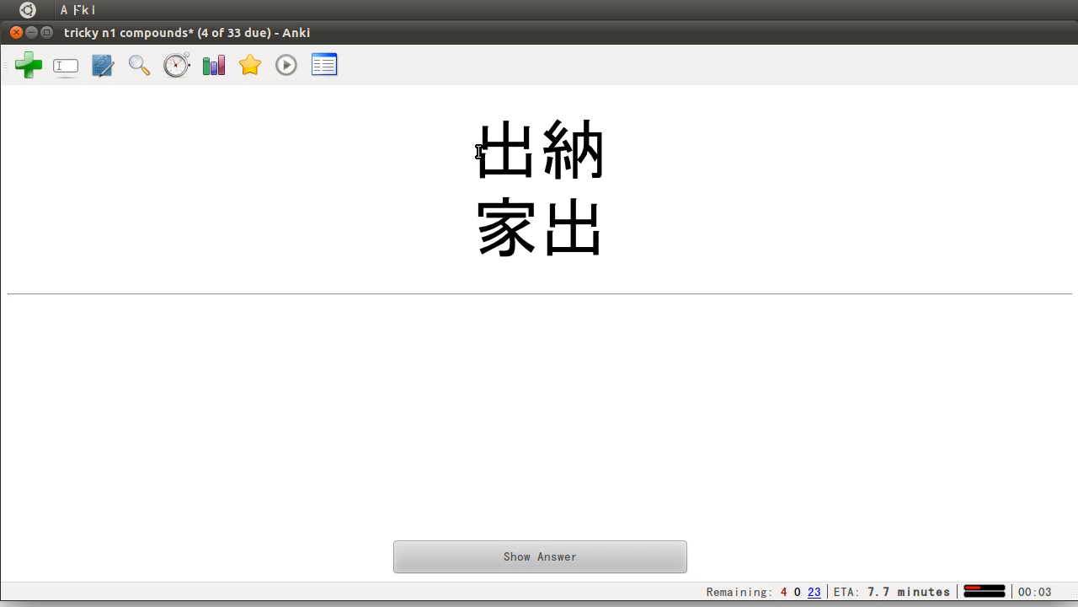
{"action": "double_click", "coordinate": [539, 150]}
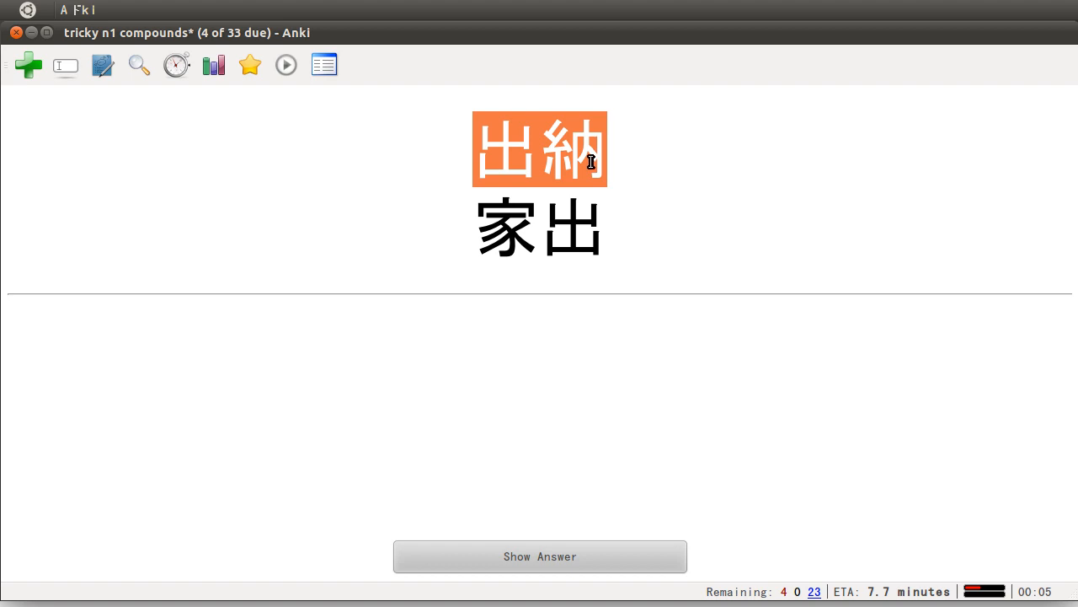
{"action": "mouse_move", "coordinate": [469, 311]}
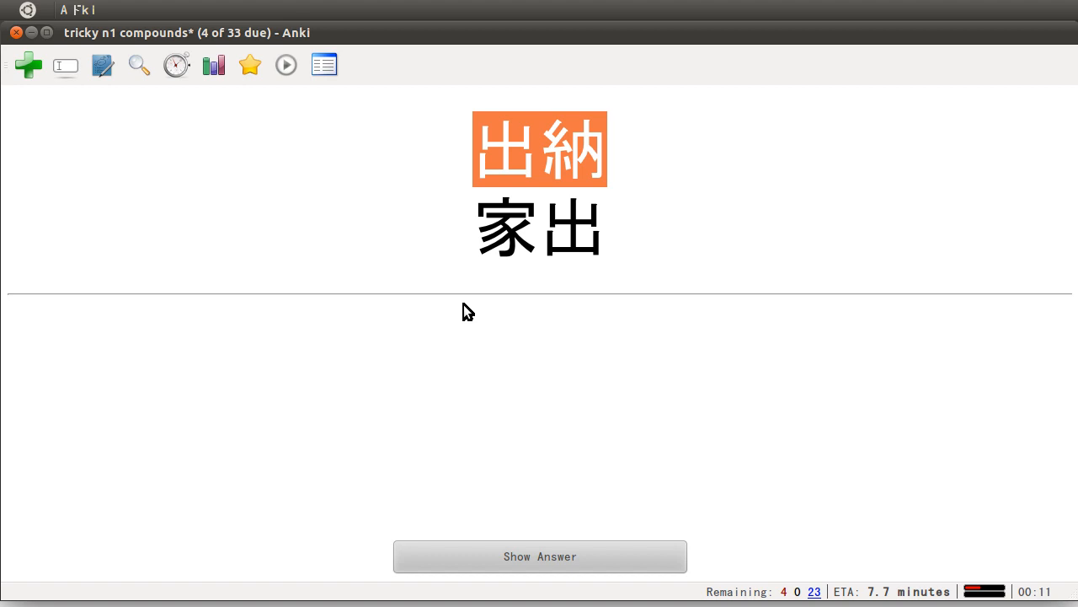
{"action": "mouse_move", "coordinate": [517, 273]}
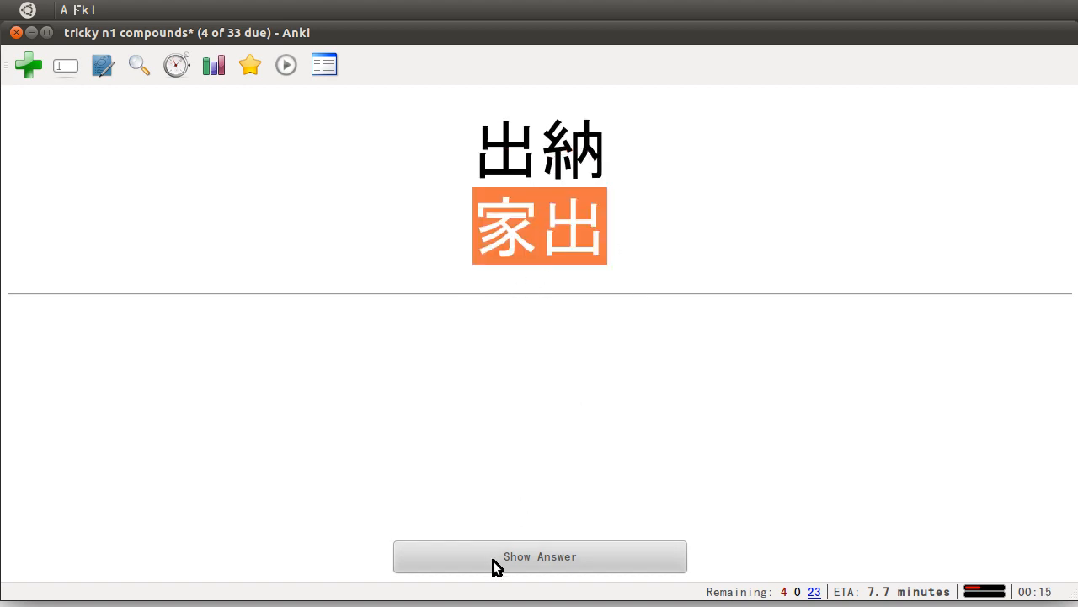
{"action": "left_click", "coordinate": [539, 556]}
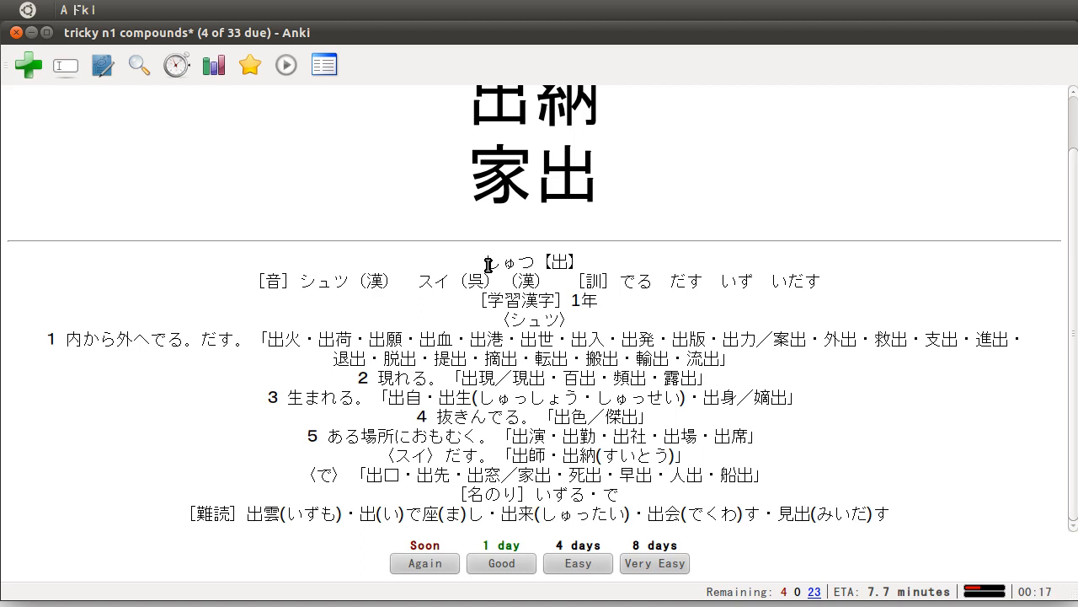
{"action": "double_click", "coordinate": [518, 262]}
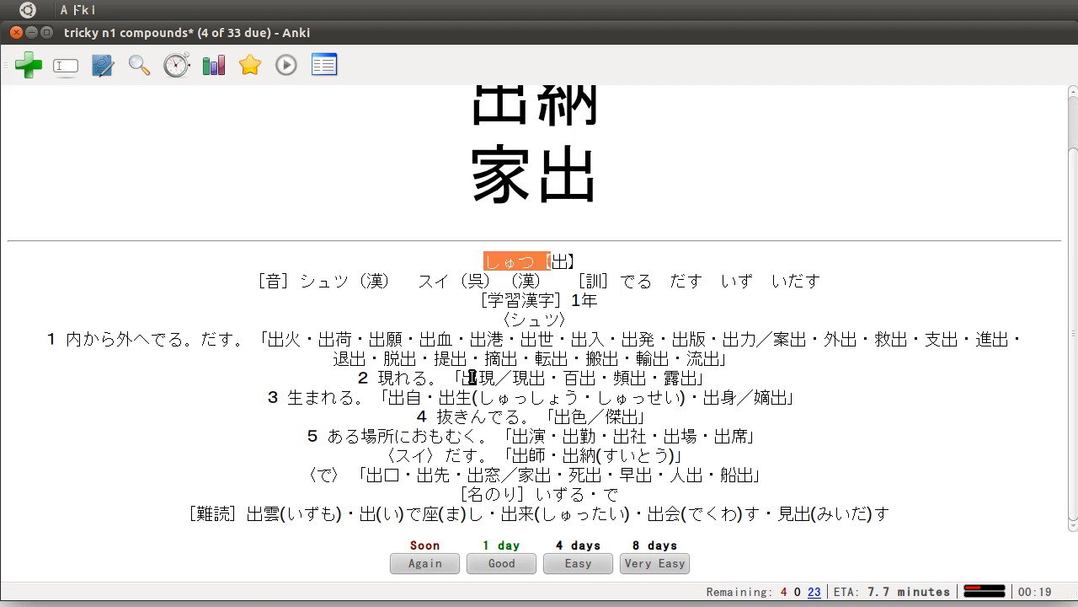
{"action": "mouse_move", "coordinate": [408, 476]}
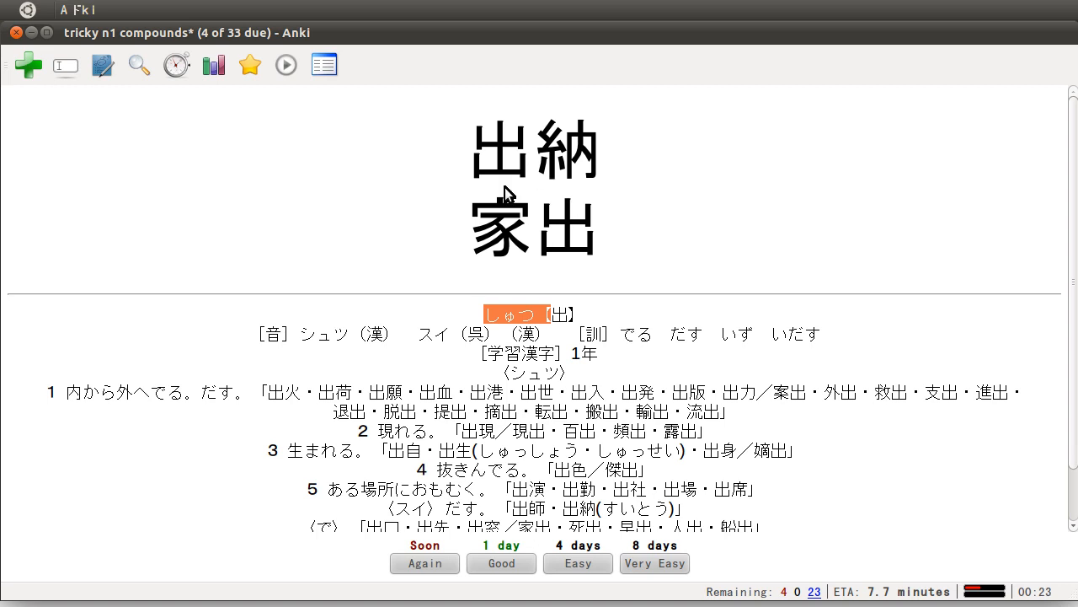
{"action": "scroll", "scroll_direction": "down", "scroll_amount": 3}
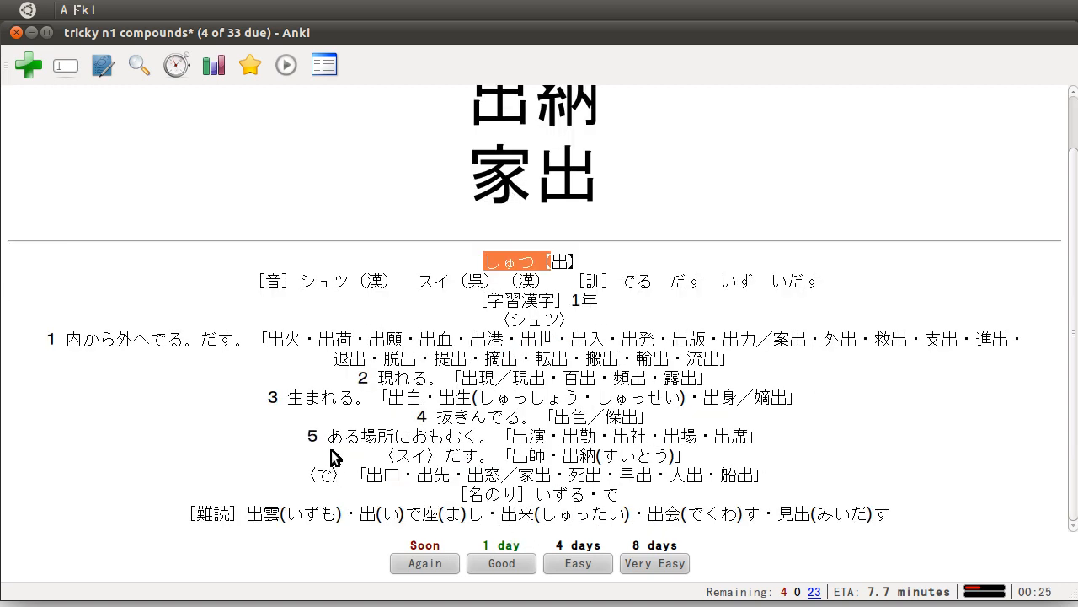
{"action": "mouse_move", "coordinate": [499, 245]}
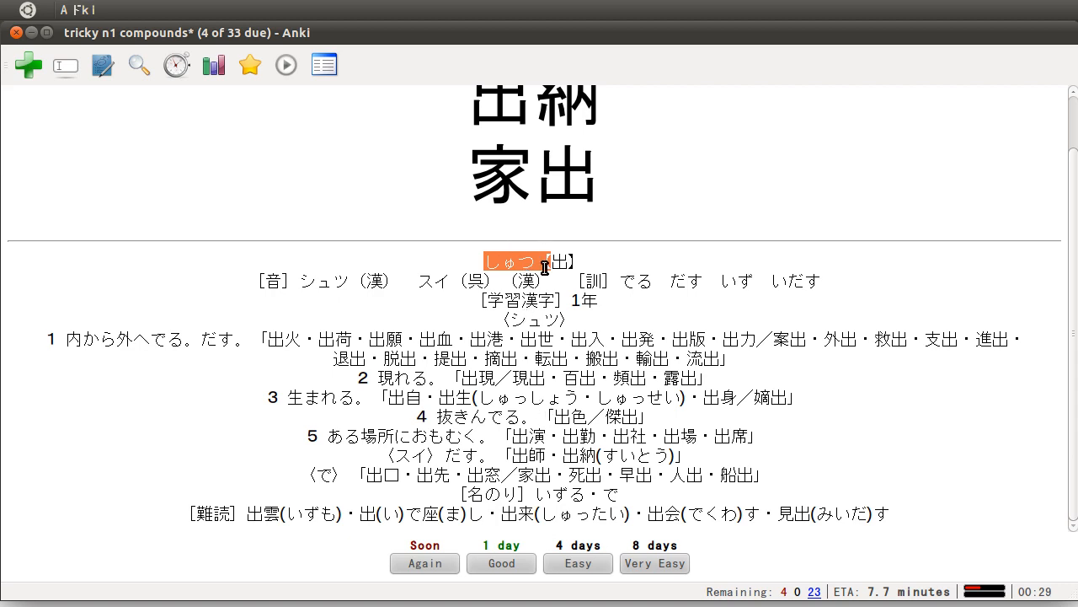
{"action": "mouse_move", "coordinate": [563, 423]}
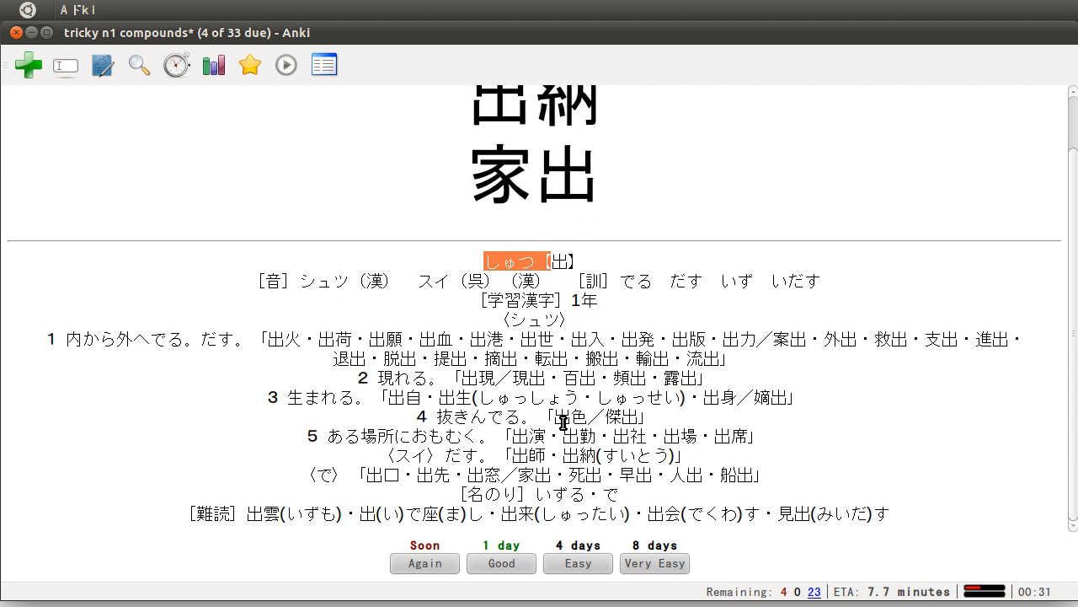
{"action": "mouse_move", "coordinate": [595, 481]}
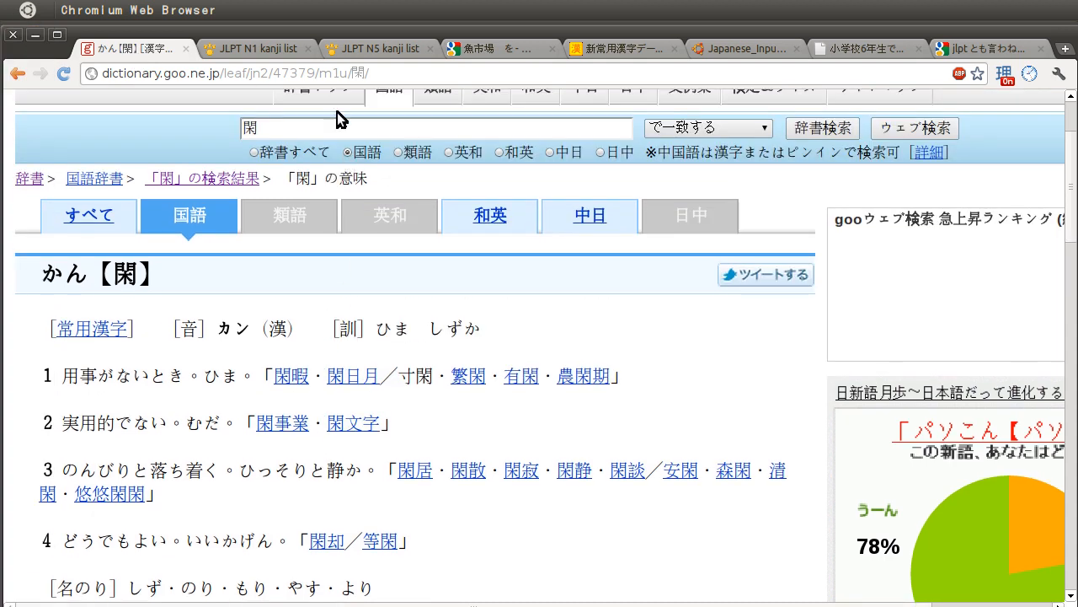
Step: Search goo辞書 for 出納, showing readings しゅつのう and すいとう
{"action": "type", "text": "出納"}
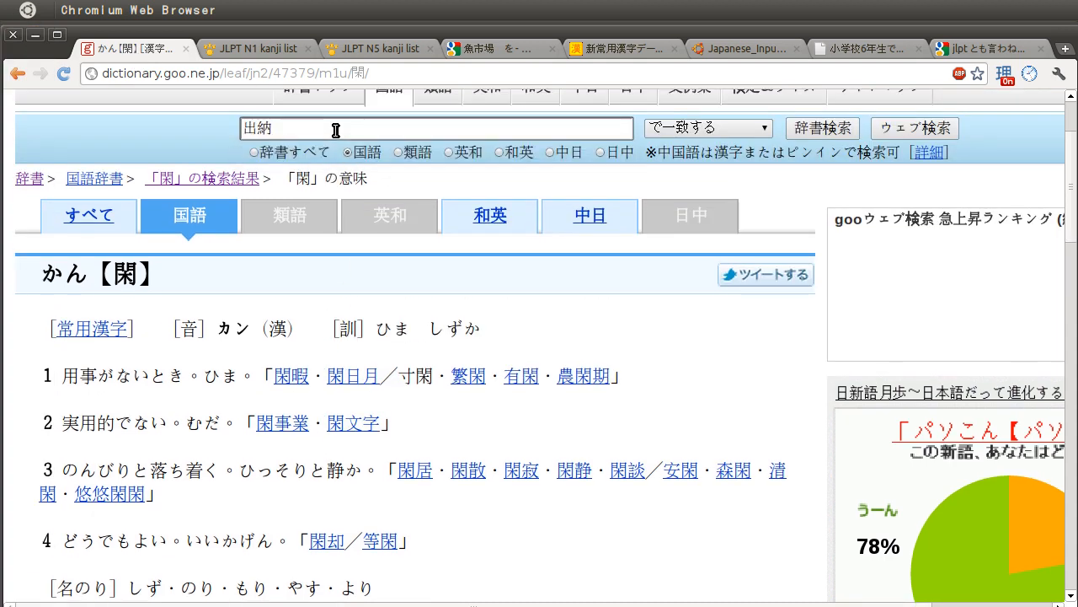
{"action": "left_click", "coordinate": [822, 128]}
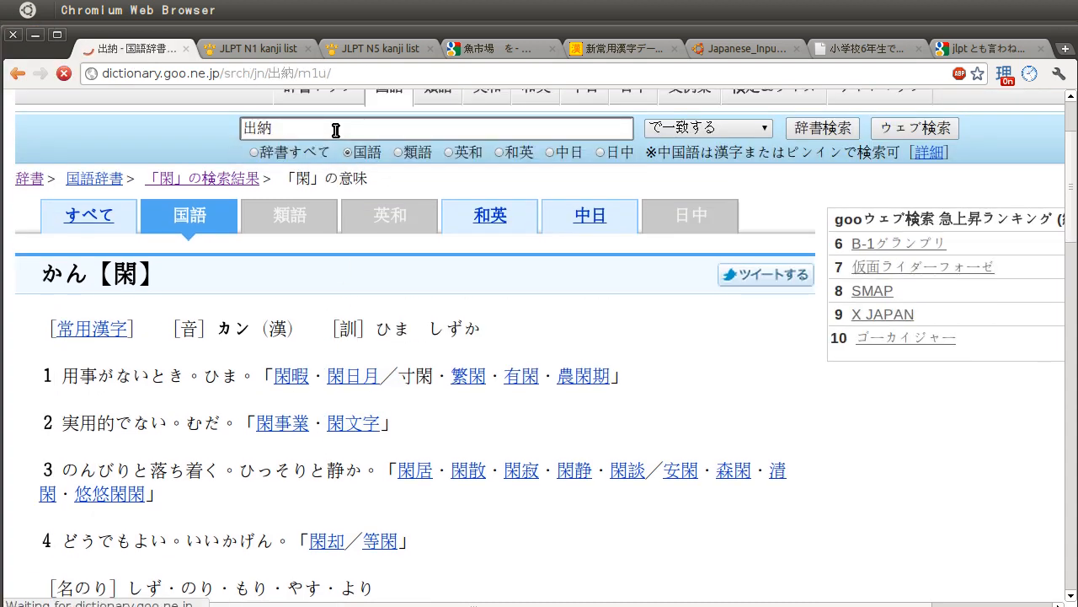
{"action": "left_click", "coordinate": [821, 128]}
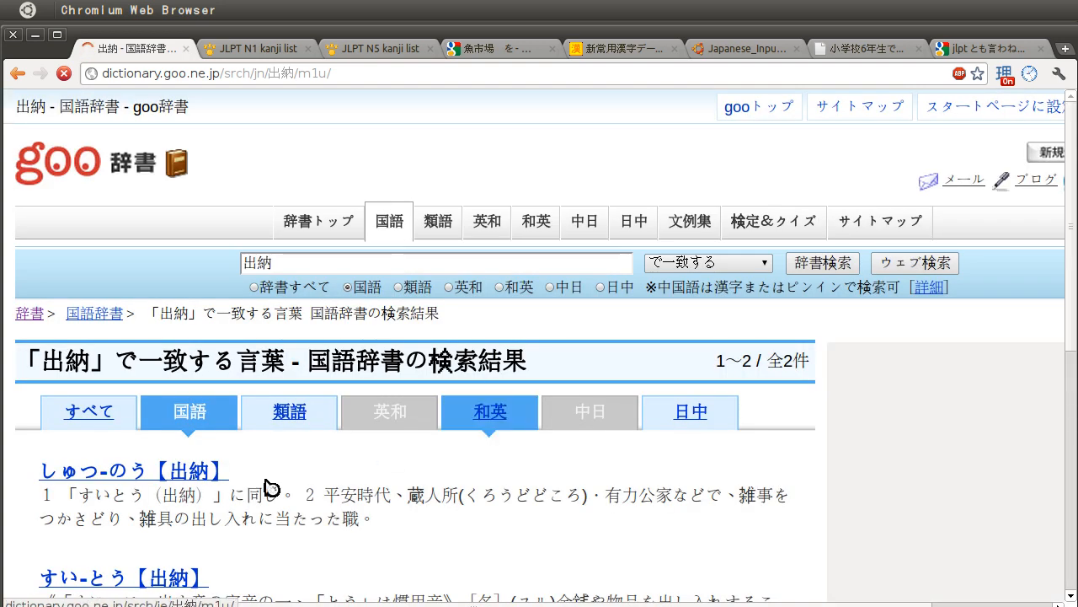
{"action": "scroll", "scroll_direction": "down", "scroll_amount": 3}
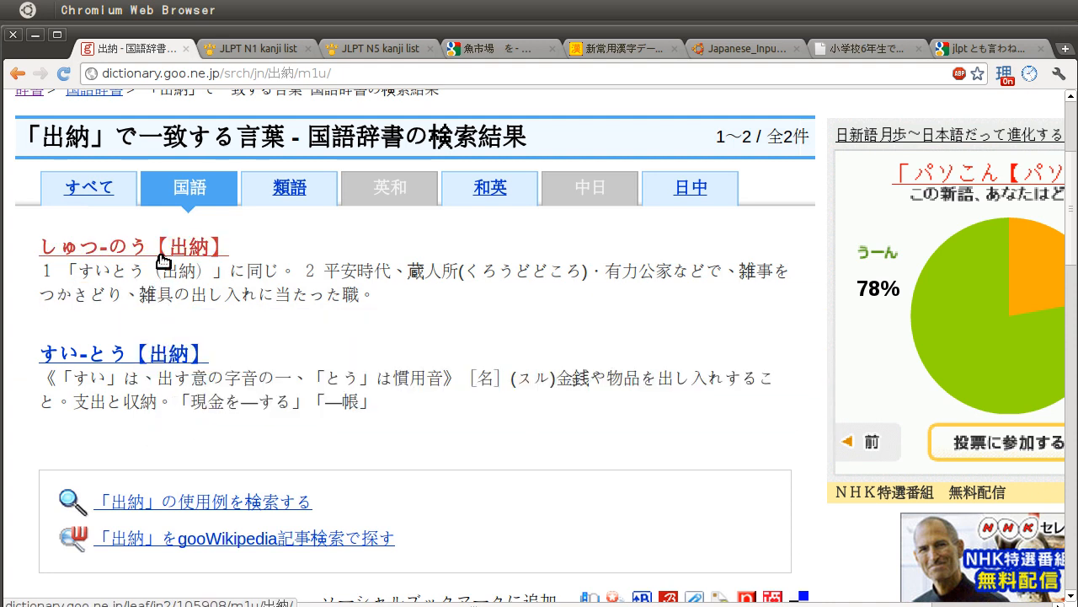
{"action": "scroll", "scroll_direction": "up", "scroll_amount": 3}
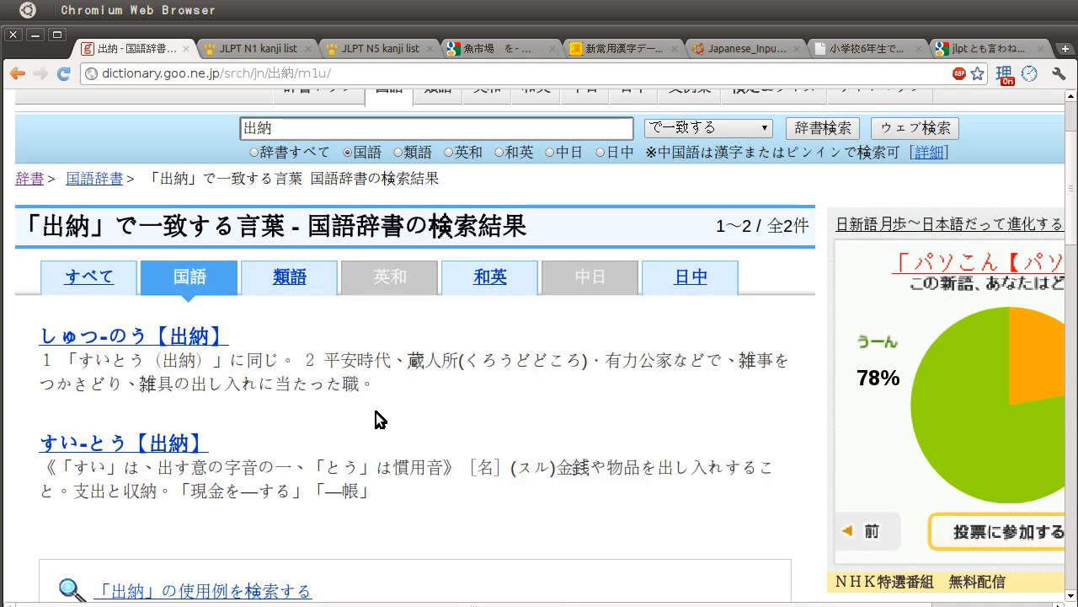
{"action": "double_click", "coordinate": [81, 382]}
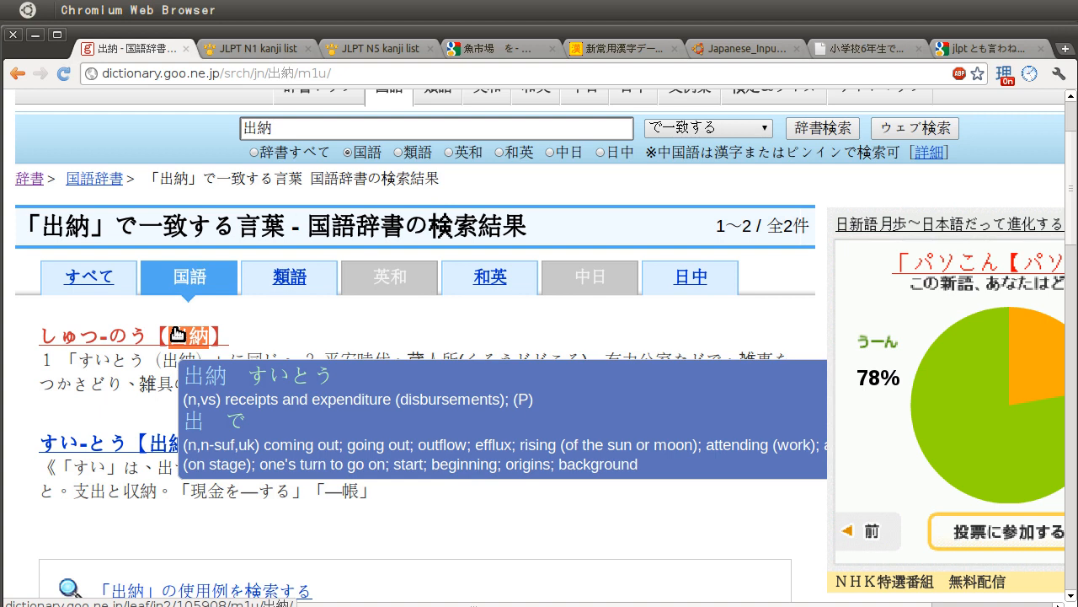
{"action": "mouse_move", "coordinate": [335, 447]}
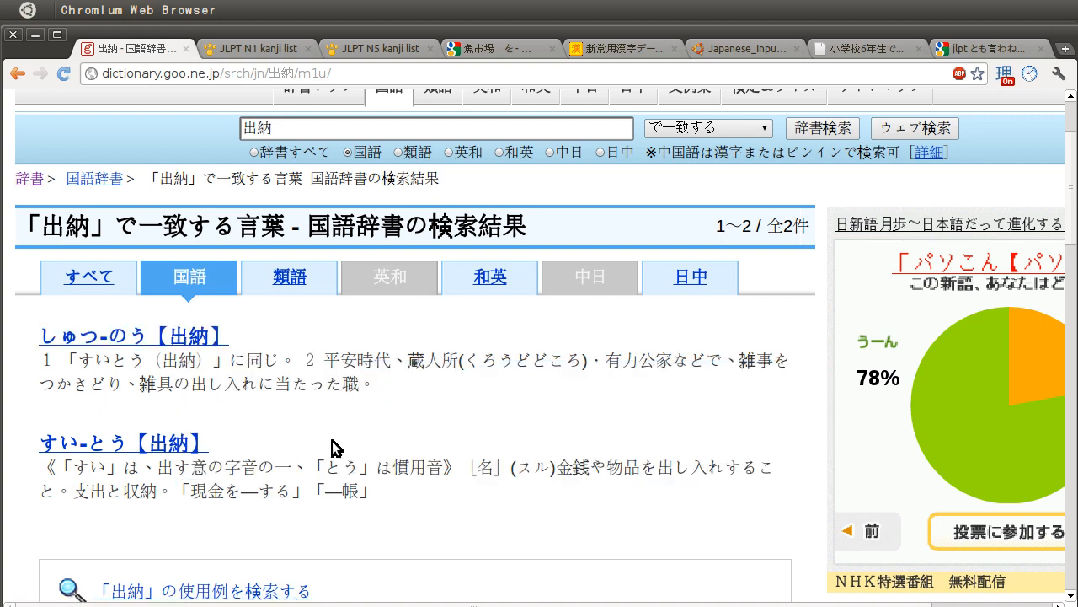
{"action": "mouse_move", "coordinate": [358, 440]}
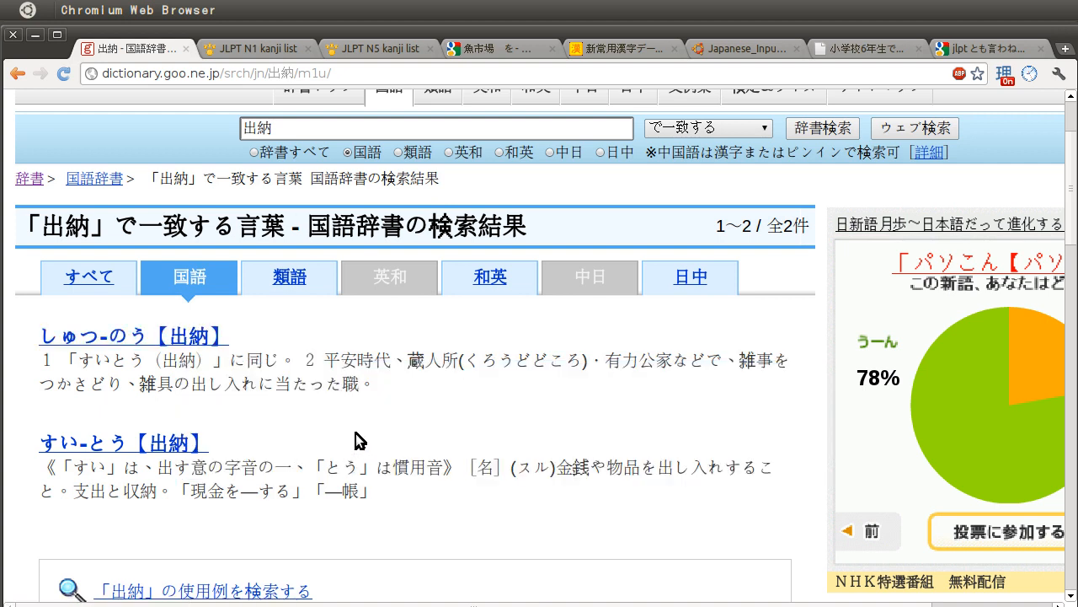
{"action": "mouse_move", "coordinate": [412, 410]}
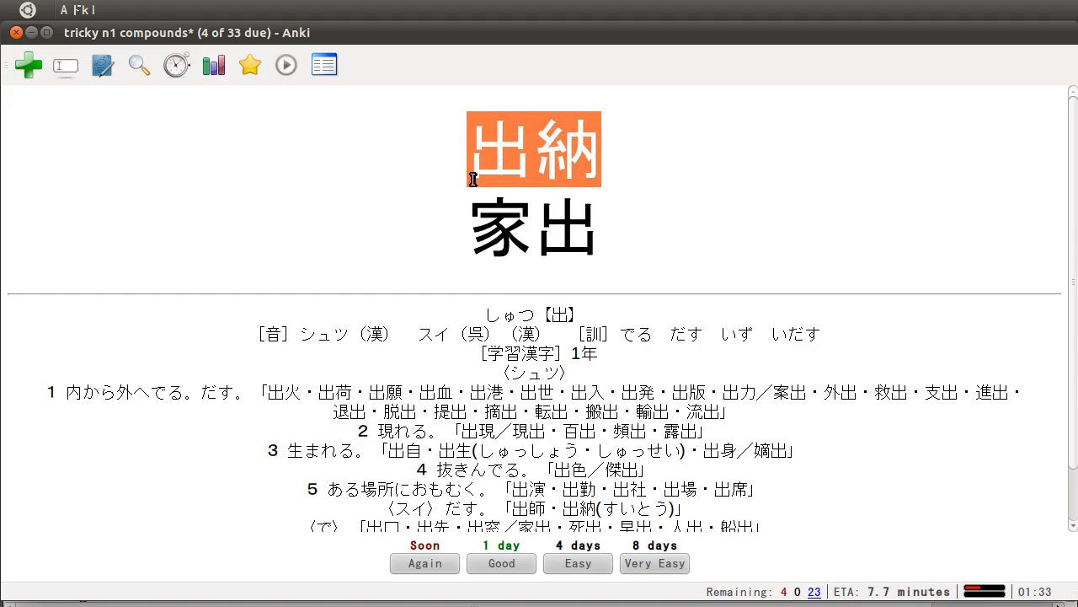
{"action": "mouse_move", "coordinate": [514, 170]}
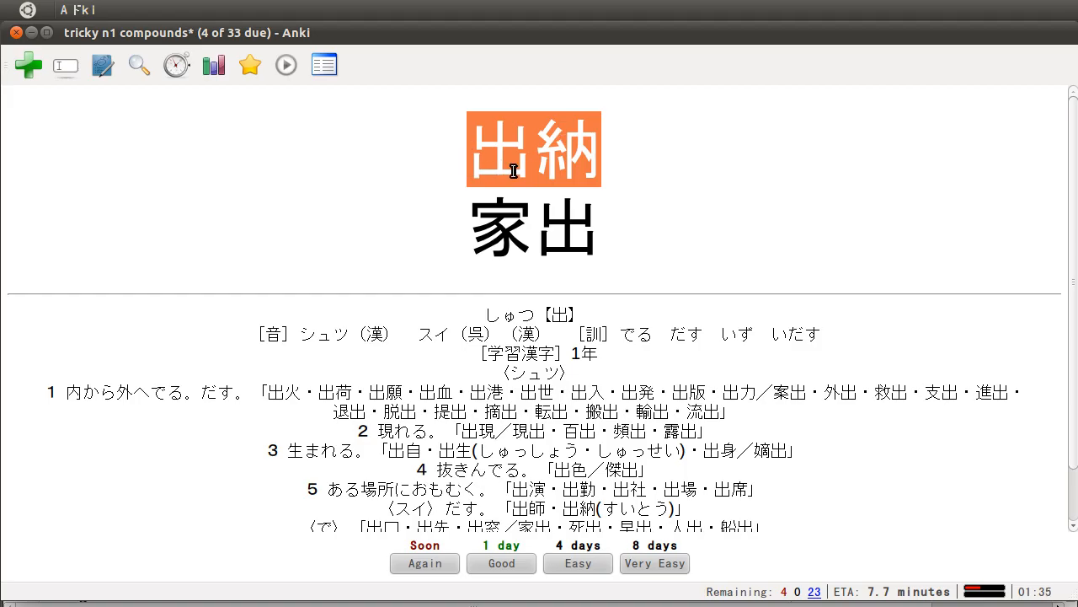
{"action": "mouse_move", "coordinate": [712, 190]}
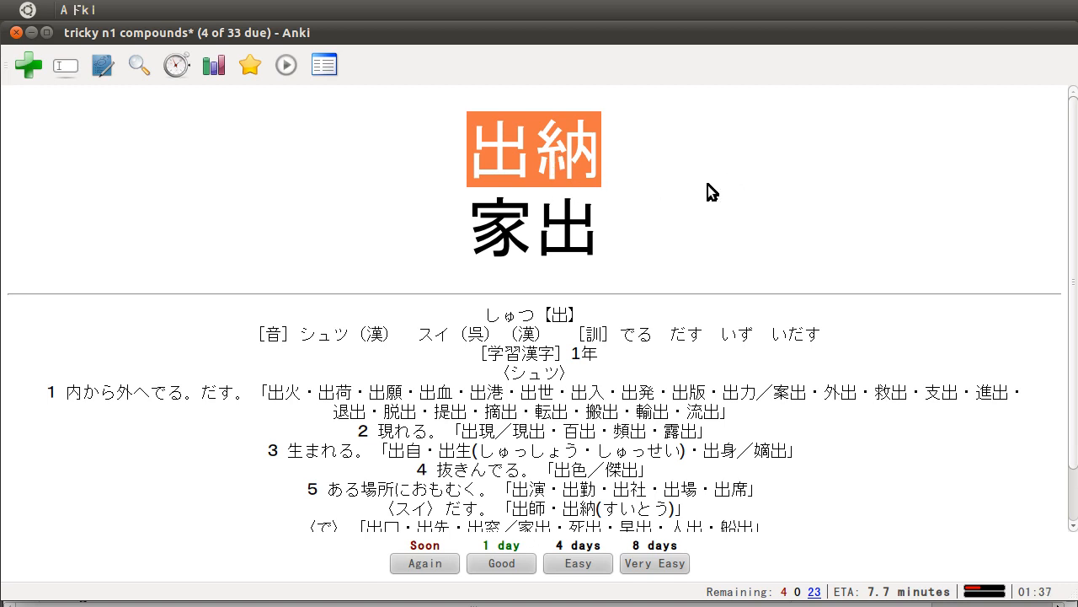
{"action": "mouse_move", "coordinate": [636, 183]}
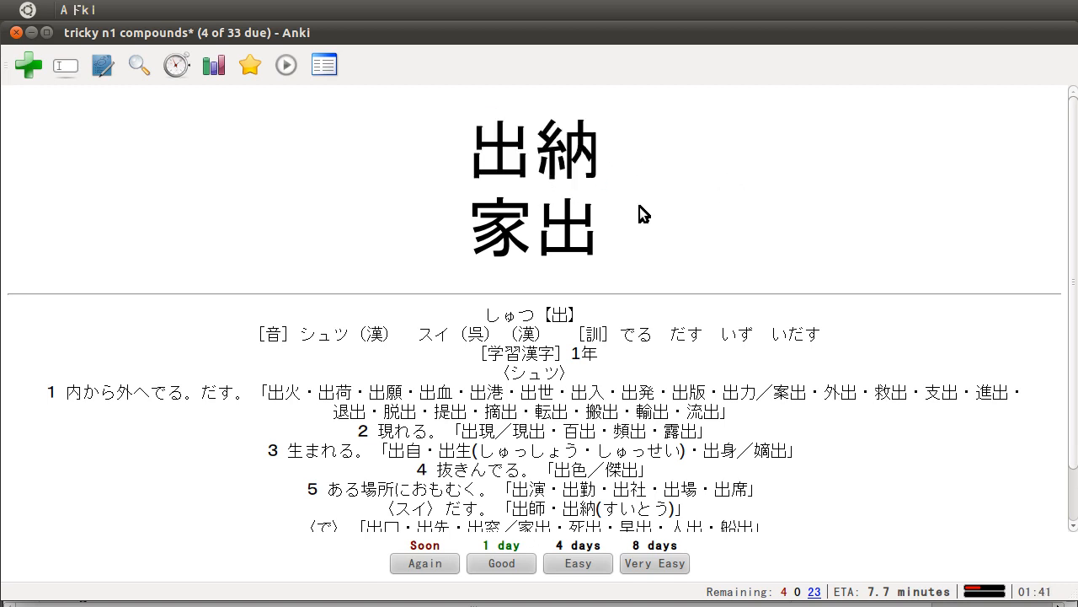
Step: Back in Anki, highlight the compound 家出 on the revealed 出納/家出 card
{"action": "double_click", "coordinate": [533, 226]}
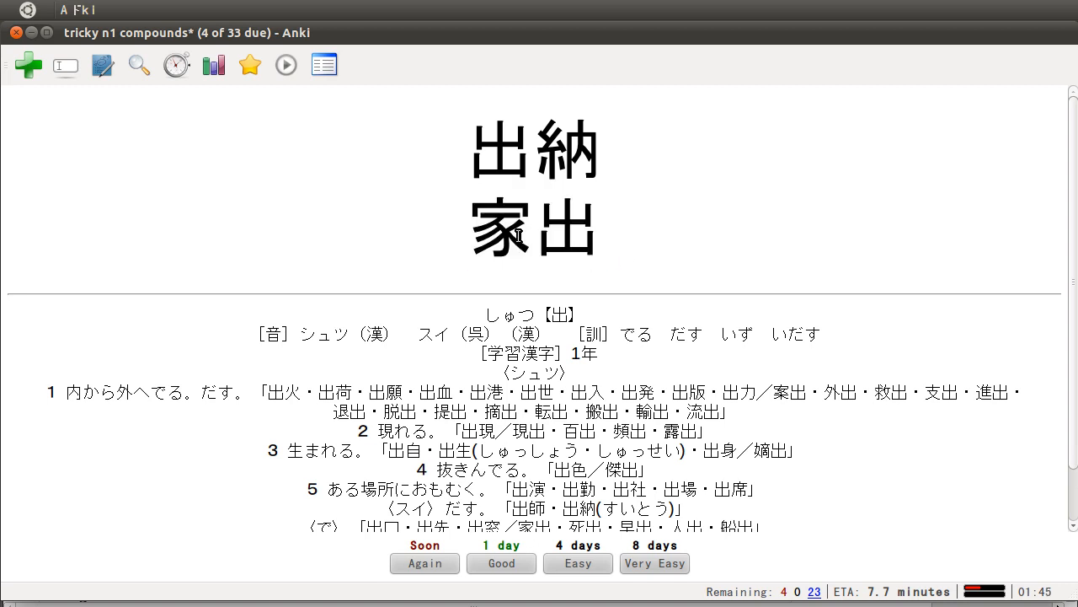
{"action": "double_click", "coordinate": [534, 226]}
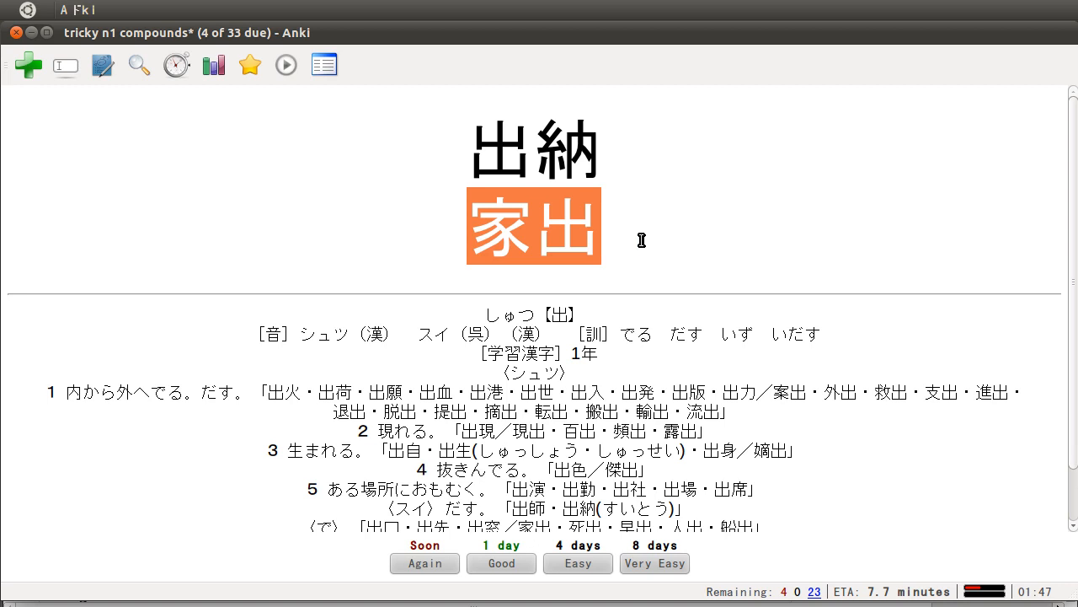
{"action": "mouse_move", "coordinate": [610, 294]}
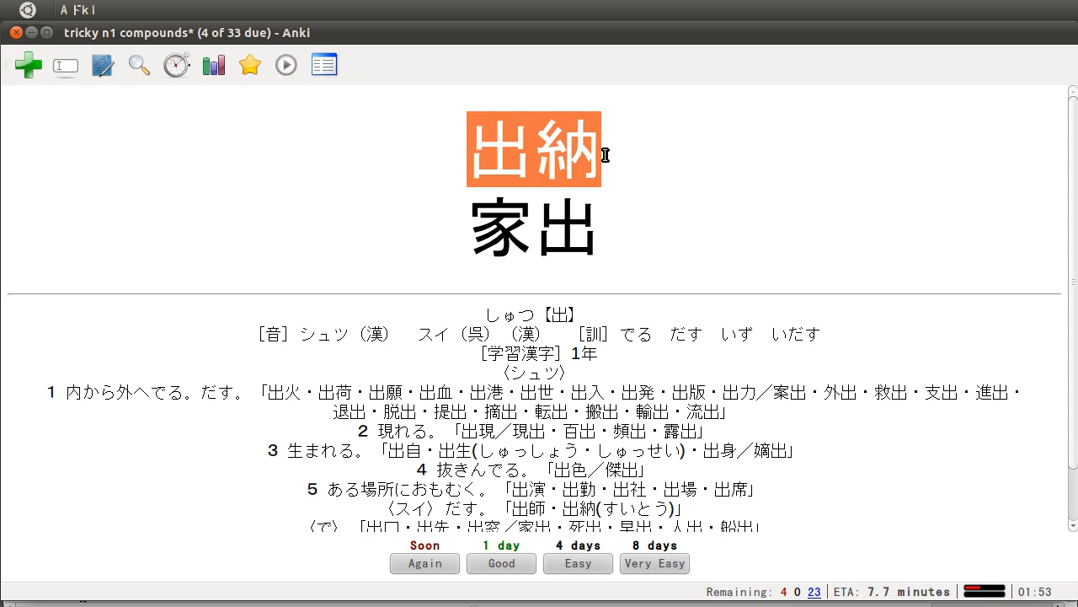
{"action": "mouse_move", "coordinate": [501, 164]}
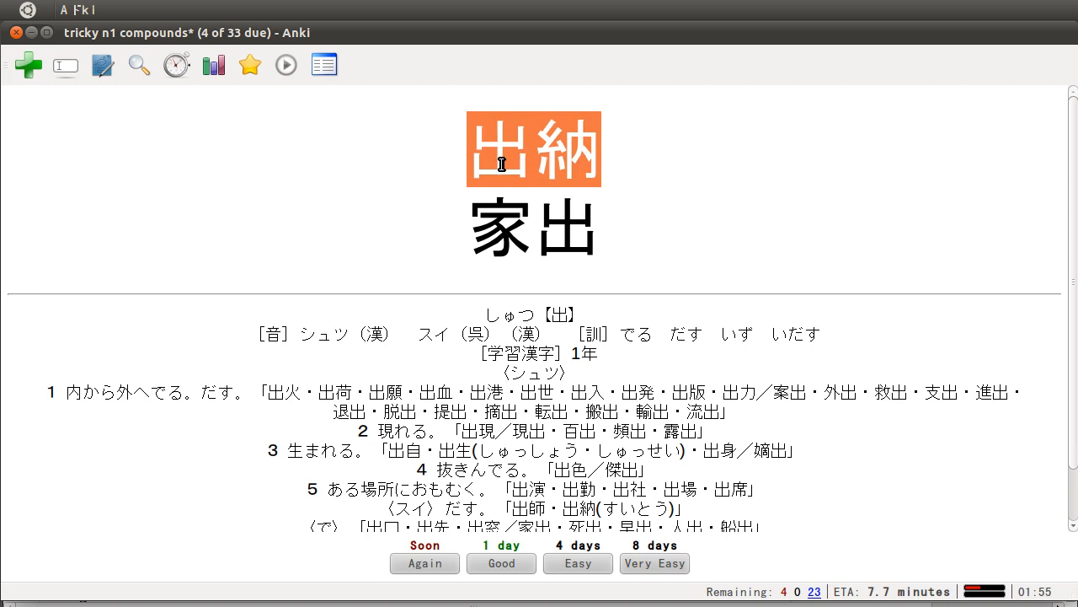
{"action": "mouse_move", "coordinate": [506, 563]}
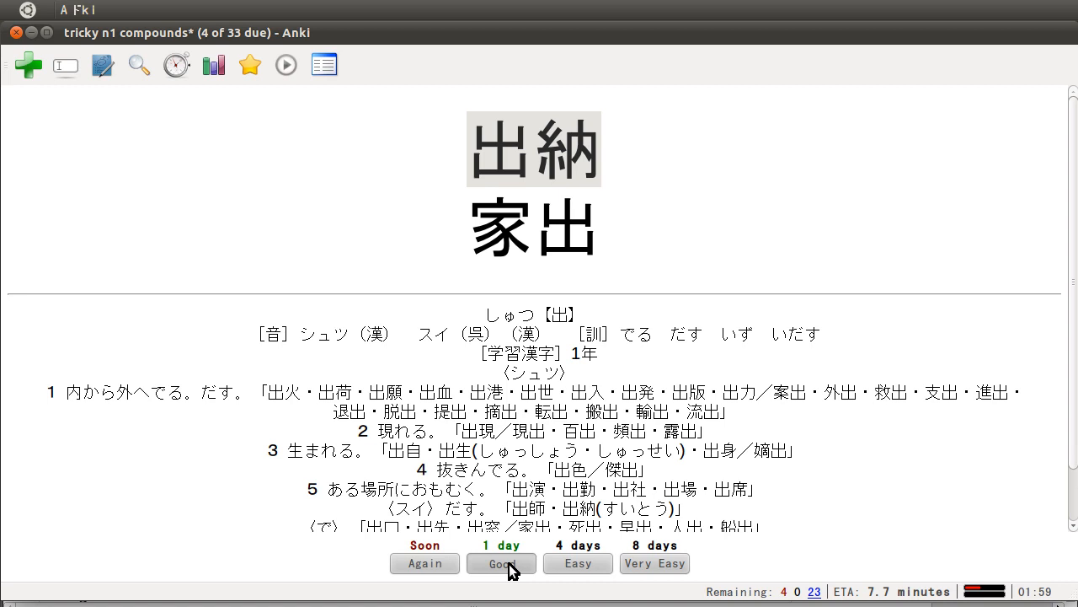
Step: Rate the 出納 card Good, reveal 磁石, and highlight its reading じしゃく
{"action": "left_click", "coordinate": [501, 562]}
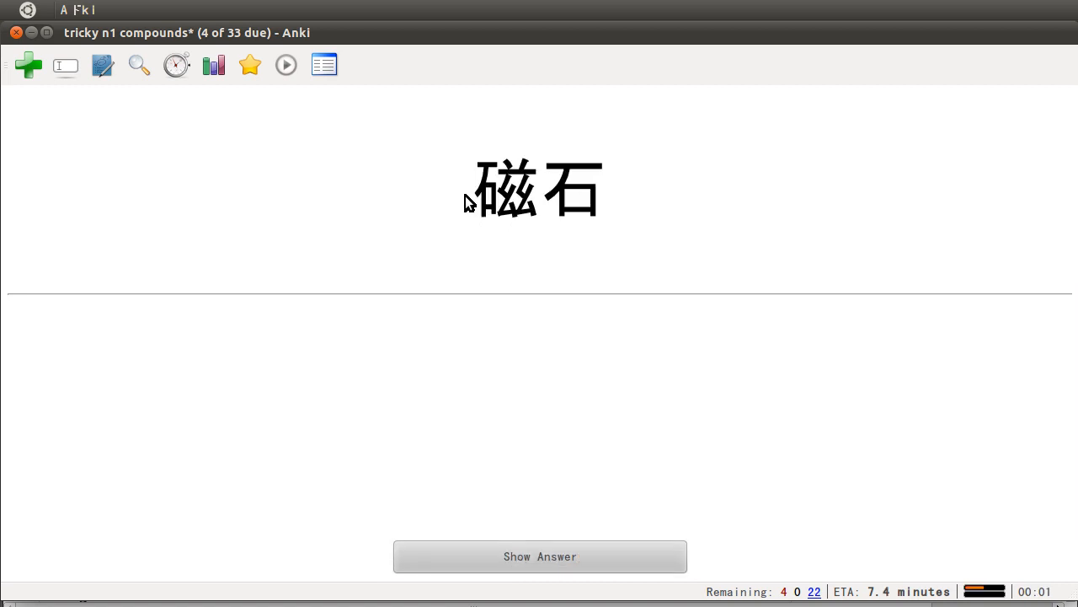
{"action": "mouse_move", "coordinate": [587, 385]}
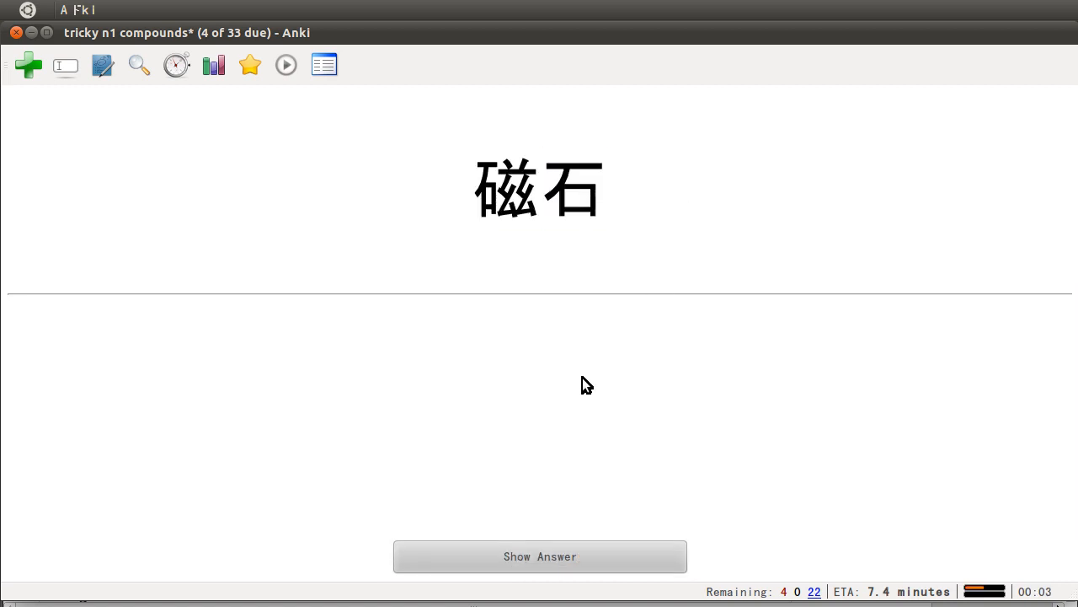
{"action": "mouse_move", "coordinate": [516, 240]}
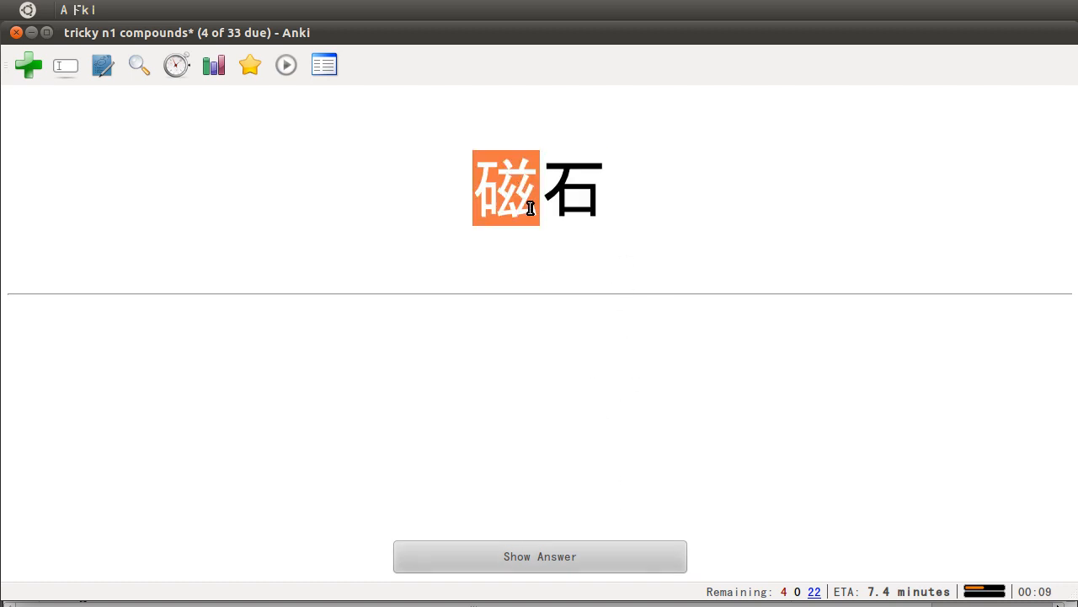
{"action": "left_click", "coordinate": [539, 556]}
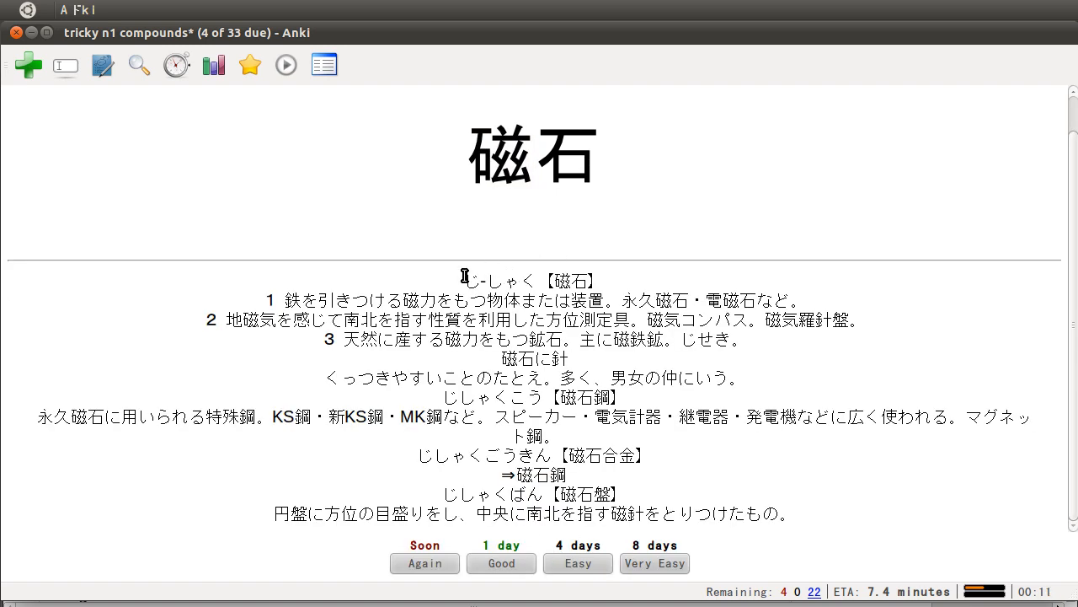
{"action": "double_click", "coordinate": [499, 281]}
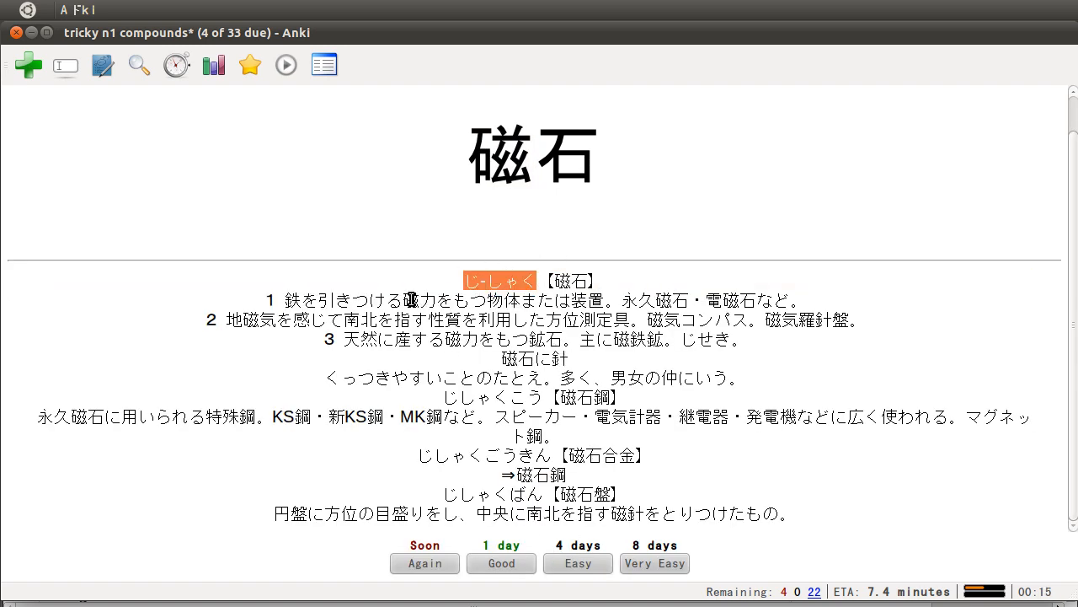
{"action": "mouse_move", "coordinate": [538, 208]}
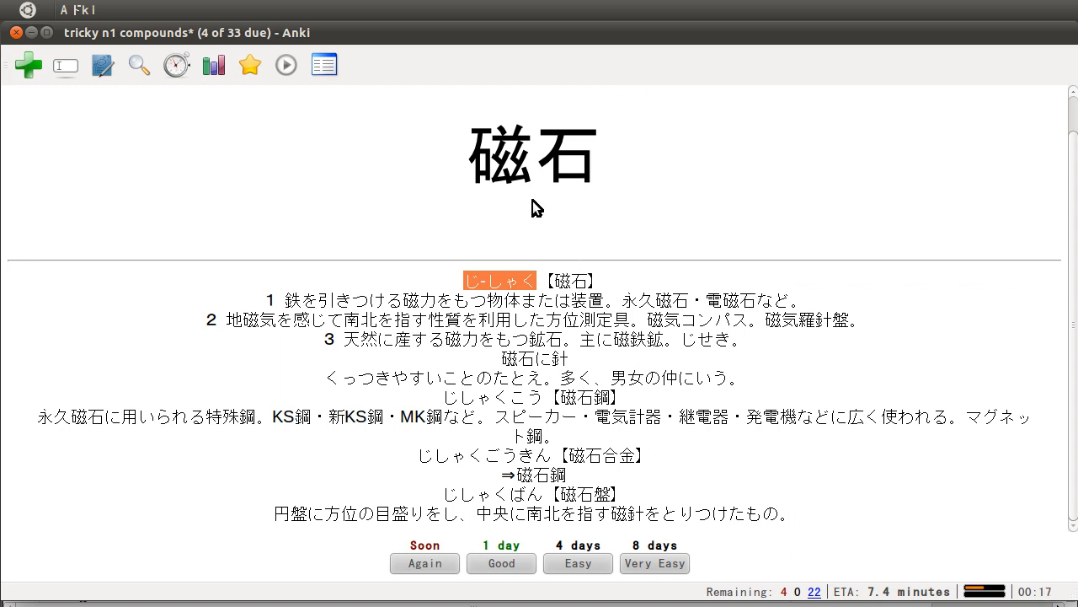
{"action": "mouse_move", "coordinate": [376, 257]}
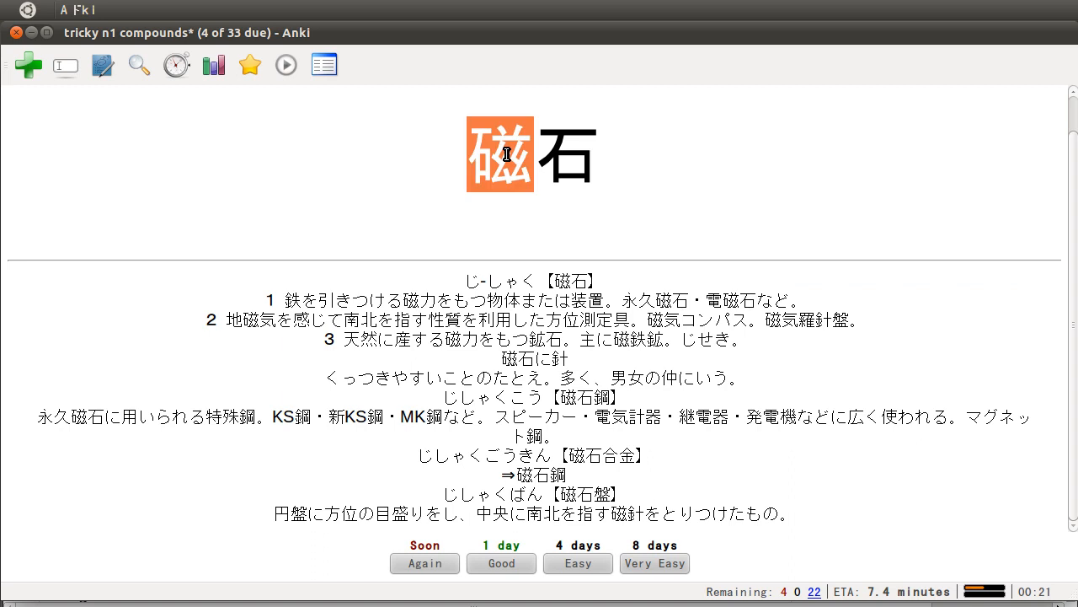
{"action": "mouse_move", "coordinate": [540, 199]}
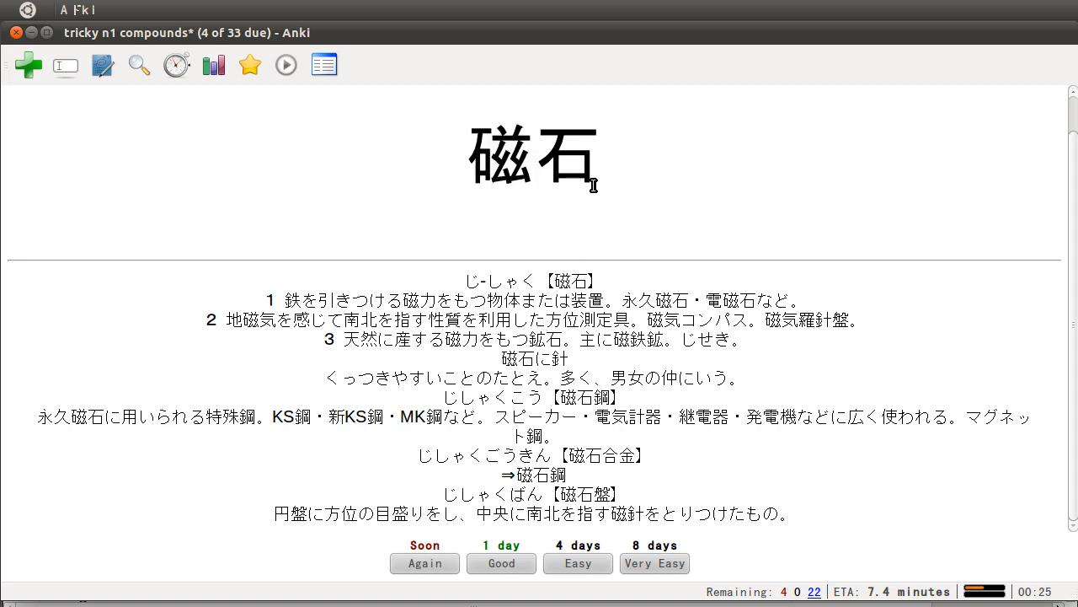
{"action": "mouse_move", "coordinate": [501, 563]}
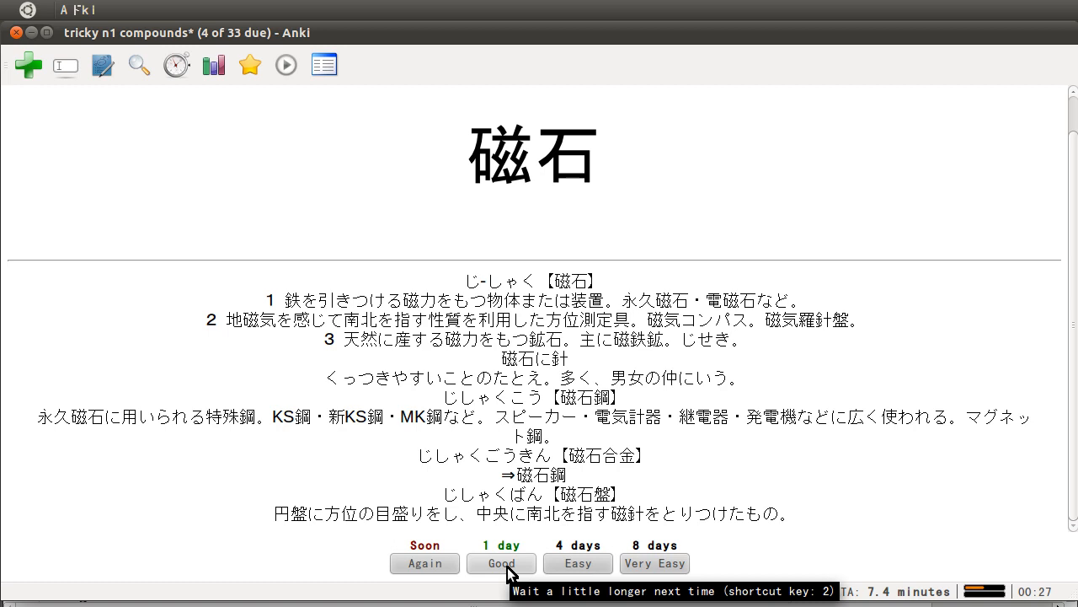
Step: Pass 磁石, reveal the 素人 definition, and highlight 人, 素人 and 素
{"action": "left_click", "coordinate": [501, 562]}
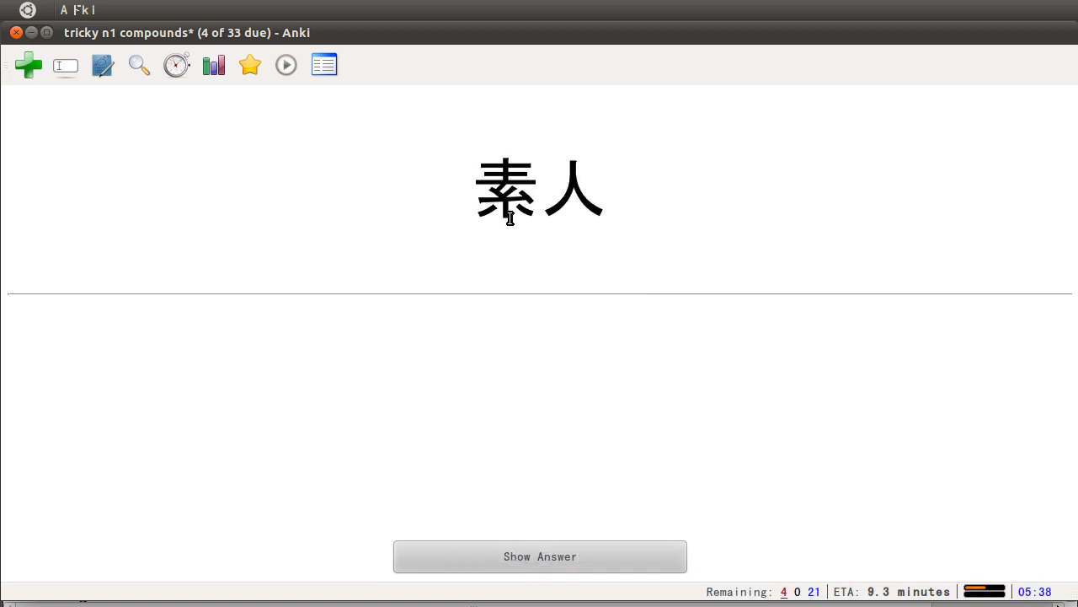
{"action": "mouse_move", "coordinate": [638, 263]}
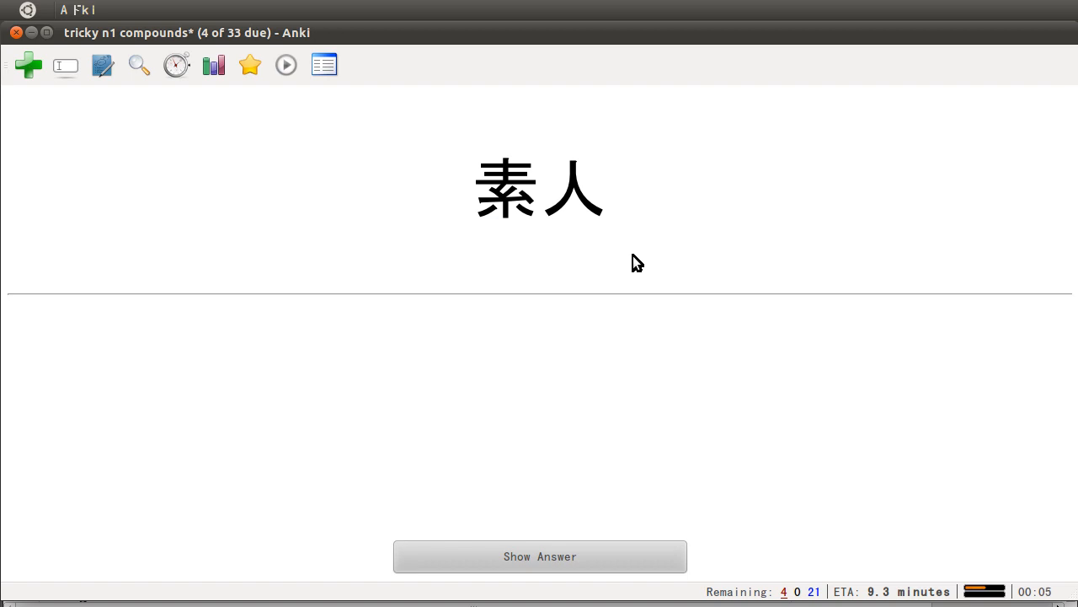
{"action": "mouse_move", "coordinate": [729, 255]}
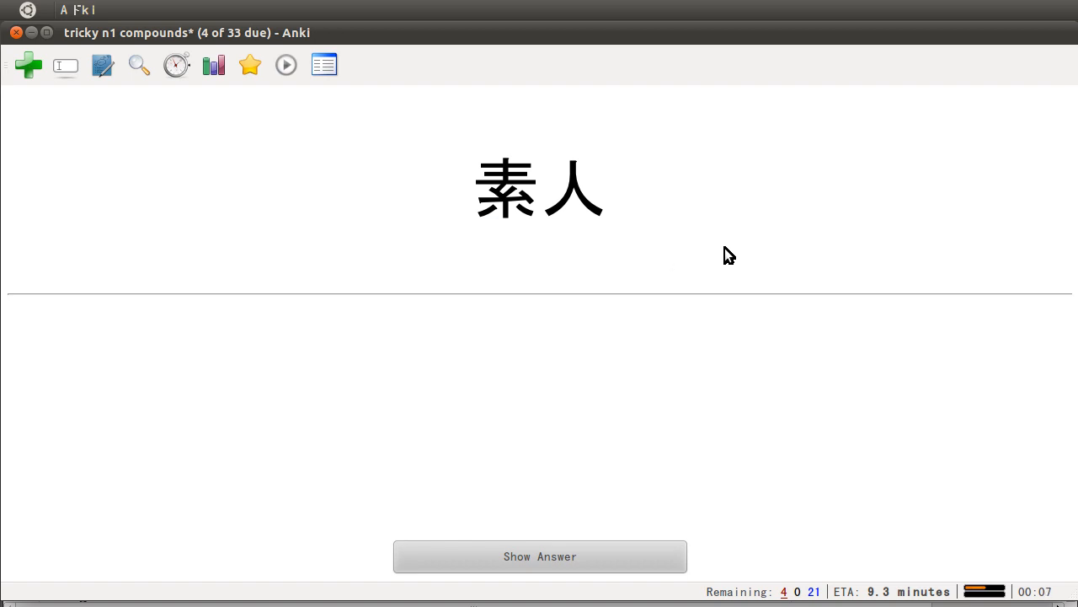
{"action": "left_click", "coordinate": [539, 555]}
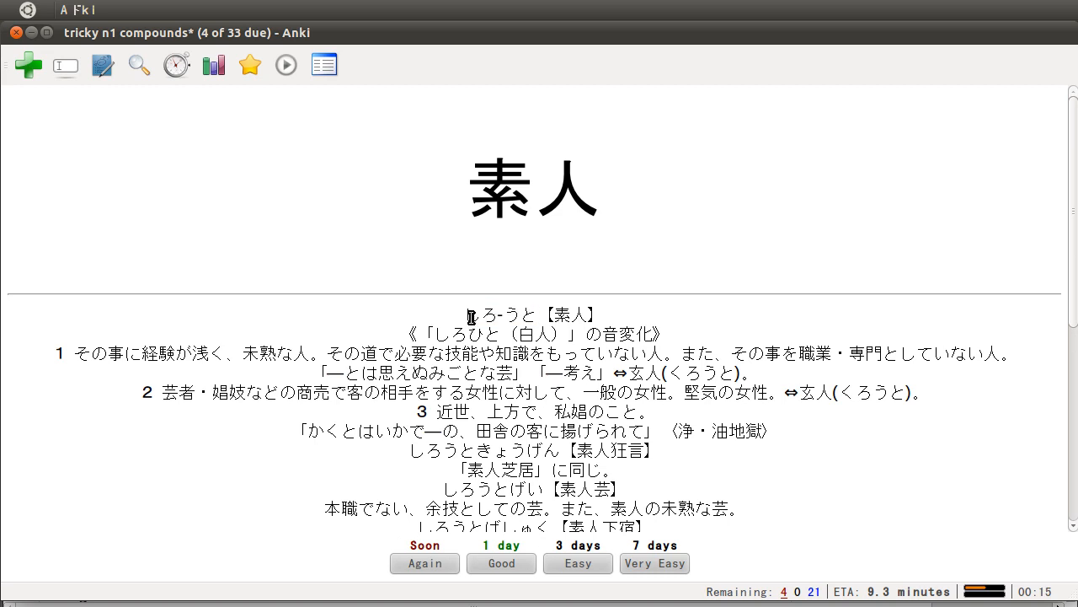
{"action": "mouse_move", "coordinate": [458, 320]}
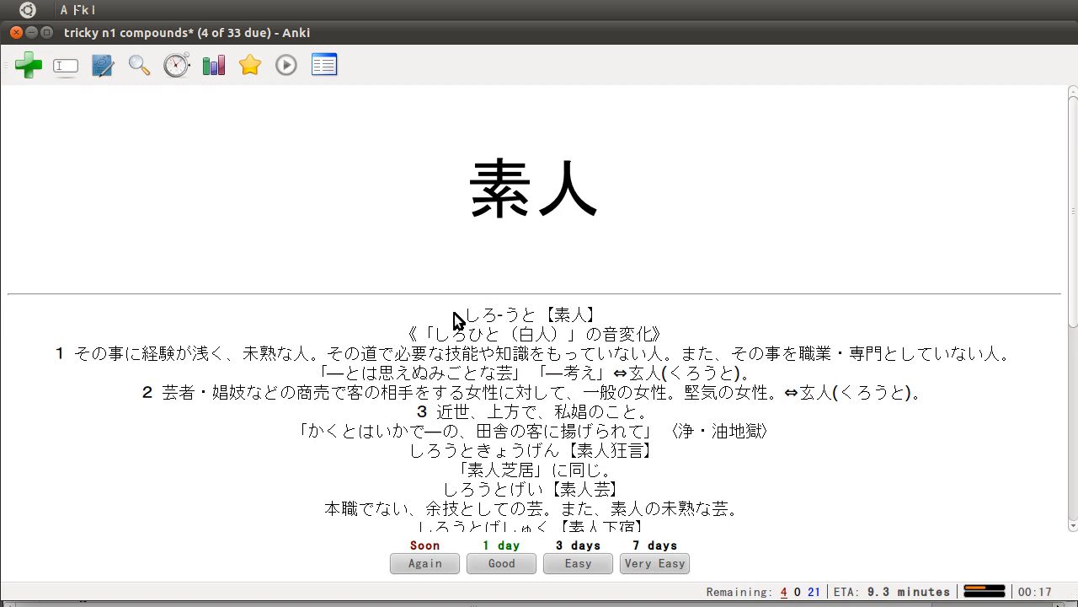
{"action": "mouse_move", "coordinate": [495, 277]}
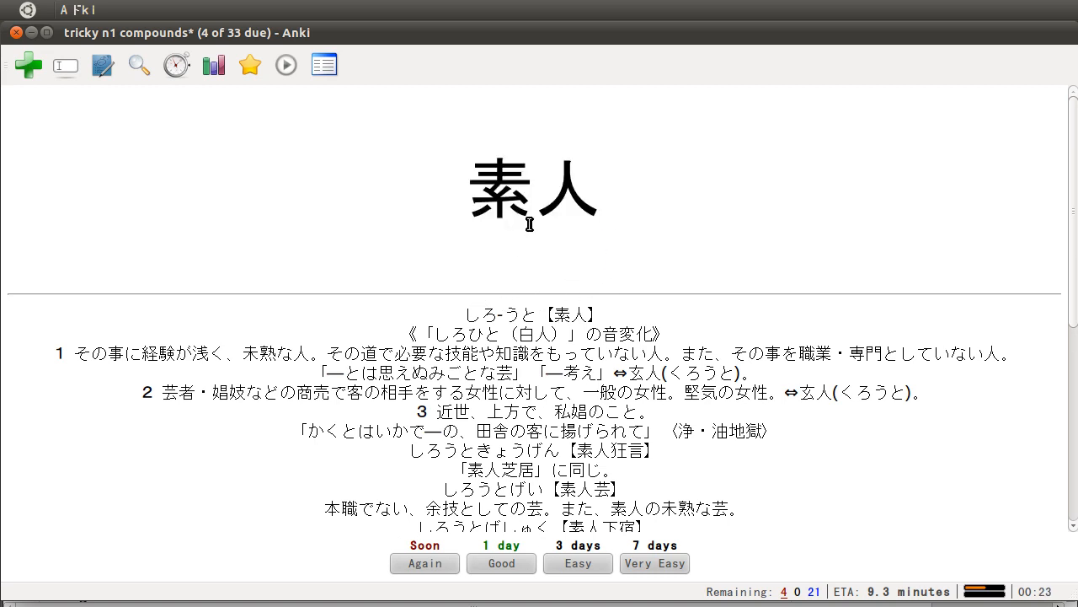
{"action": "double_click", "coordinate": [568, 187]}
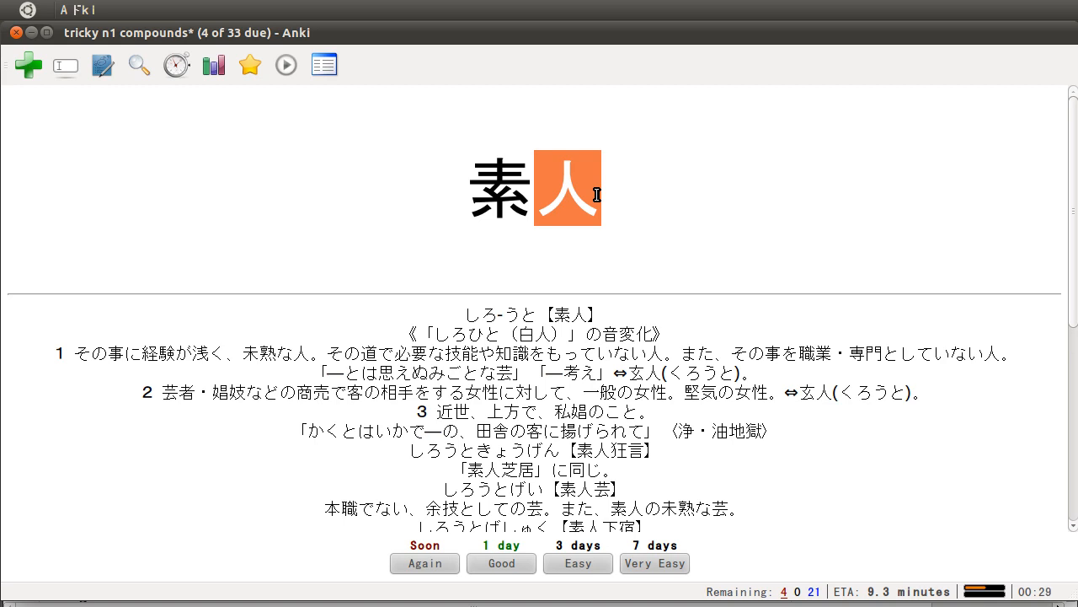
{"action": "mouse_move", "coordinate": [509, 315]}
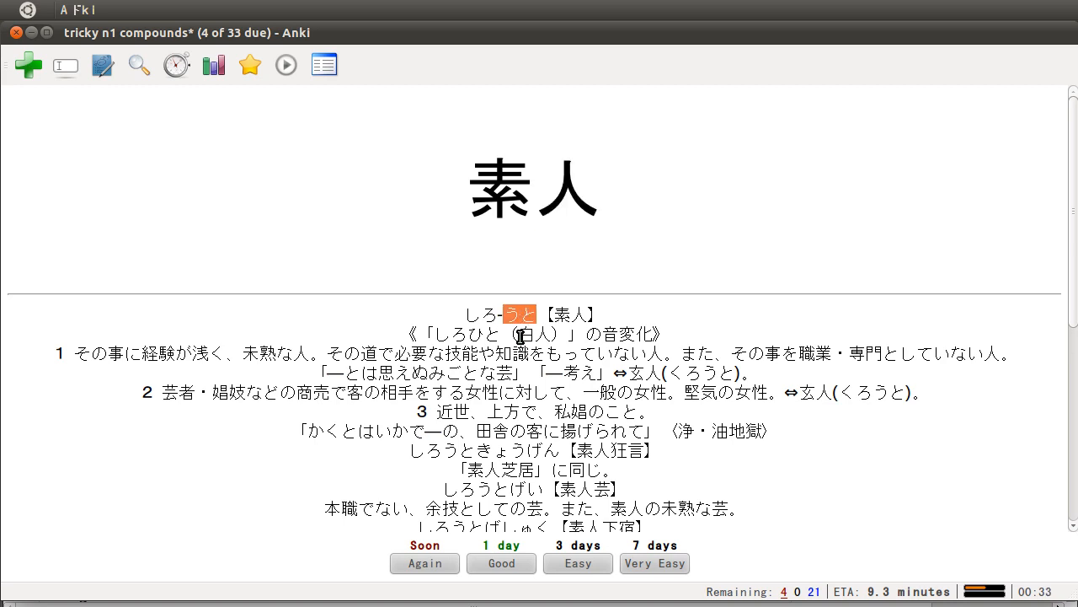
{"action": "mouse_move", "coordinate": [379, 263]}
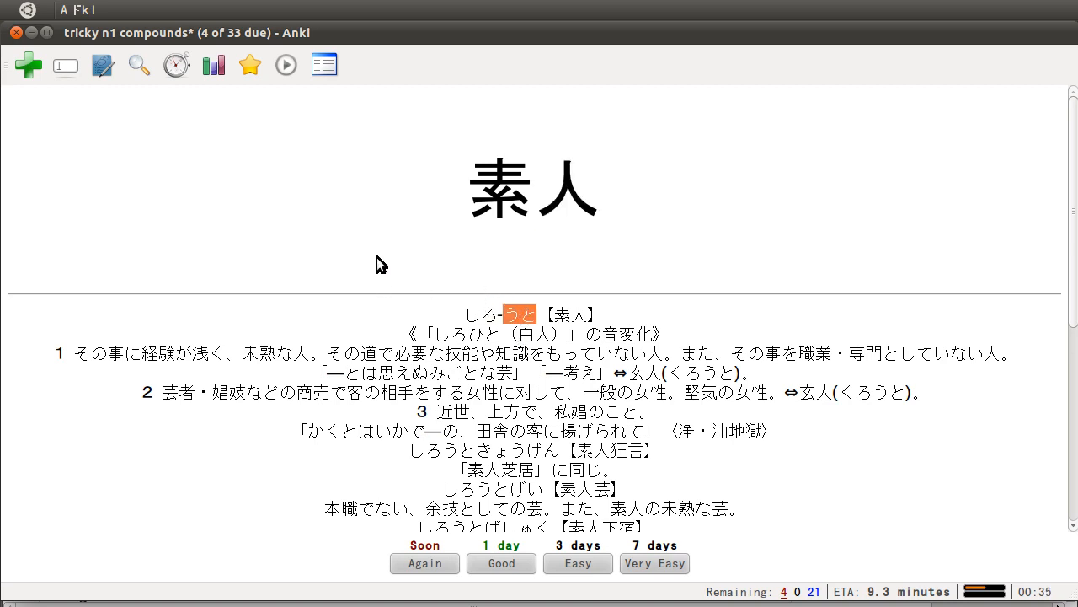
{"action": "scroll", "scroll_direction": "down", "scroll_amount": 3}
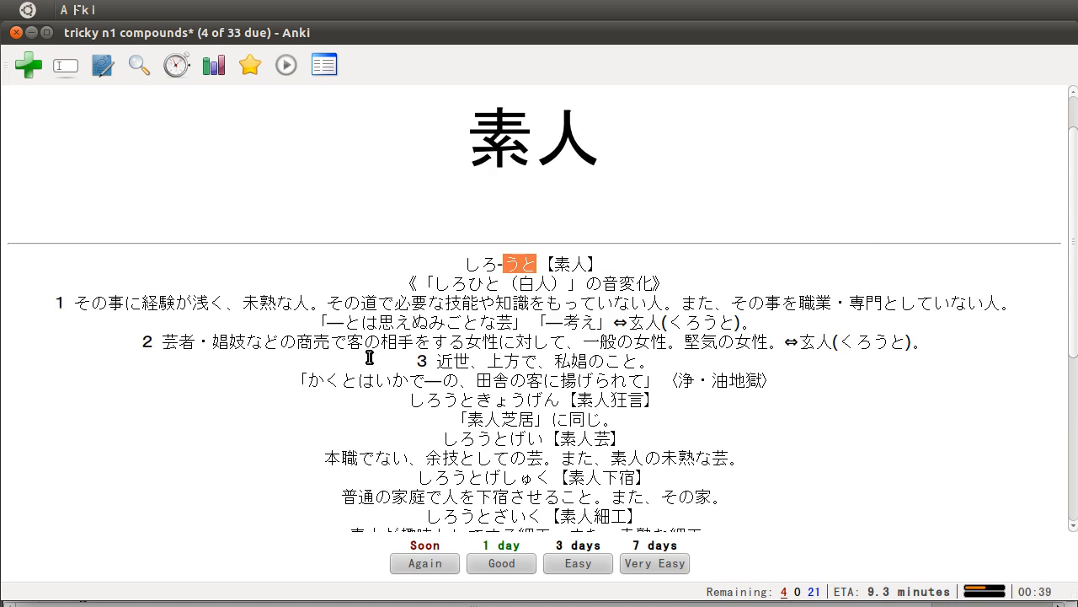
{"action": "mouse_move", "coordinate": [353, 210]}
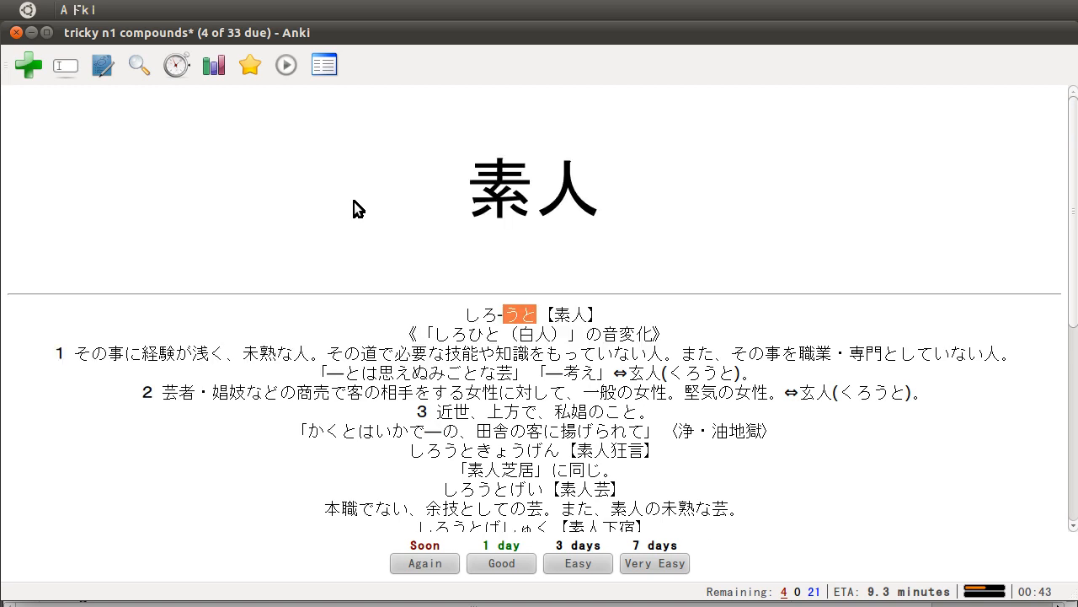
{"action": "double_click", "coordinate": [534, 187]}
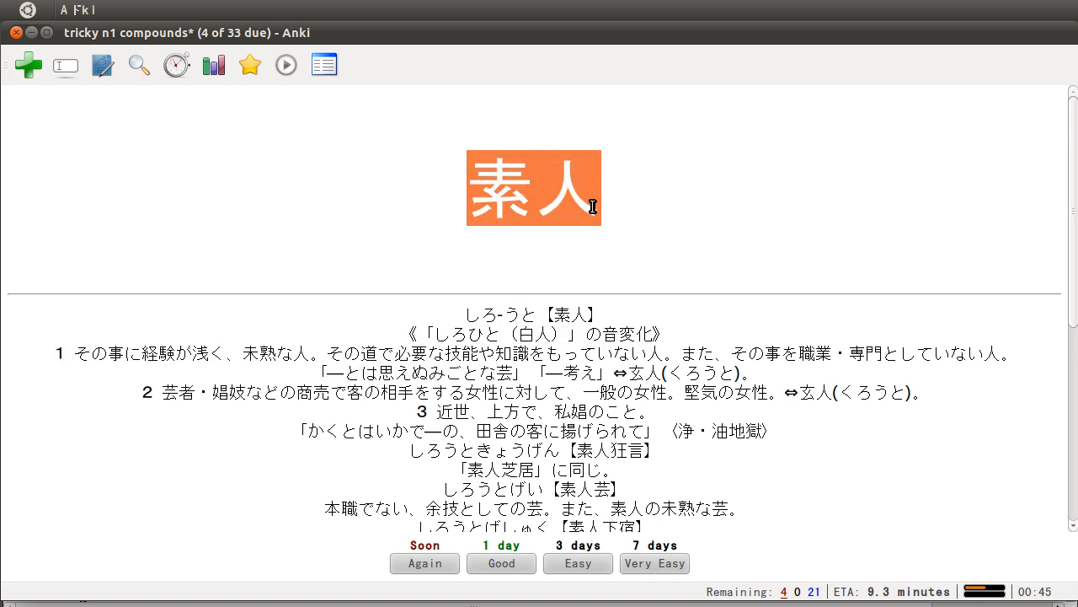
{"action": "mouse_move", "coordinate": [444, 258]}
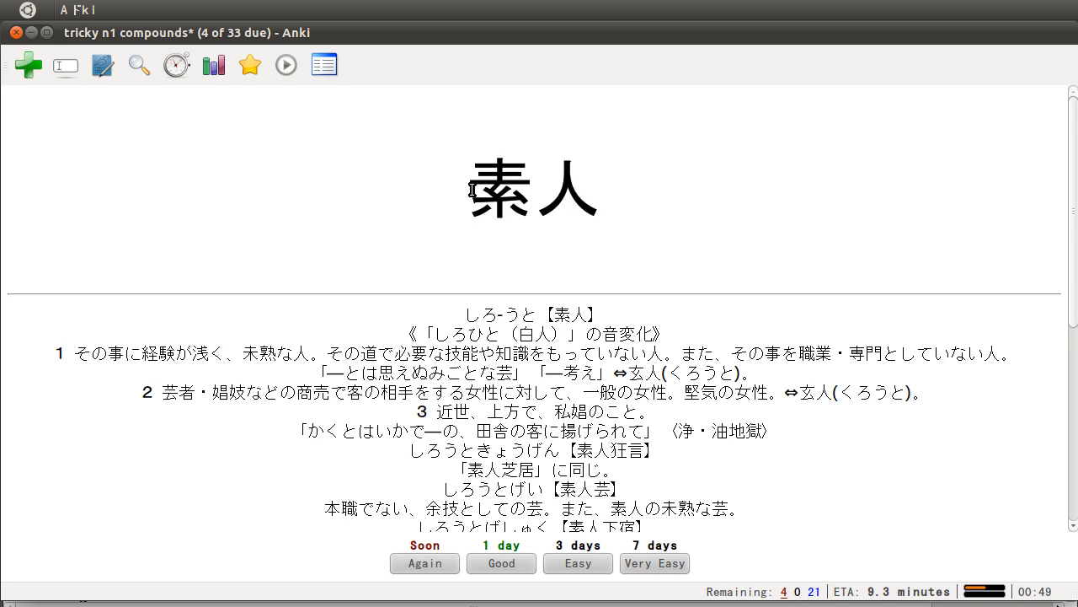
{"action": "double_click", "coordinate": [500, 188]}
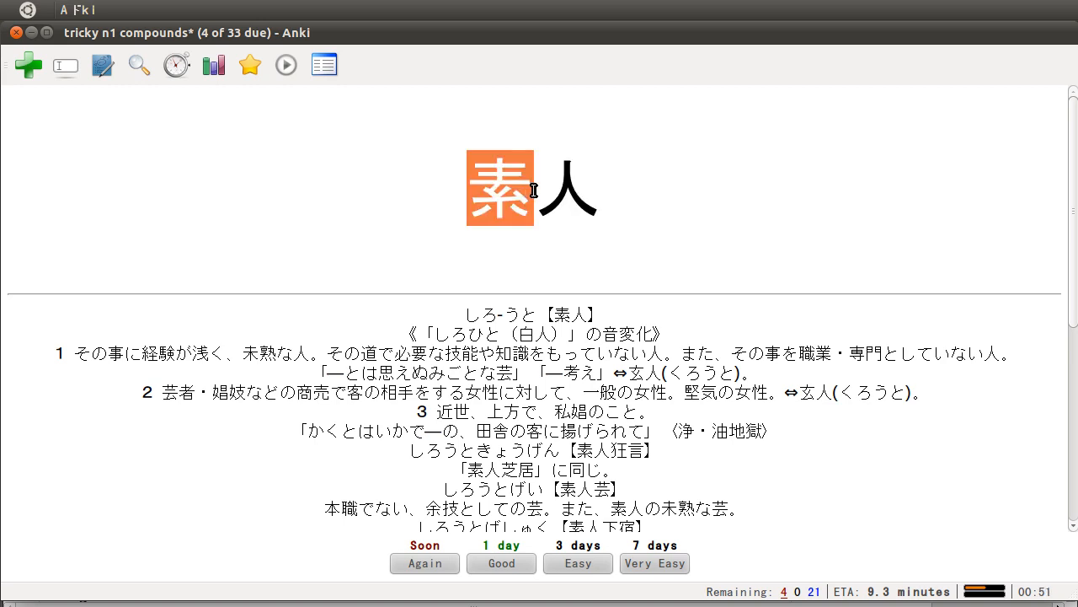
{"action": "mouse_move", "coordinate": [461, 280]}
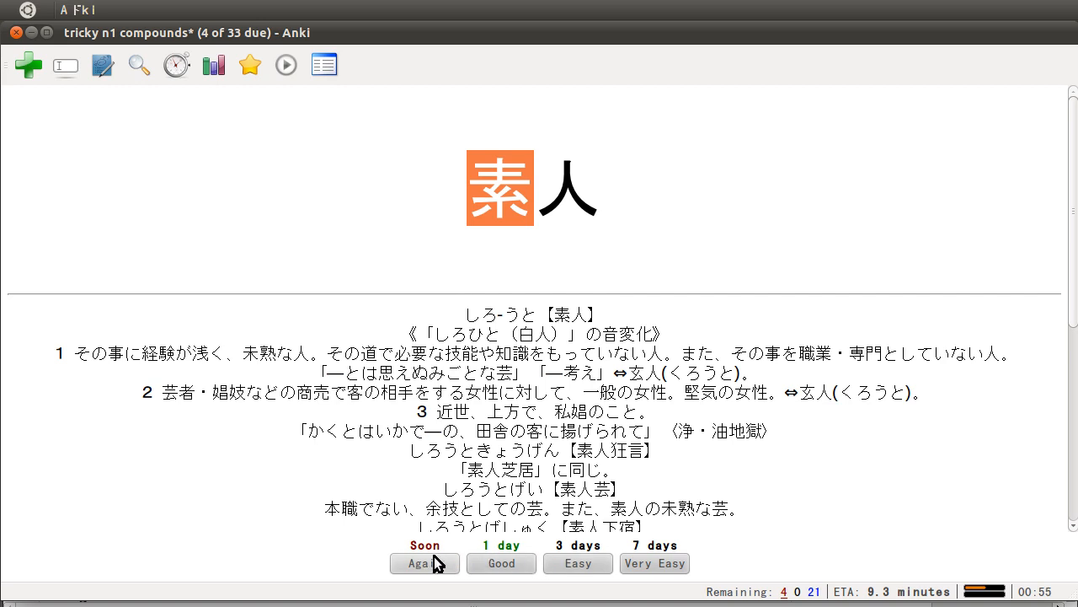
Step: Rate 素人 Again, reveal 人質, and highlight 交渉を有利にするために, 人質, 質 and じち
{"action": "left_click", "coordinate": [425, 562]}
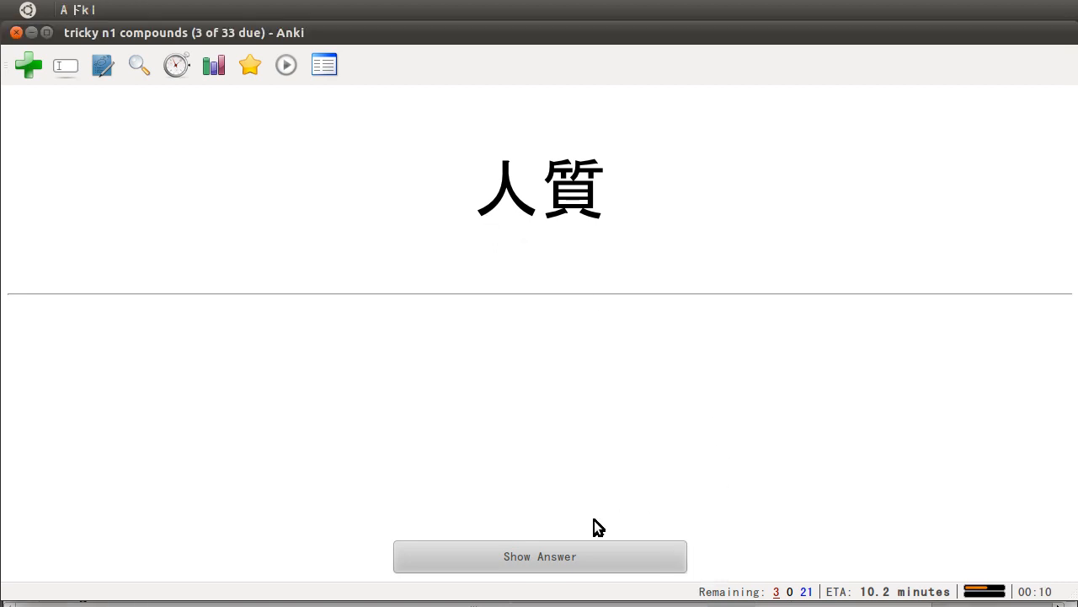
{"action": "left_click", "coordinate": [539, 556]}
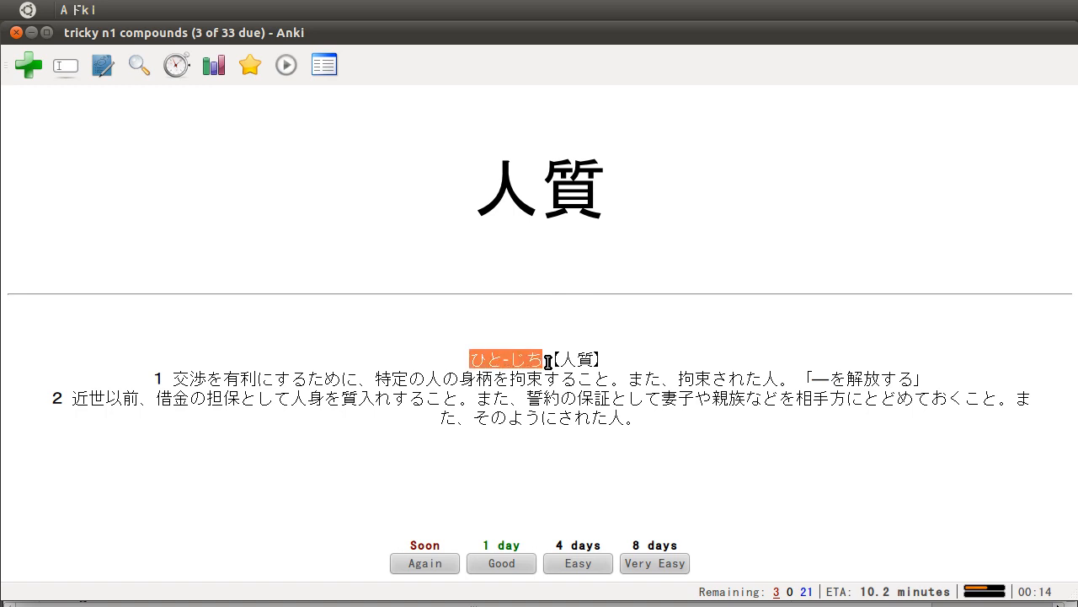
{"action": "mouse_move", "coordinate": [582, 289]}
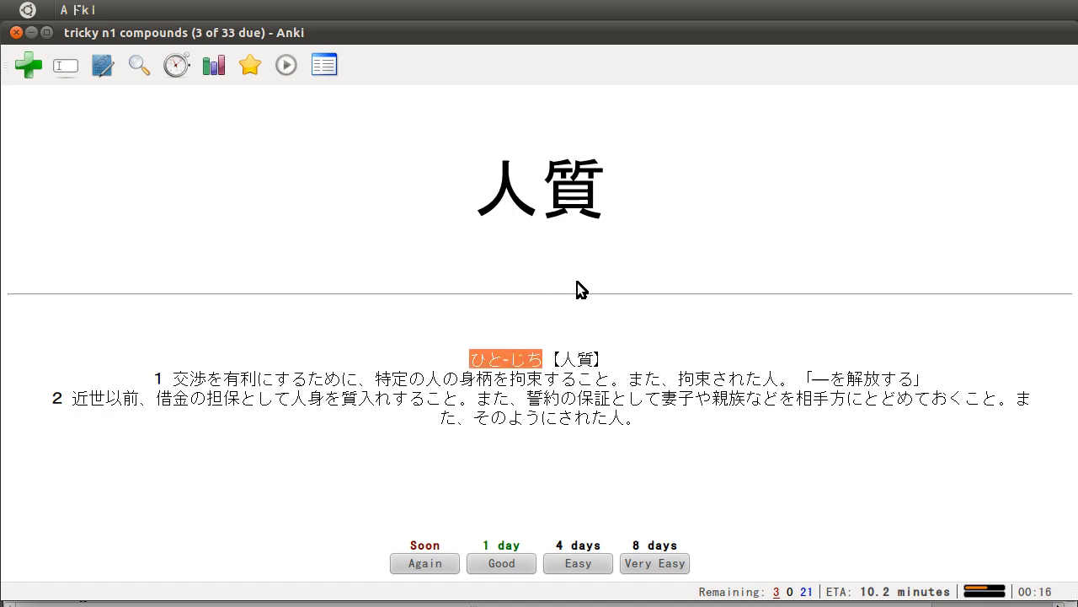
{"action": "mouse_move", "coordinate": [555, 364]}
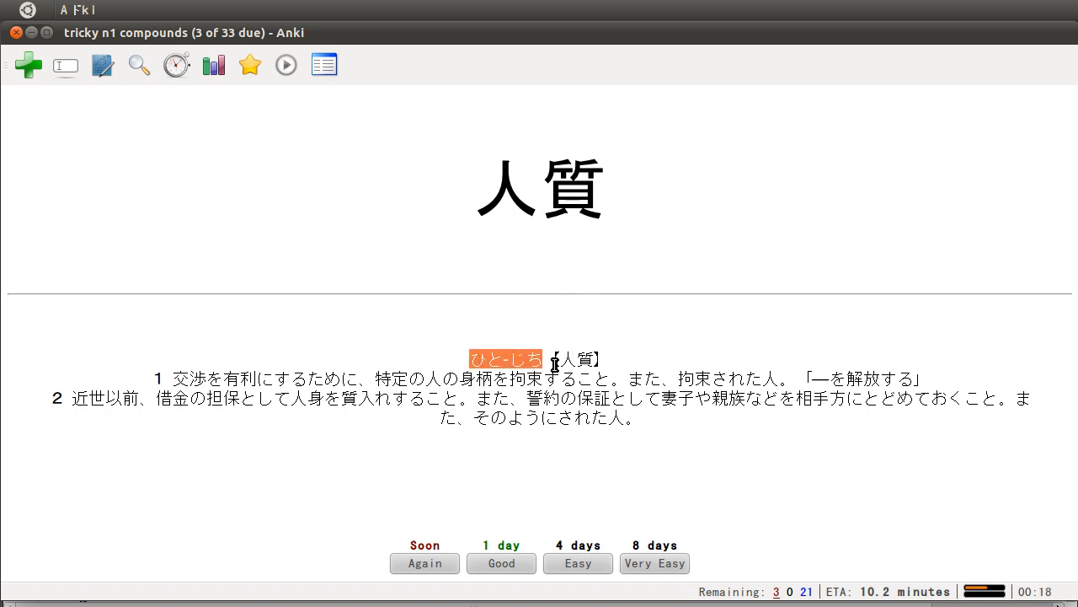
{"action": "mouse_move", "coordinate": [440, 387]}
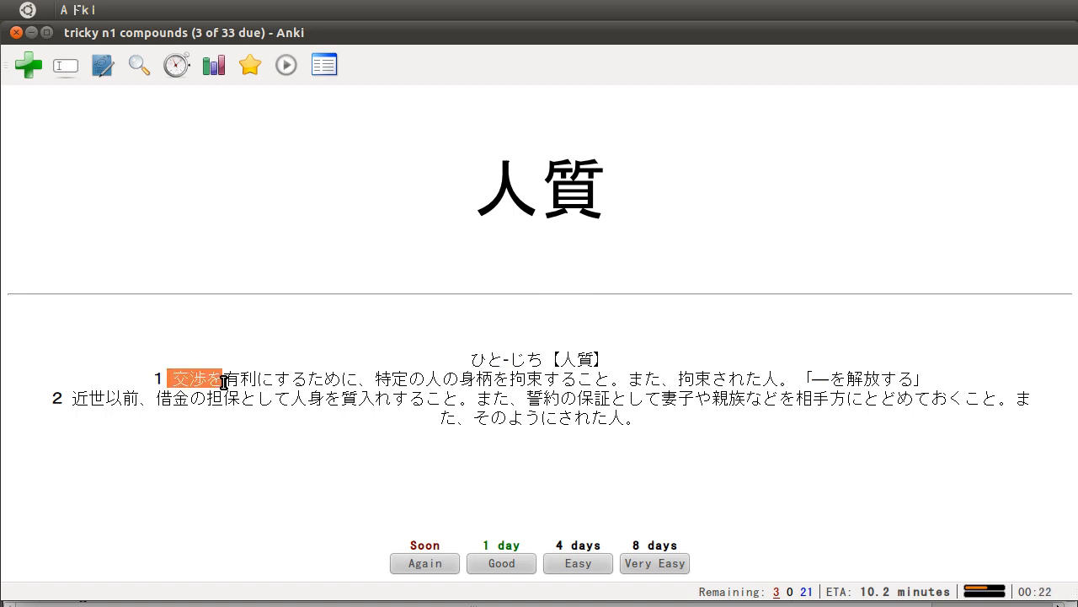
{"action": "left_click_drag", "start_coordinate": [198, 378], "coordinate": [354, 378]}
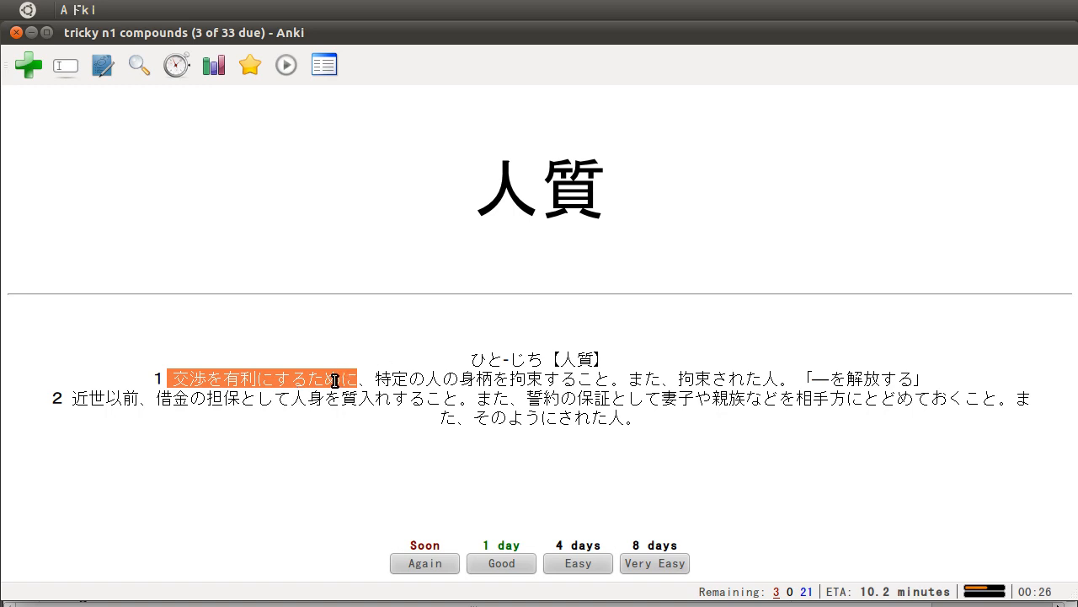
{"action": "mouse_move", "coordinate": [399, 394]}
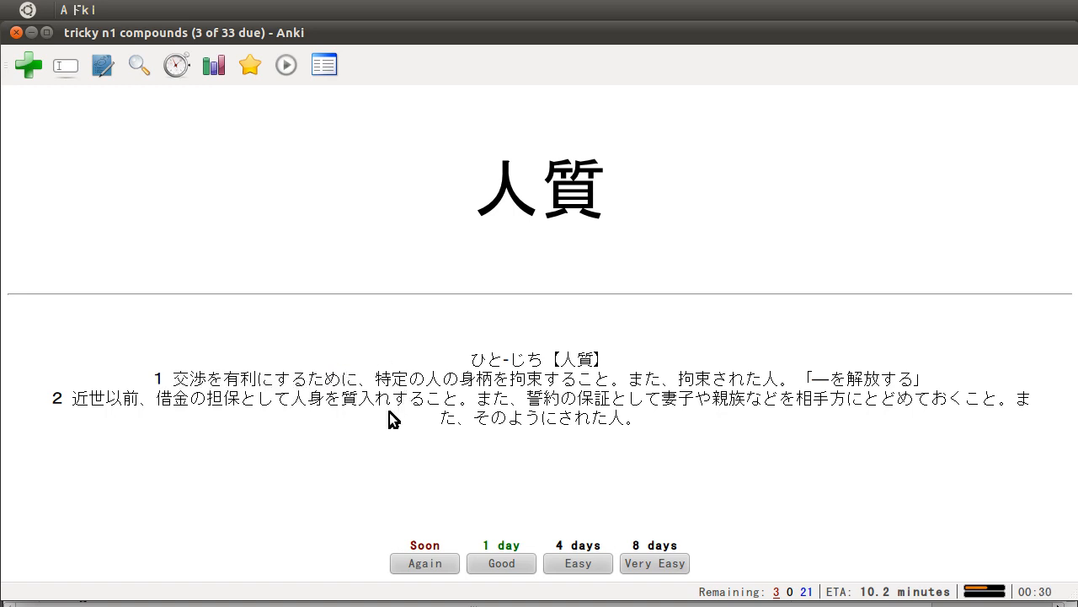
{"action": "double_click", "coordinate": [540, 187]}
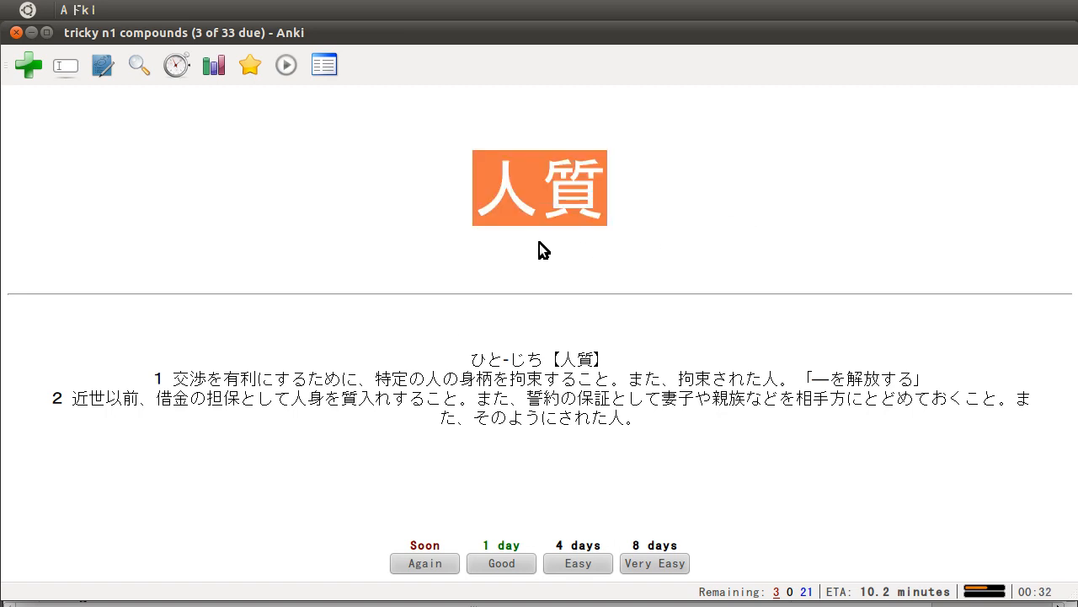
{"action": "mouse_move", "coordinate": [668, 196]}
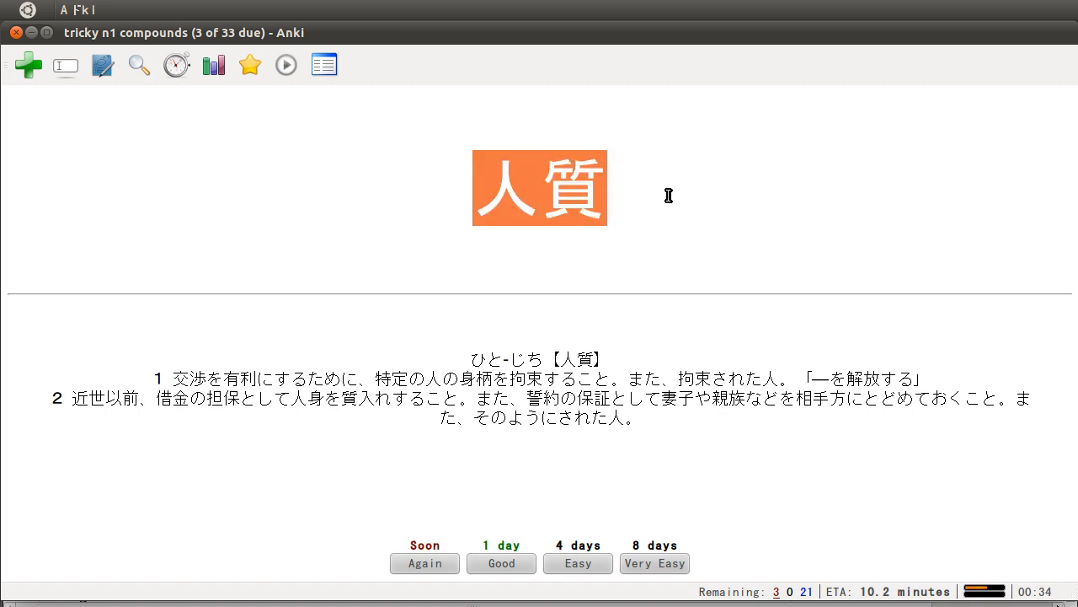
{"action": "mouse_move", "coordinate": [636, 234]}
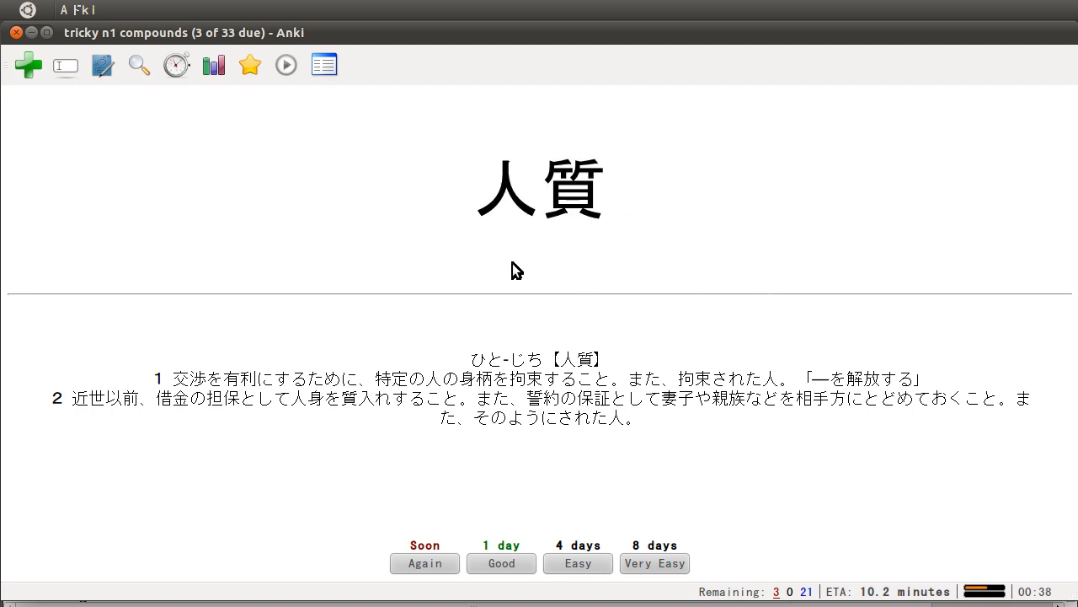
{"action": "double_click", "coordinate": [574, 187]}
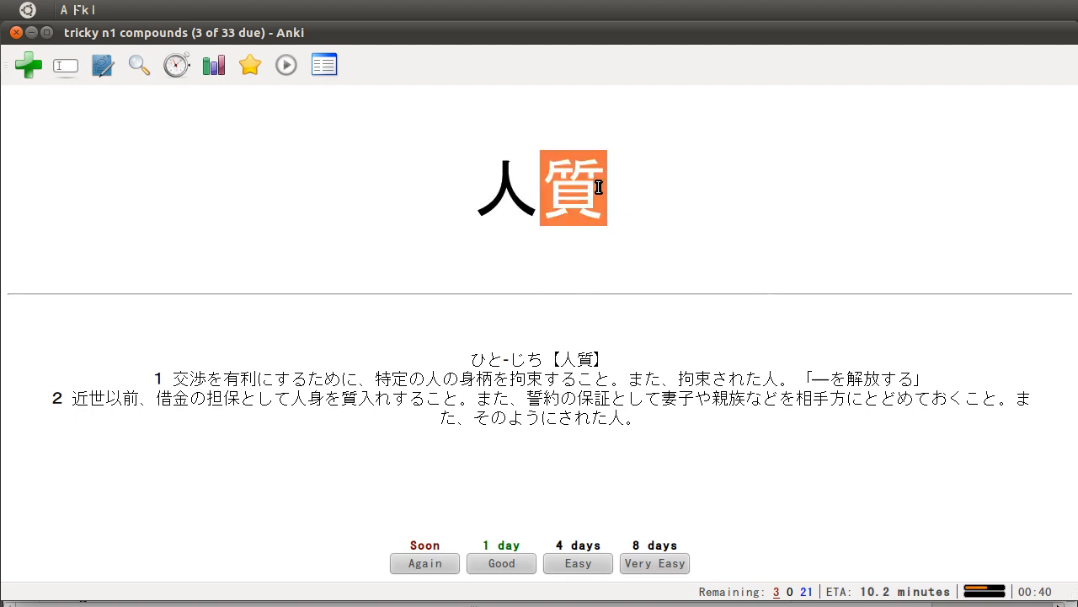
{"action": "mouse_move", "coordinate": [457, 194]}
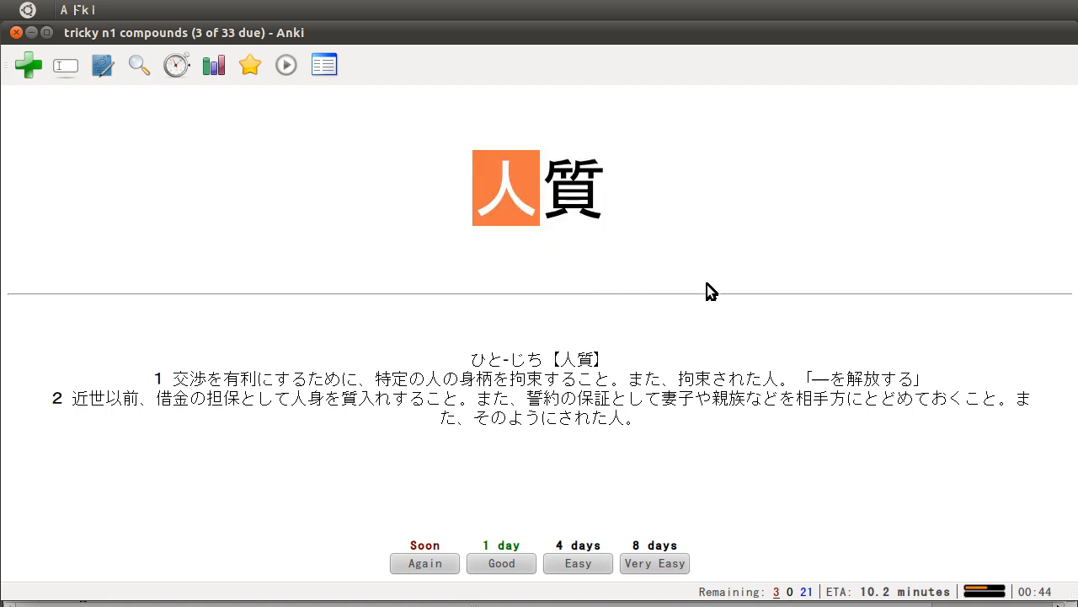
{"action": "mouse_move", "coordinate": [508, 318]}
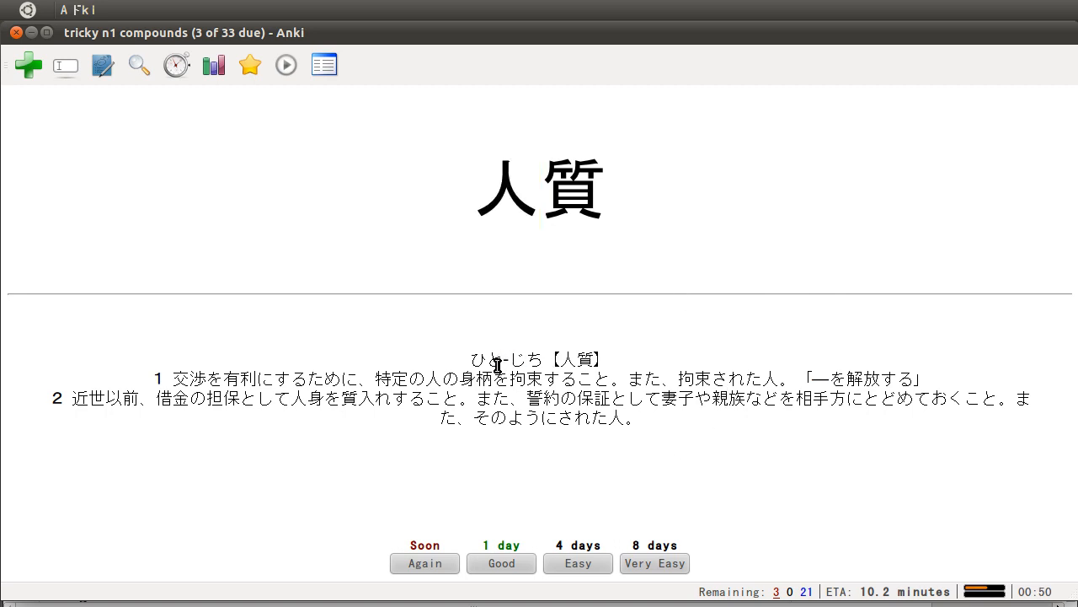
{"action": "double_click", "coordinate": [505, 359]}
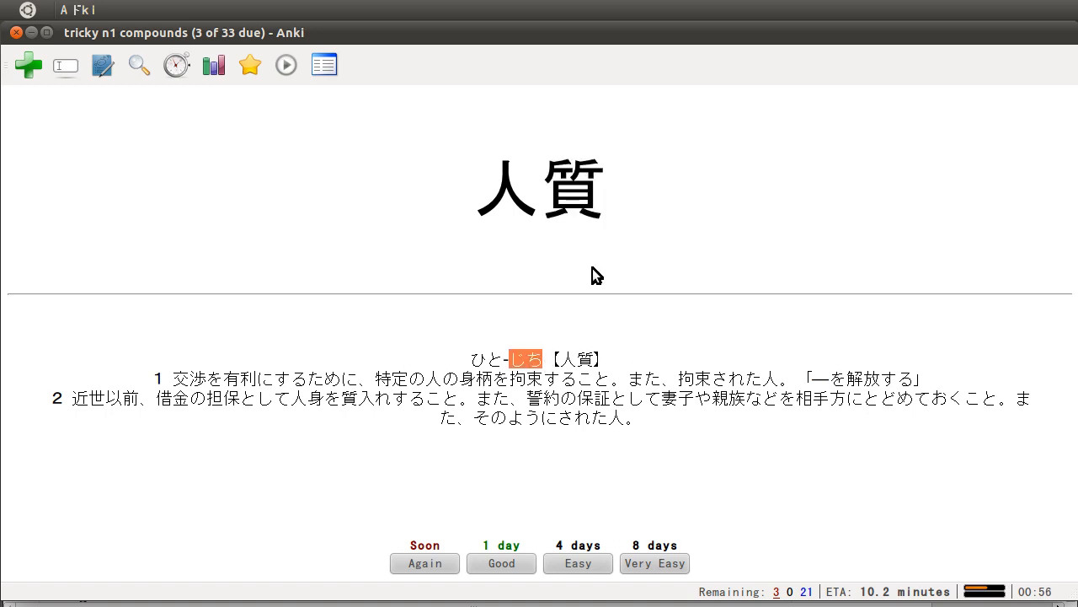
{"action": "mouse_move", "coordinate": [617, 274]}
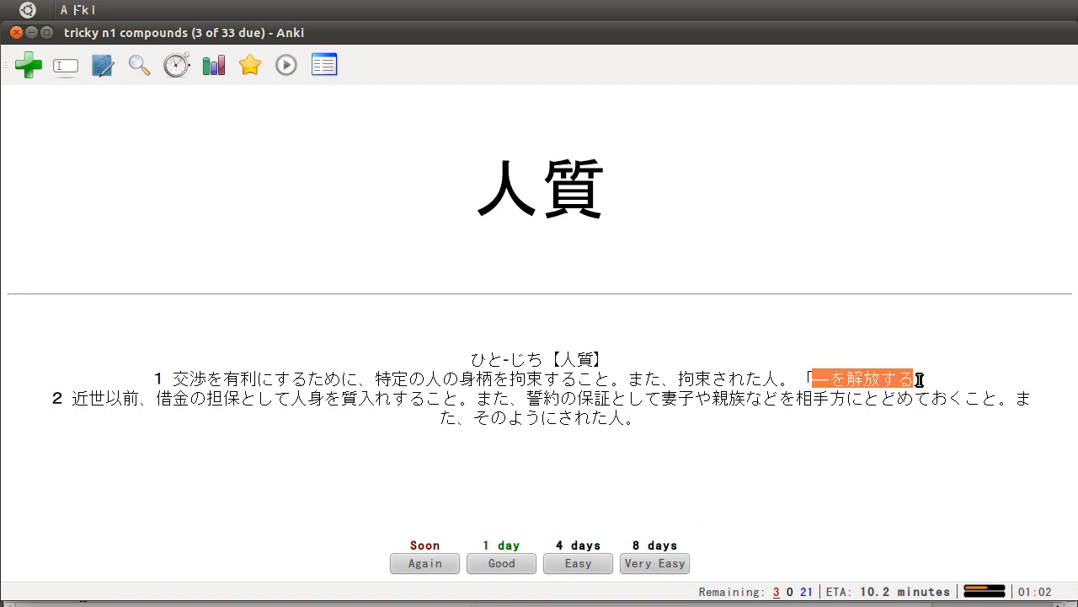
{"action": "mouse_move", "coordinate": [847, 469]}
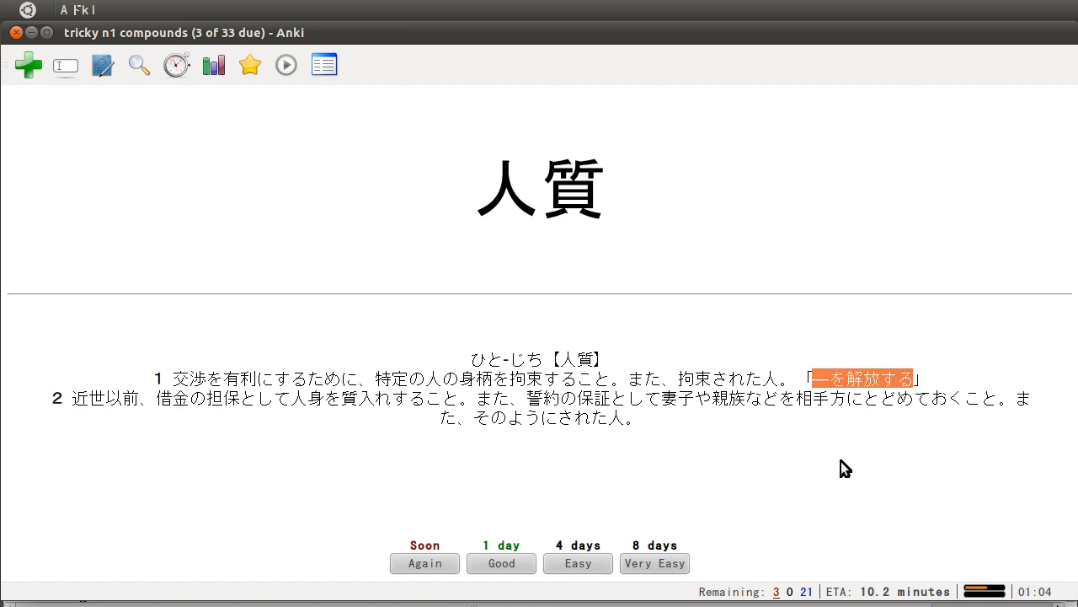
{"action": "mouse_move", "coordinate": [587, 444]}
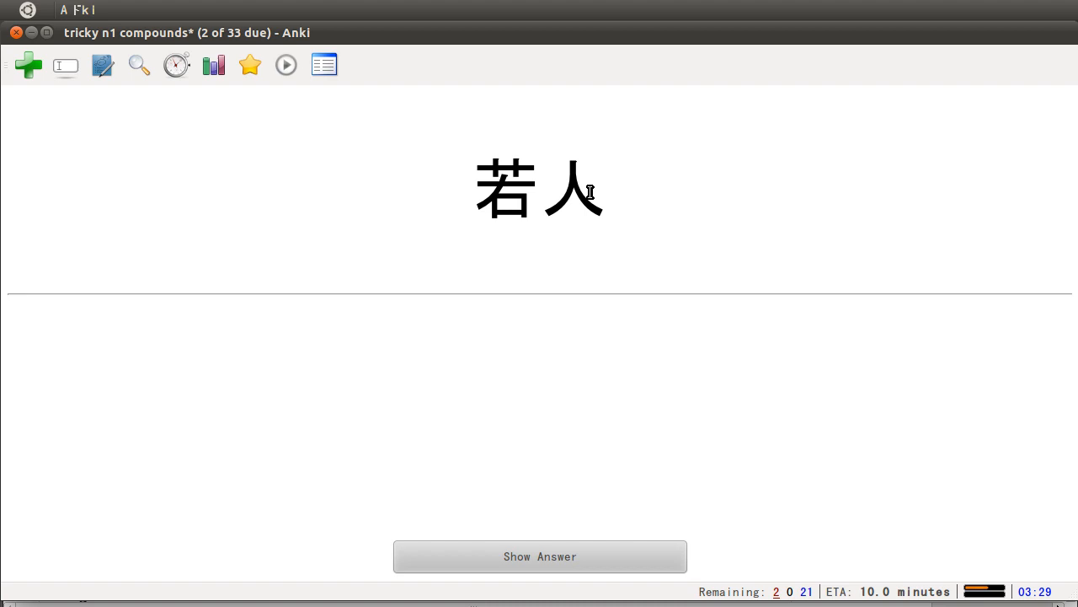
Step: Reveal the 若人 card's reading わこうど and rate it Good for one day
{"action": "double_click", "coordinate": [539, 187]}
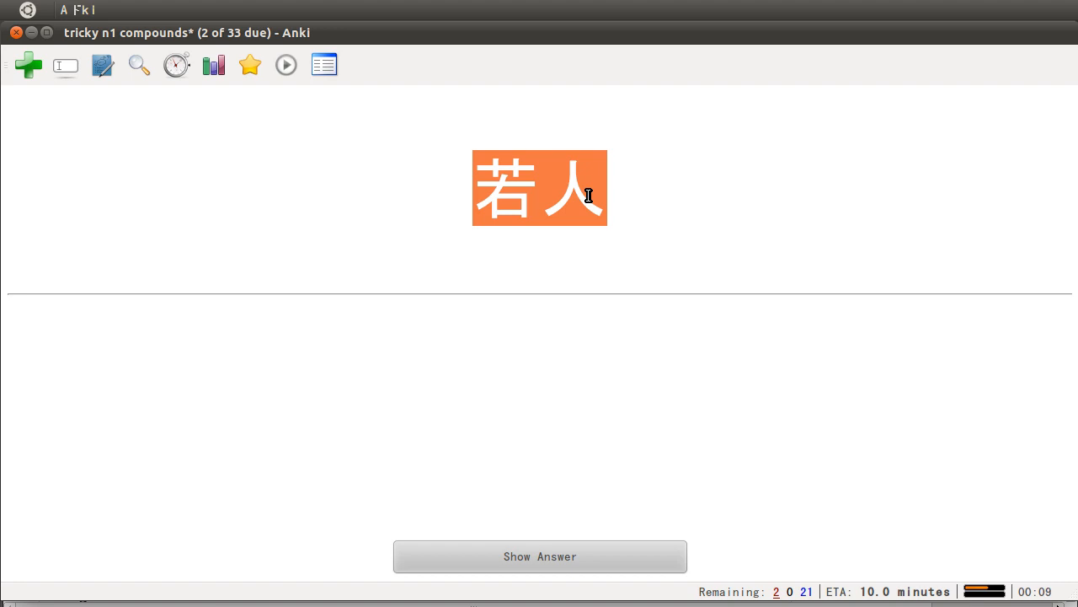
{"action": "mouse_move", "coordinate": [562, 511]}
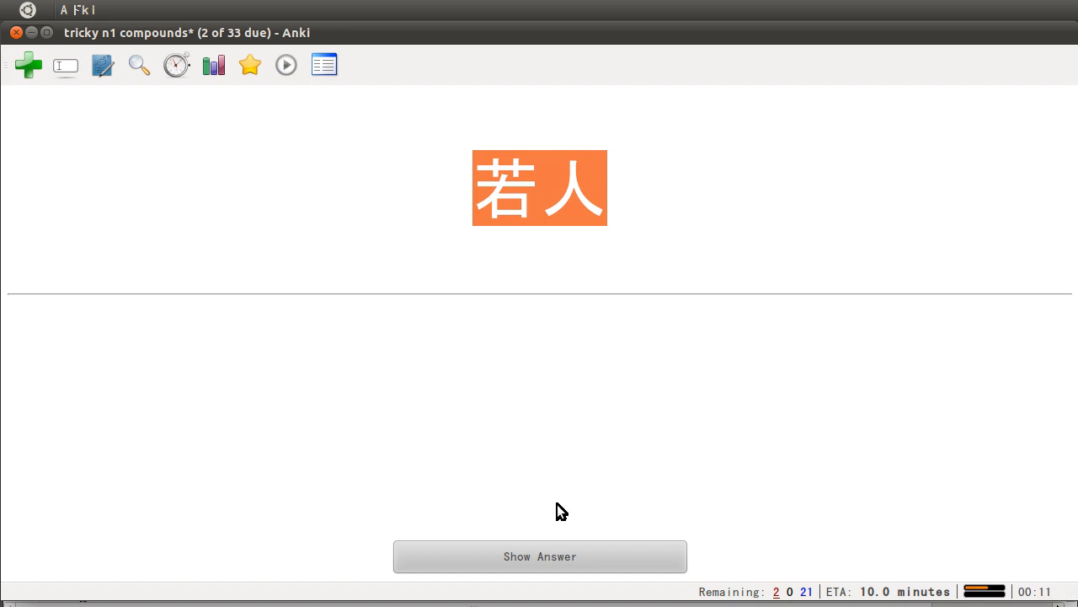
{"action": "left_click", "coordinate": [539, 556]}
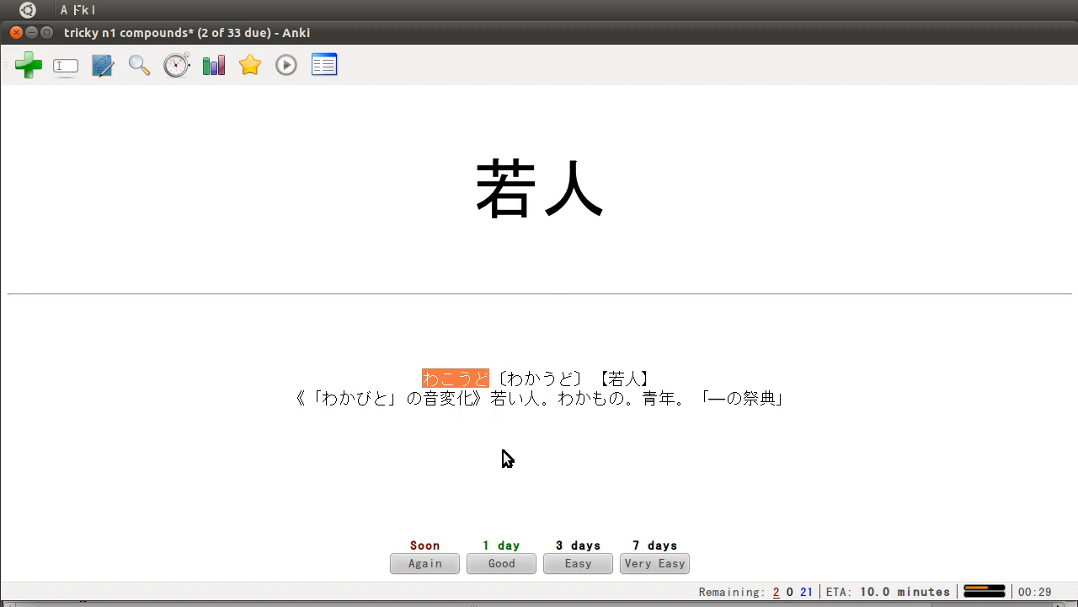
{"action": "mouse_move", "coordinate": [524, 422]}
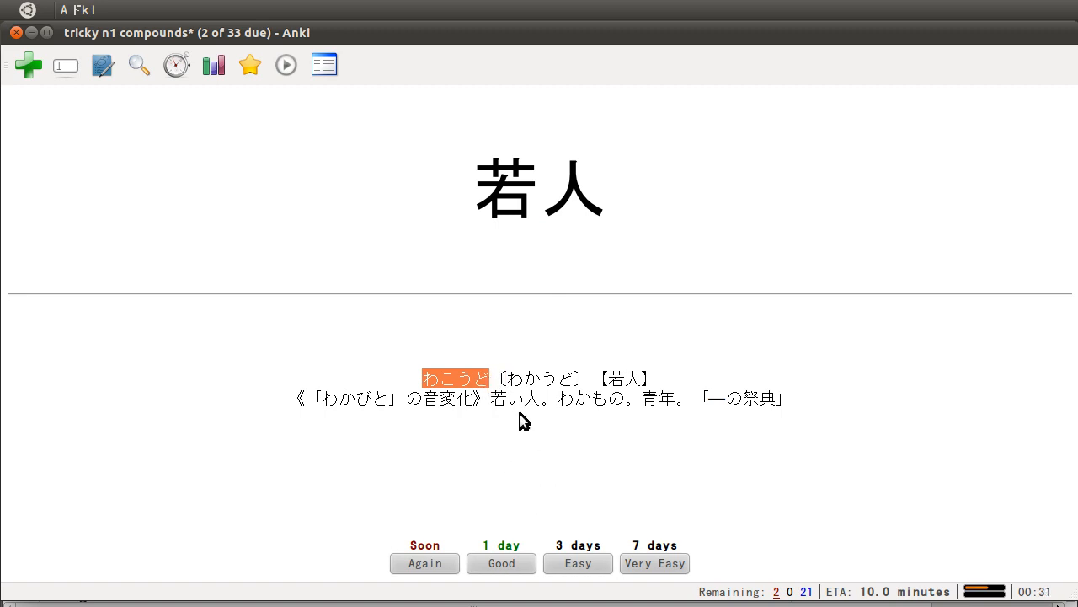
{"action": "mouse_move", "coordinate": [497, 586]}
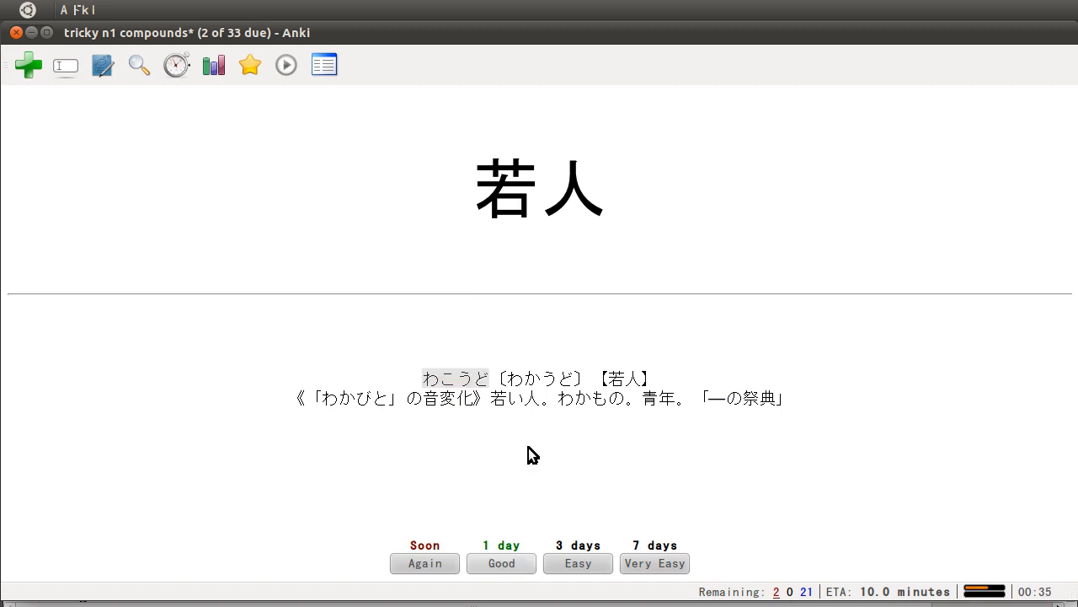
{"action": "mouse_move", "coordinate": [543, 451]}
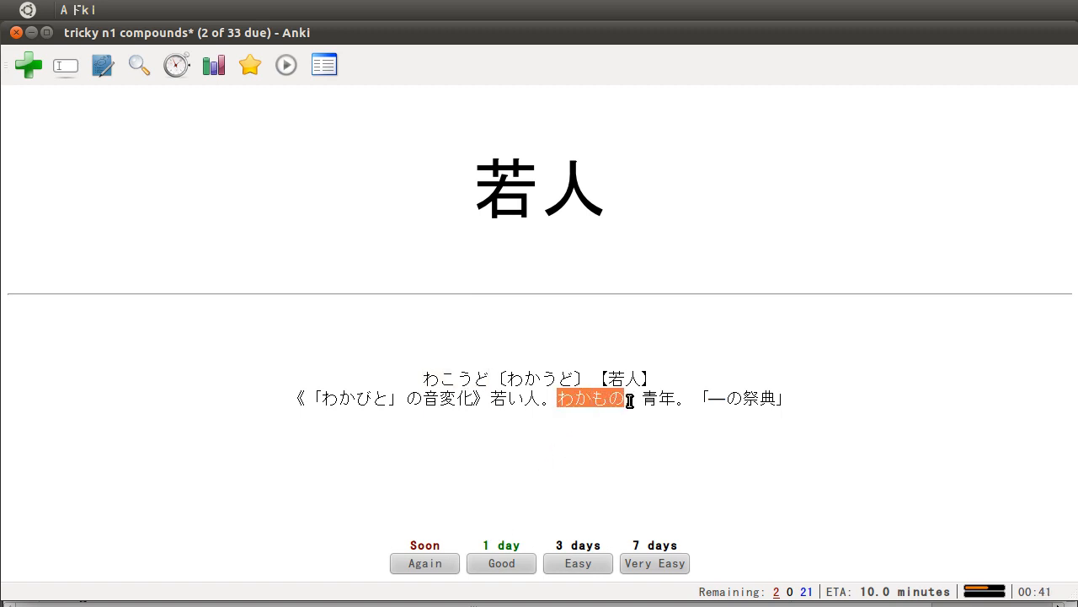
{"action": "mouse_move", "coordinate": [501, 563]}
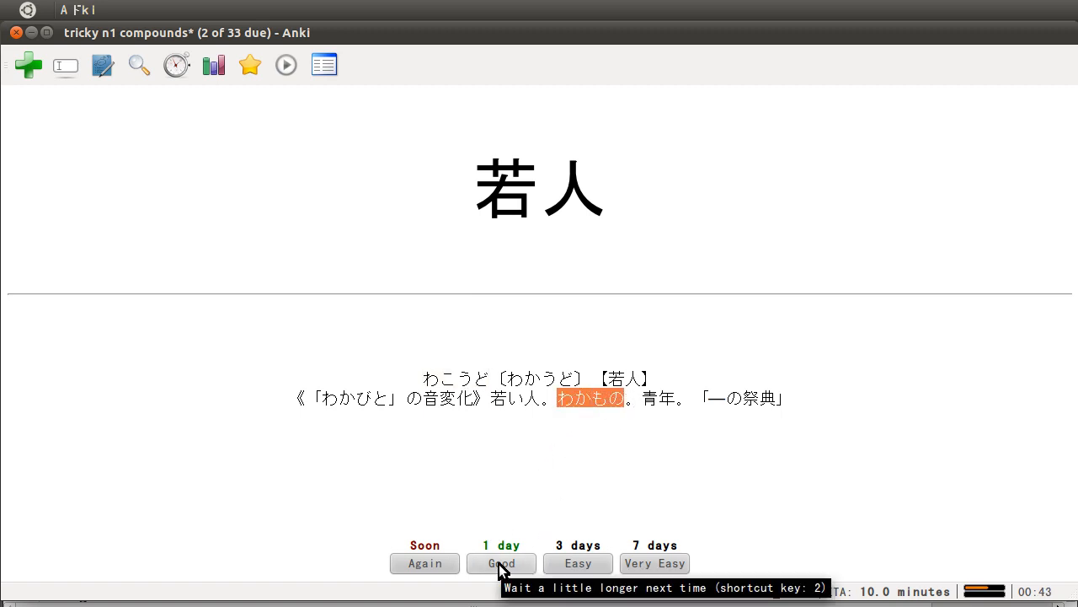
{"action": "left_click", "coordinate": [501, 563]}
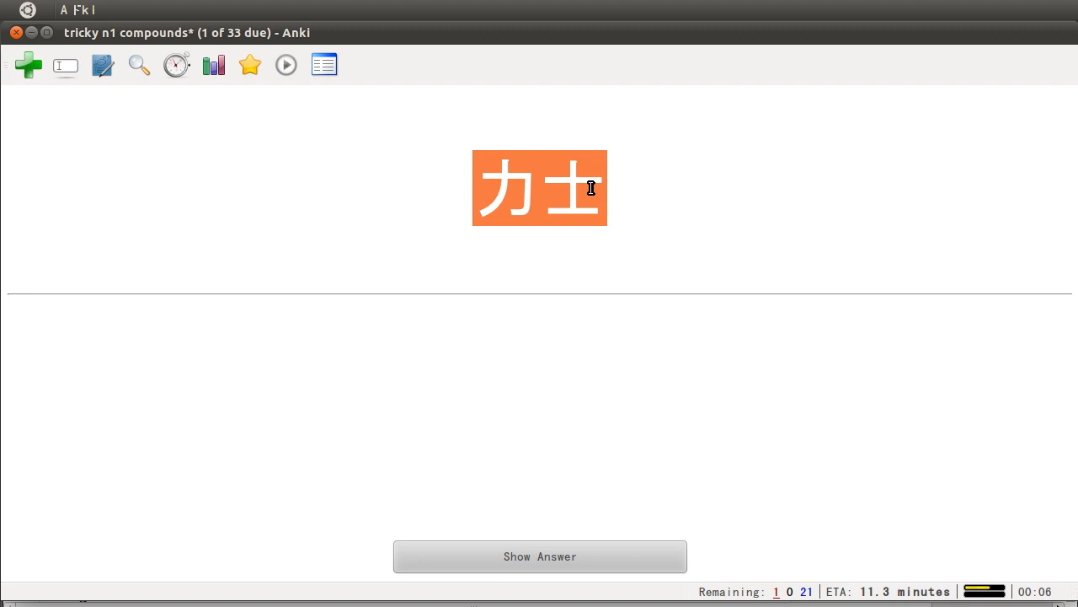
{"action": "mouse_move", "coordinate": [514, 196]}
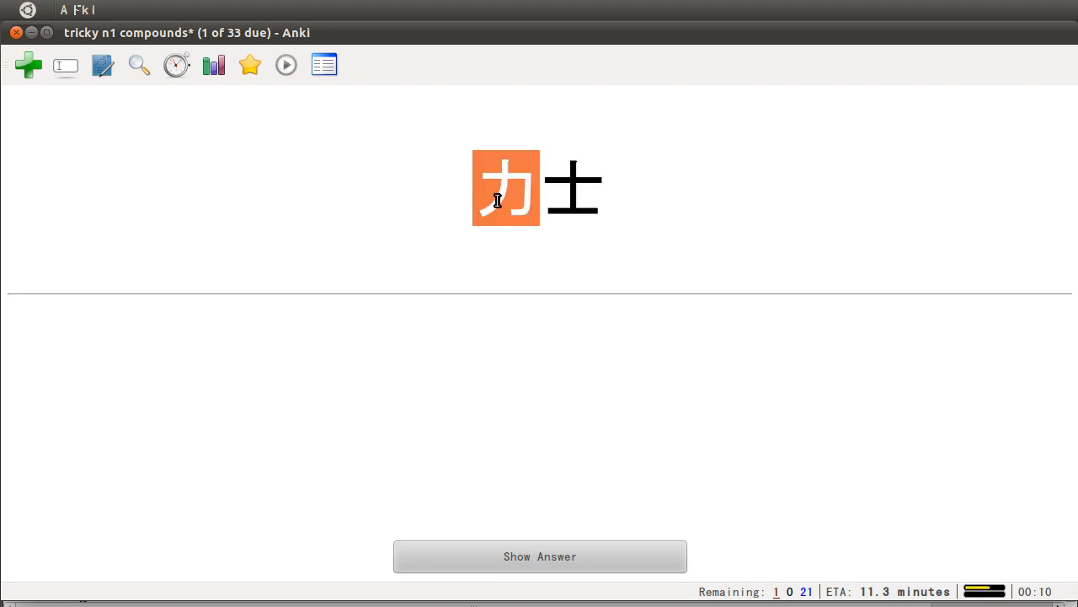
{"action": "mouse_move", "coordinate": [590, 351]}
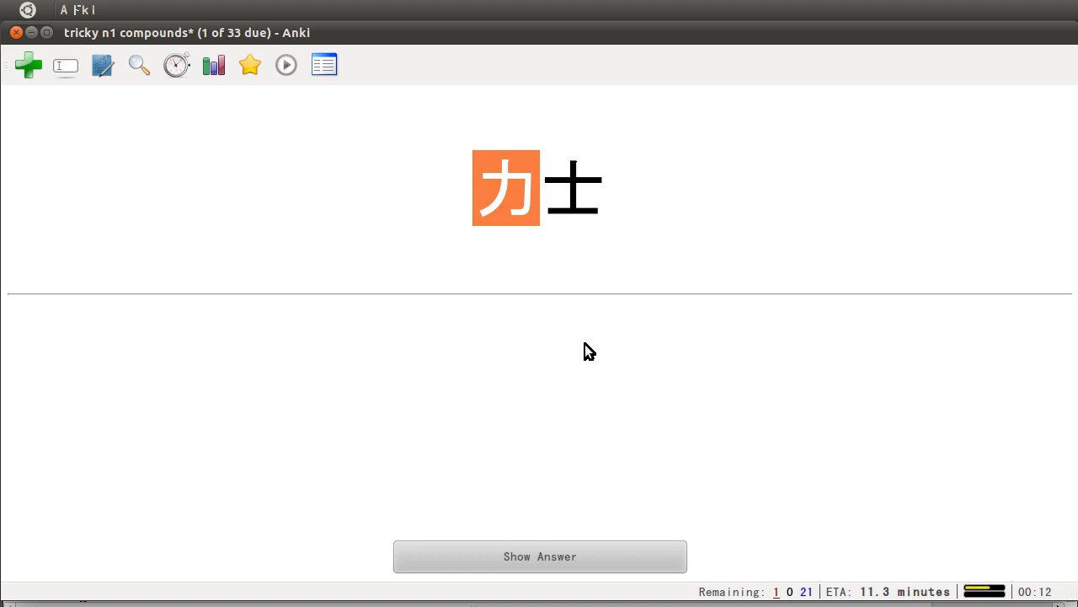
{"action": "mouse_move", "coordinate": [556, 191]}
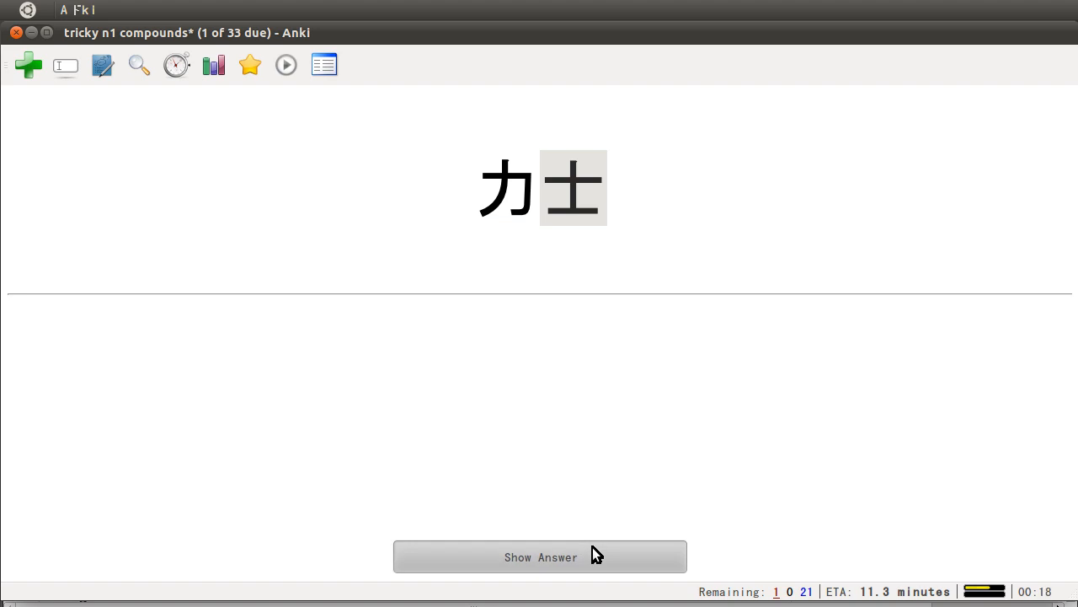
{"action": "left_click", "coordinate": [540, 556]}
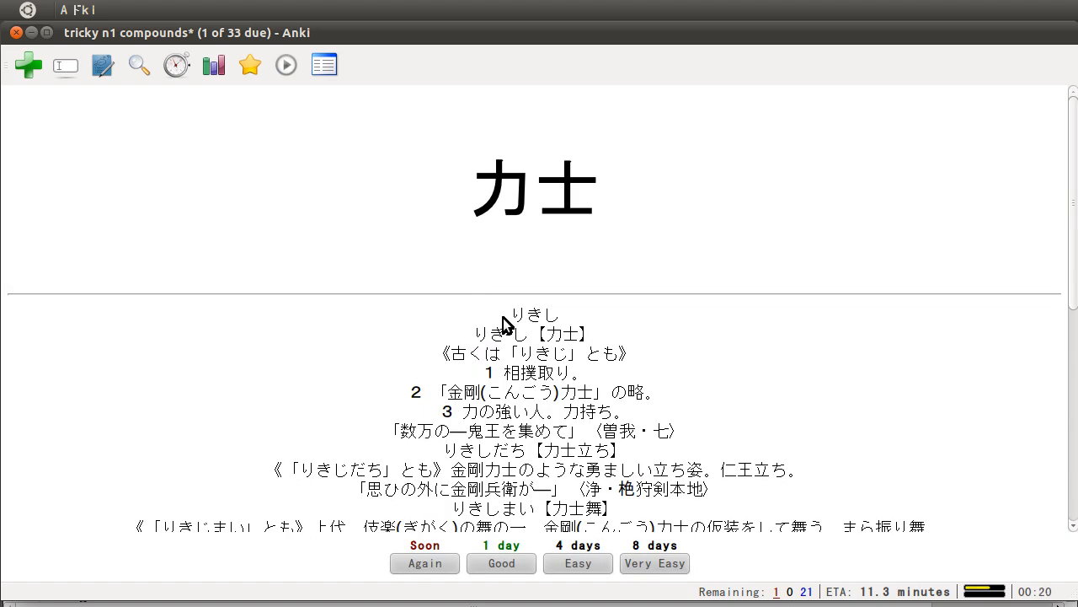
{"action": "double_click", "coordinate": [533, 315]}
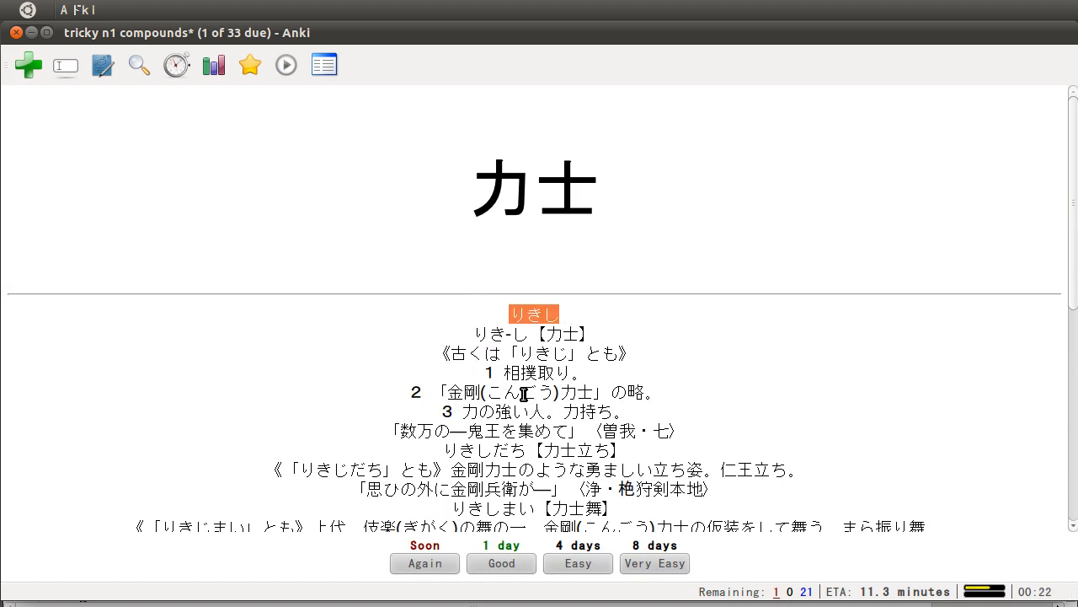
{"action": "mouse_move", "coordinate": [474, 384]}
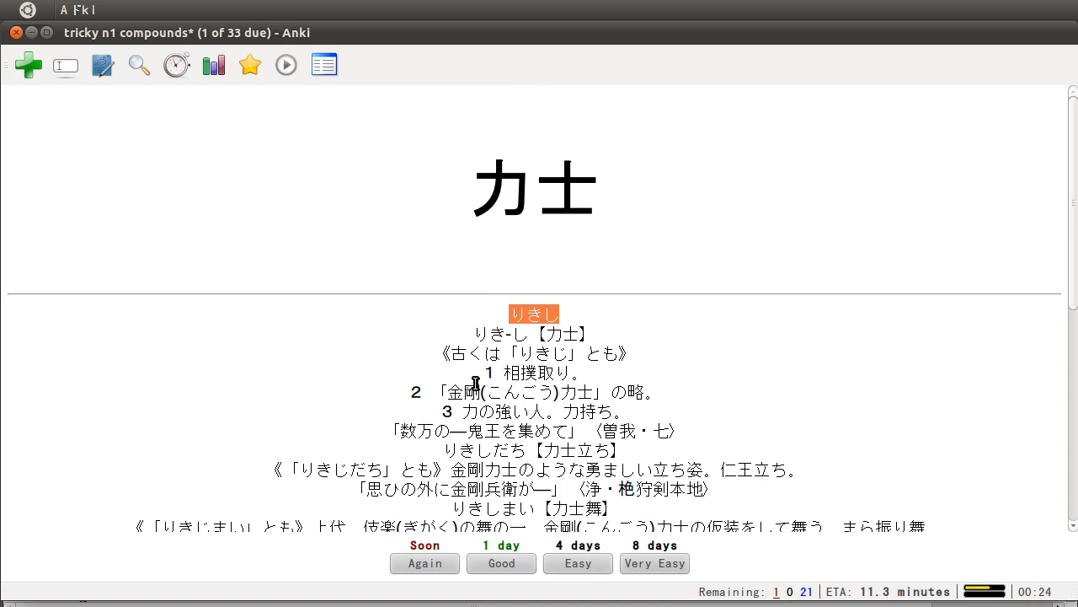
{"action": "mouse_move", "coordinate": [464, 410]}
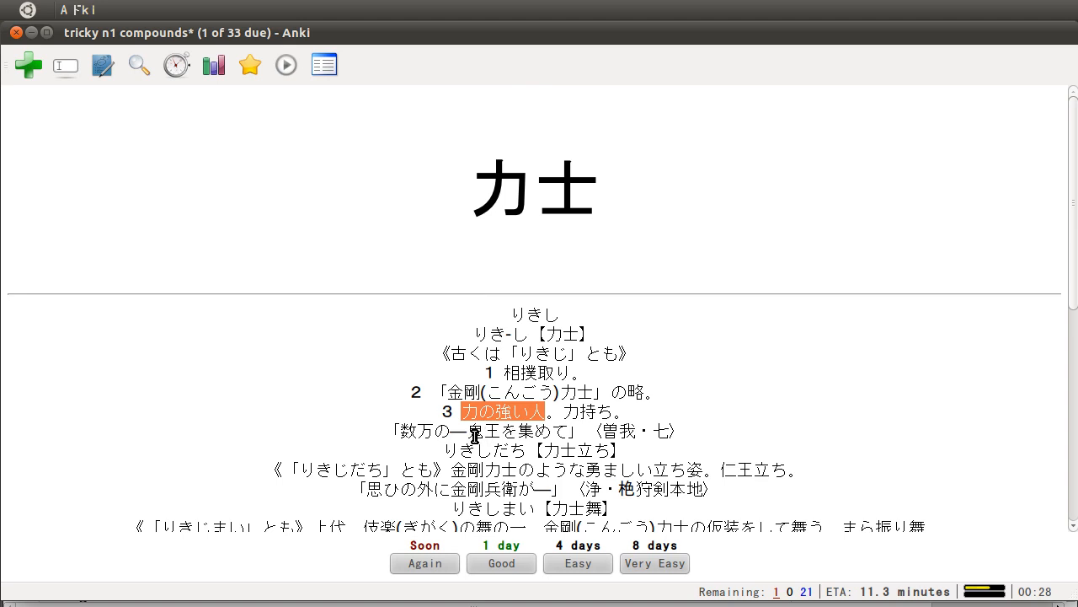
{"action": "mouse_move", "coordinate": [554, 419]}
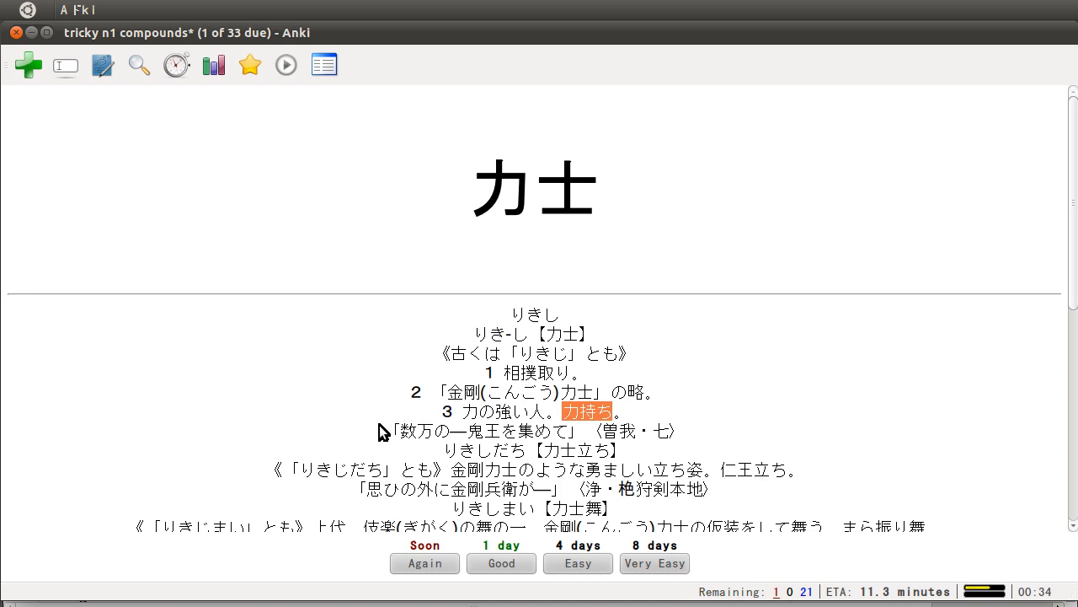
{"action": "scroll", "scroll_direction": "down", "scroll_amount": 3}
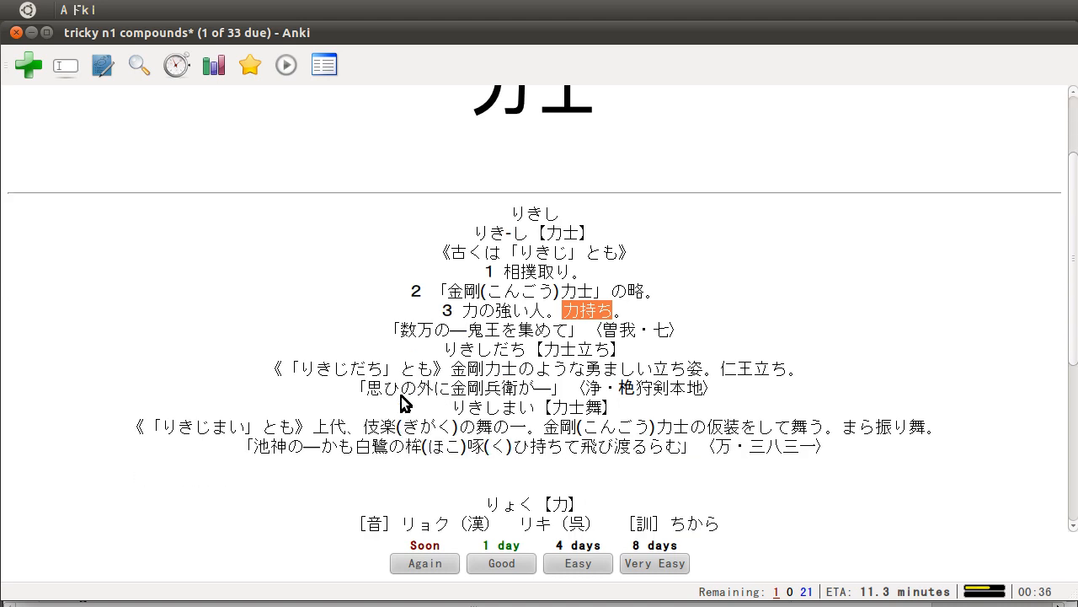
{"action": "mouse_move", "coordinate": [476, 341]}
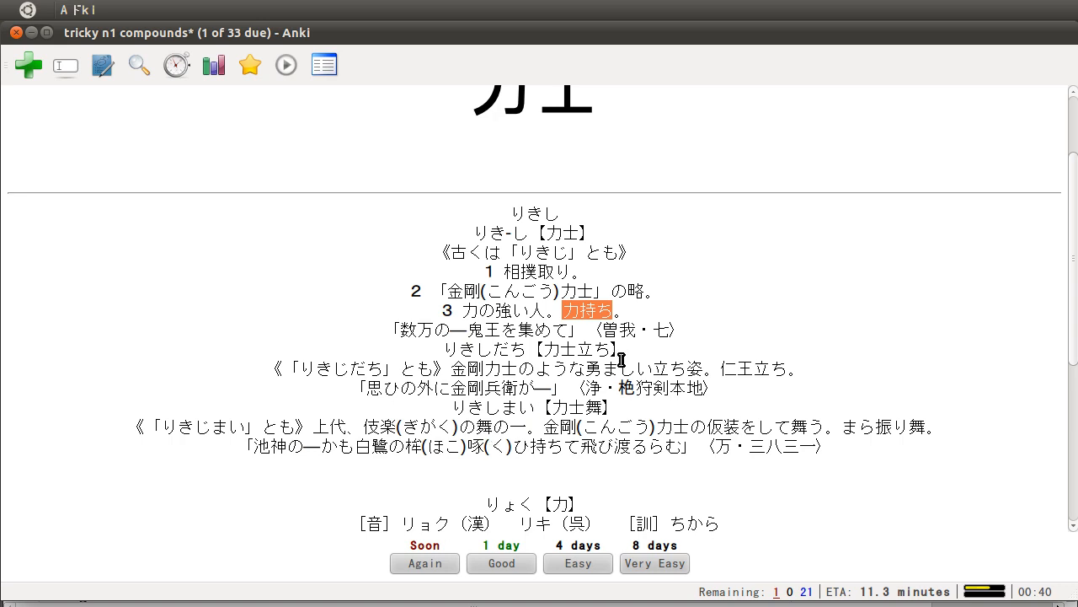
{"action": "mouse_move", "coordinate": [459, 319]}
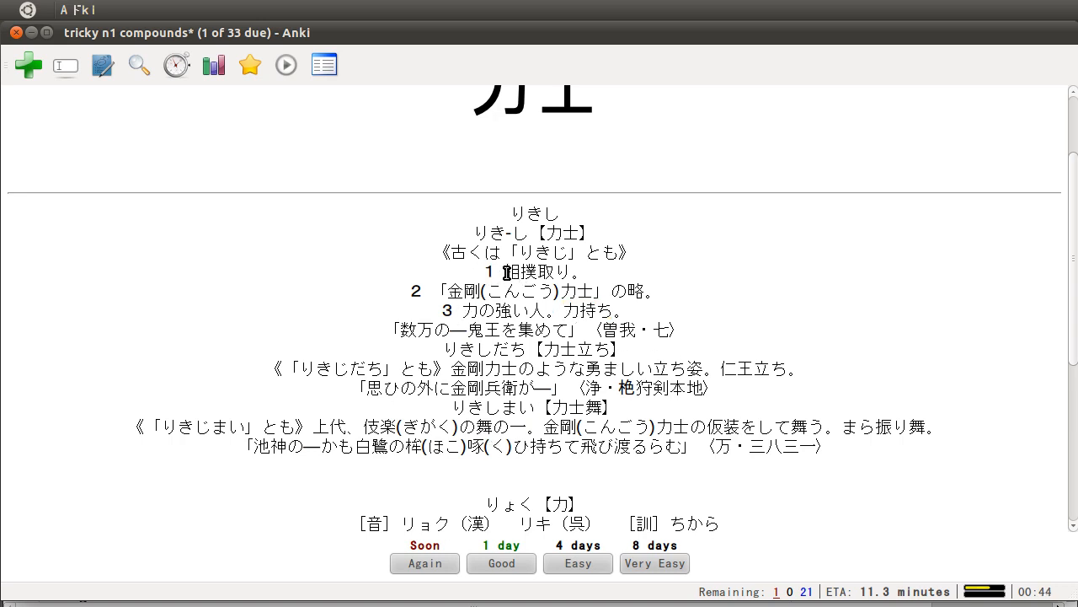
{"action": "double_click", "coordinate": [518, 271]}
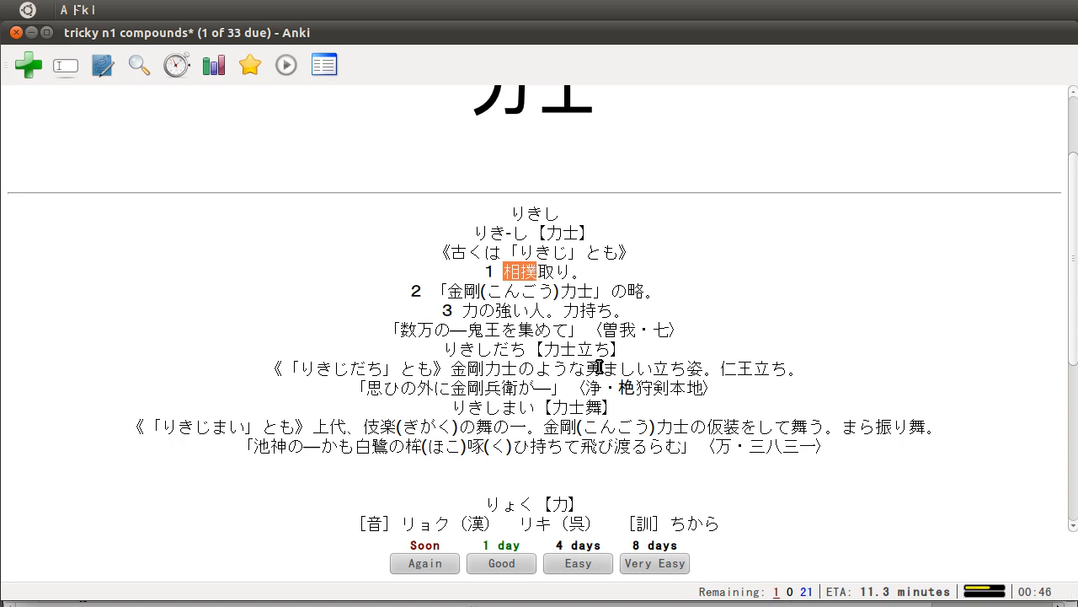
{"action": "scroll", "scroll_direction": "up", "scroll_amount": 3}
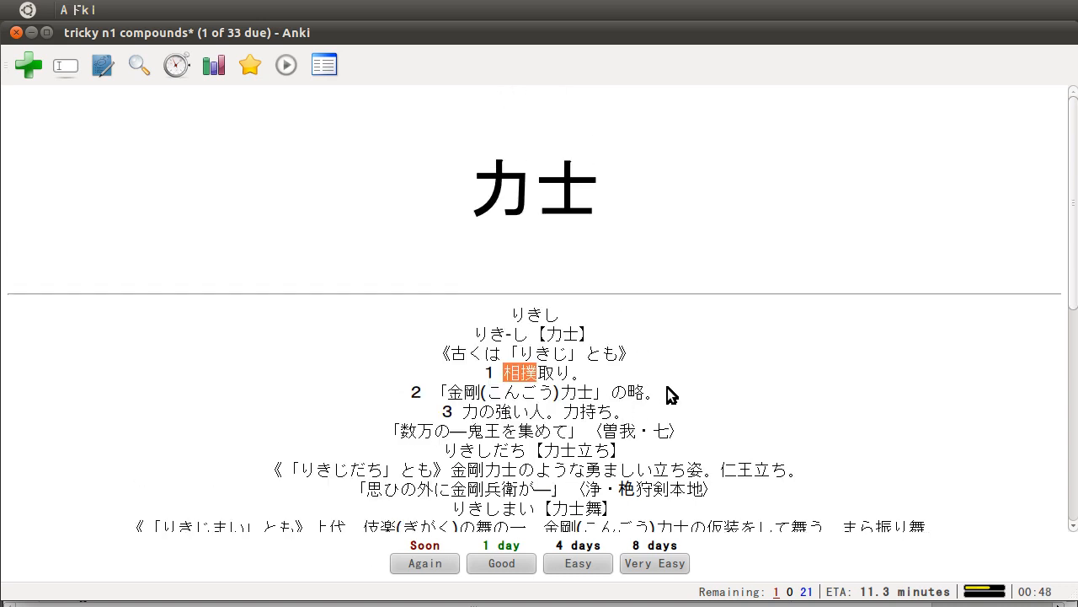
{"action": "scroll", "scroll_direction": "down", "scroll_amount": 3}
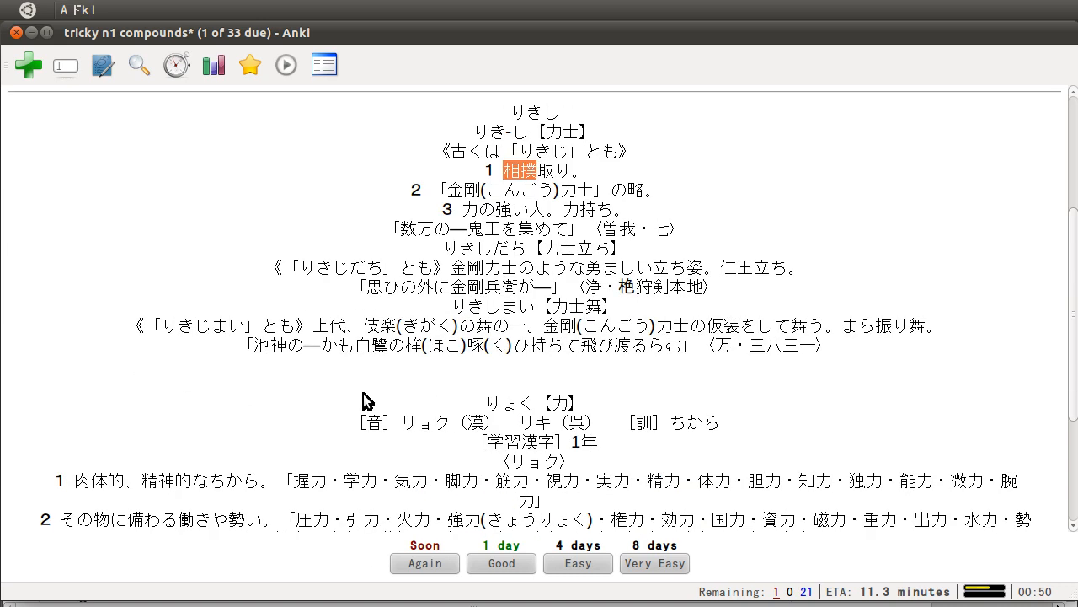
{"action": "scroll", "scroll_direction": "down", "scroll_amount": 3}
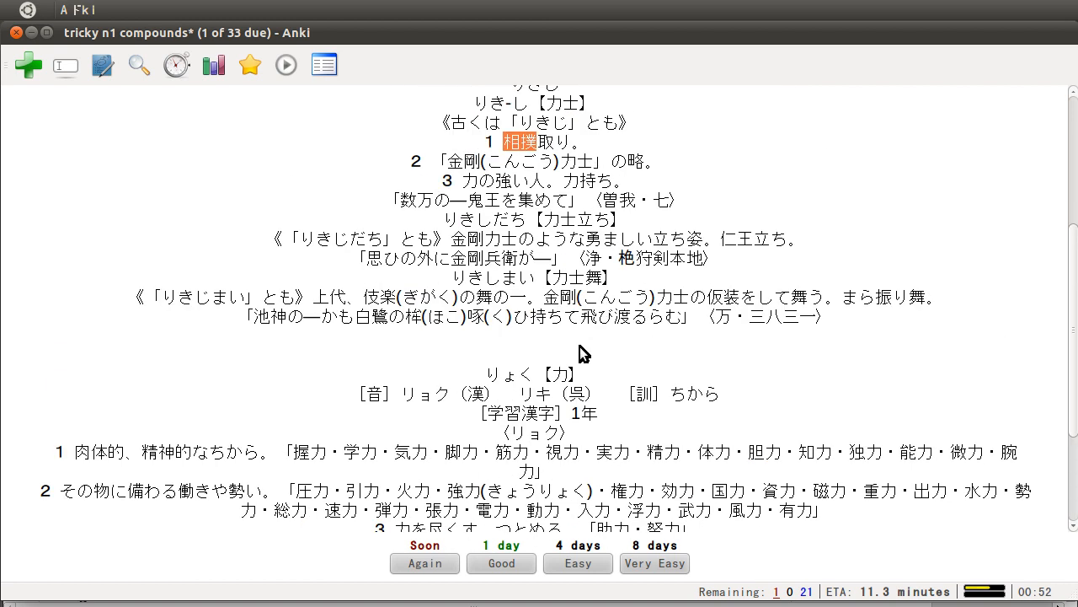
{"action": "mouse_move", "coordinate": [447, 282]}
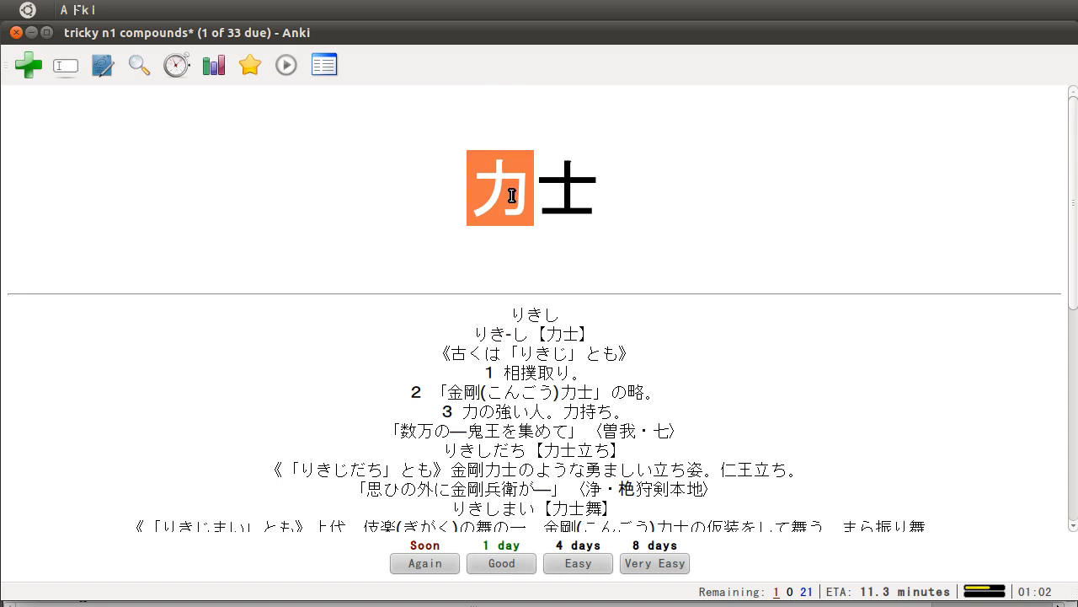
{"action": "mouse_move", "coordinate": [571, 349]}
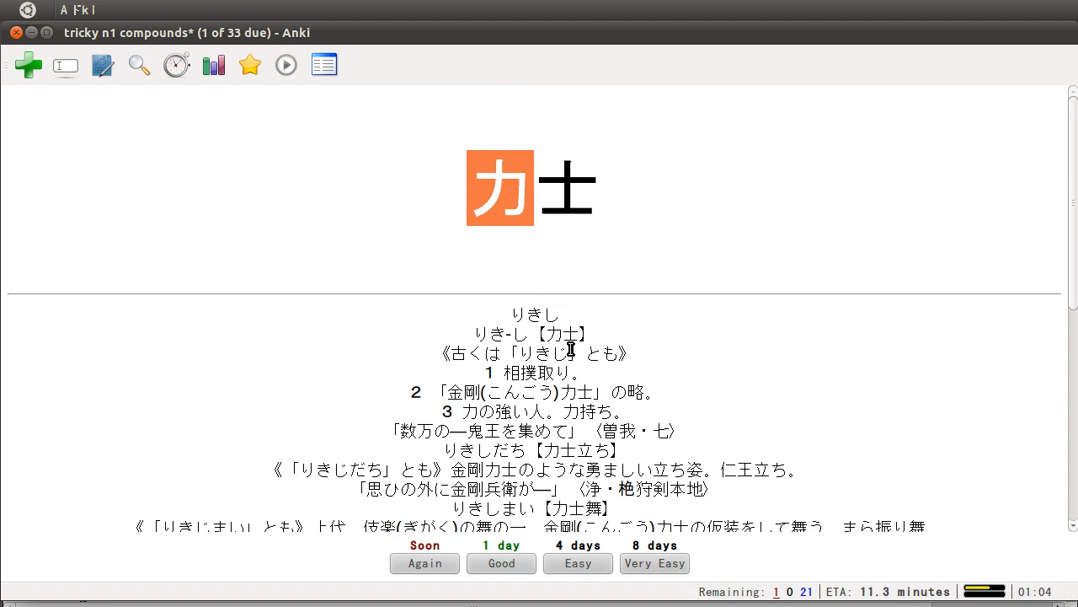
{"action": "scroll", "scroll_direction": "down", "scroll_amount": 3}
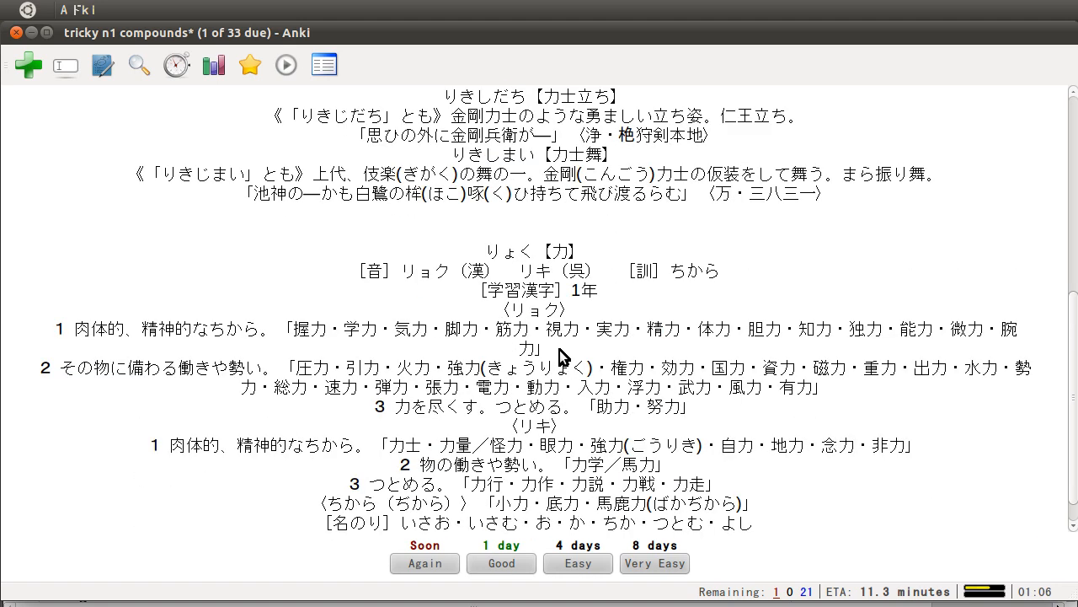
{"action": "mouse_move", "coordinate": [175, 453]}
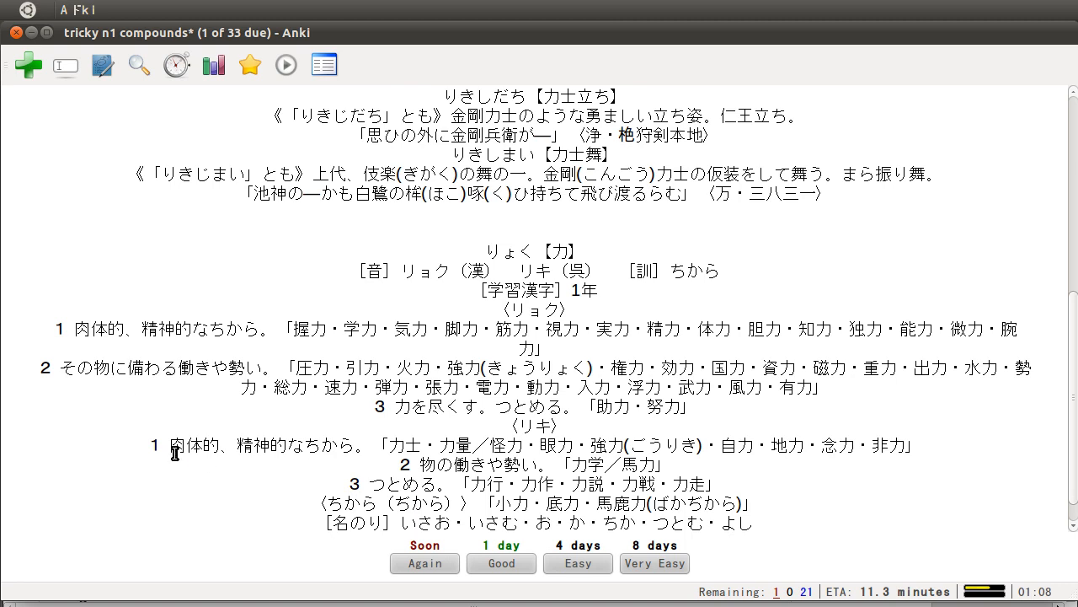
{"action": "double_click", "coordinate": [395, 445]}
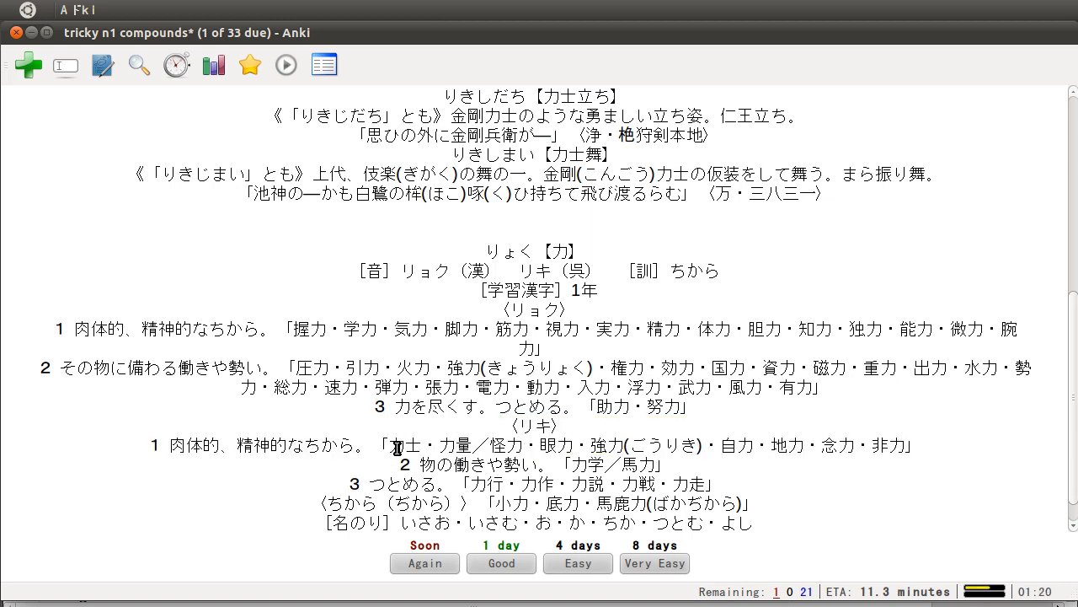
{"action": "mouse_move", "coordinate": [459, 442]}
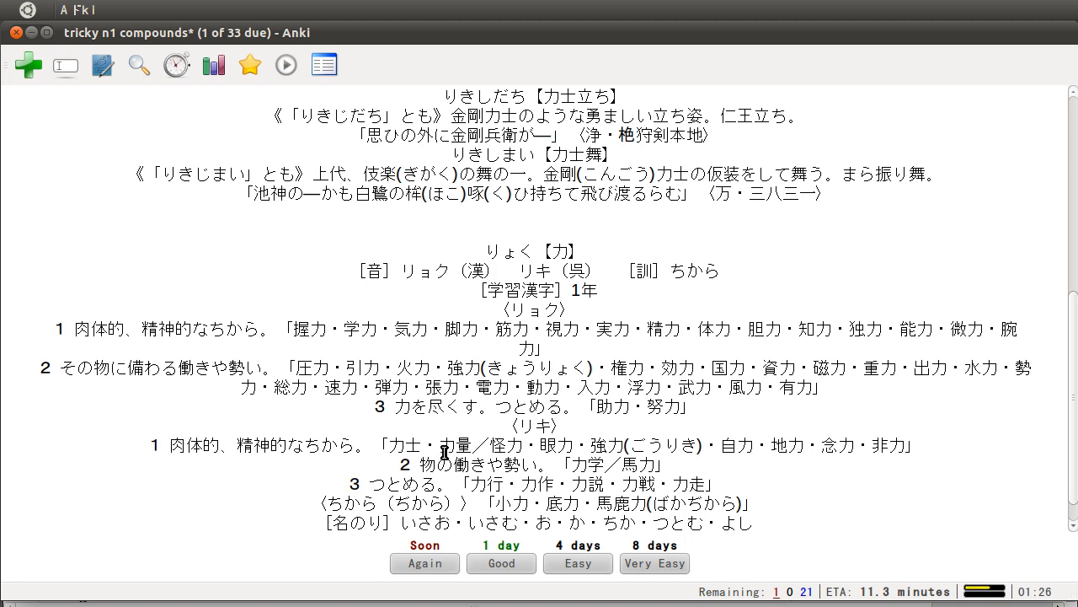
{"action": "mouse_move", "coordinate": [587, 450]}
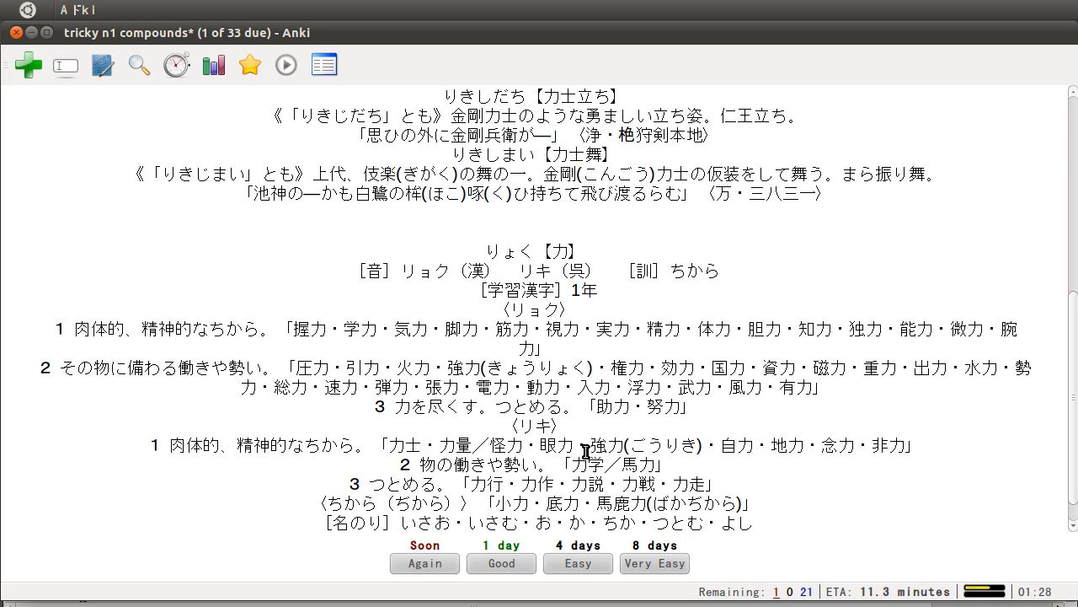
{"action": "double_click", "coordinate": [601, 445]}
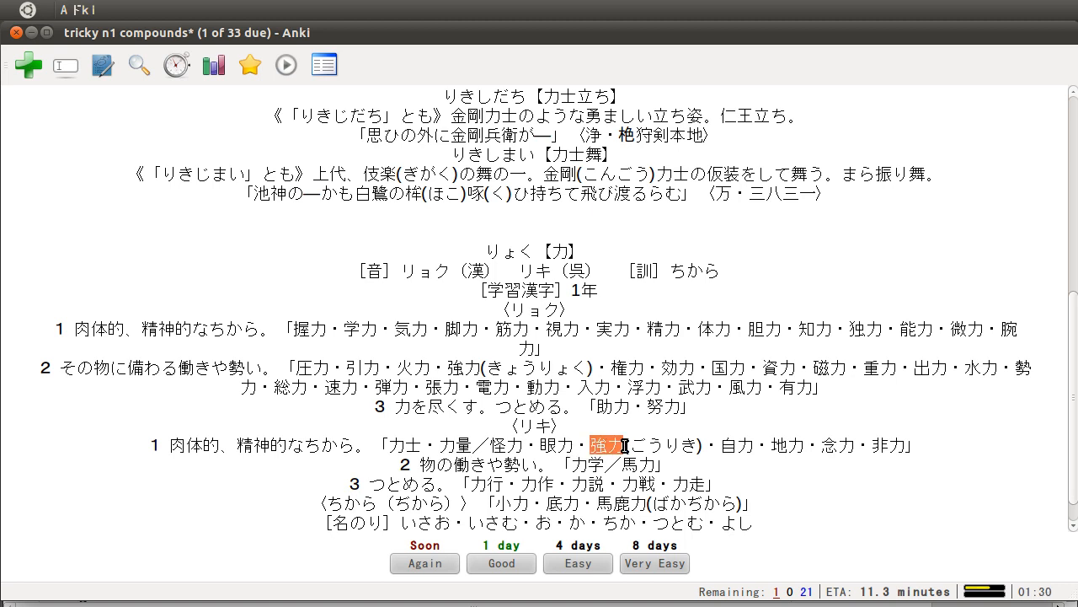
{"action": "mouse_move", "coordinate": [664, 455]}
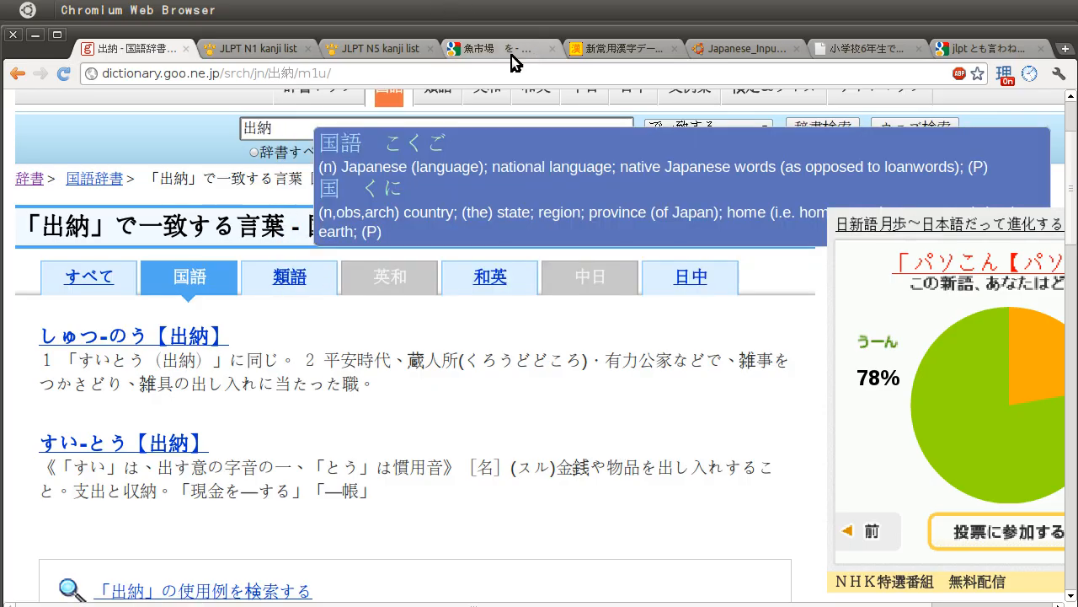
Step: Replace the Google query with 強力 and search the original spelling, not 協力
{"action": "left_click", "coordinate": [497, 48]}
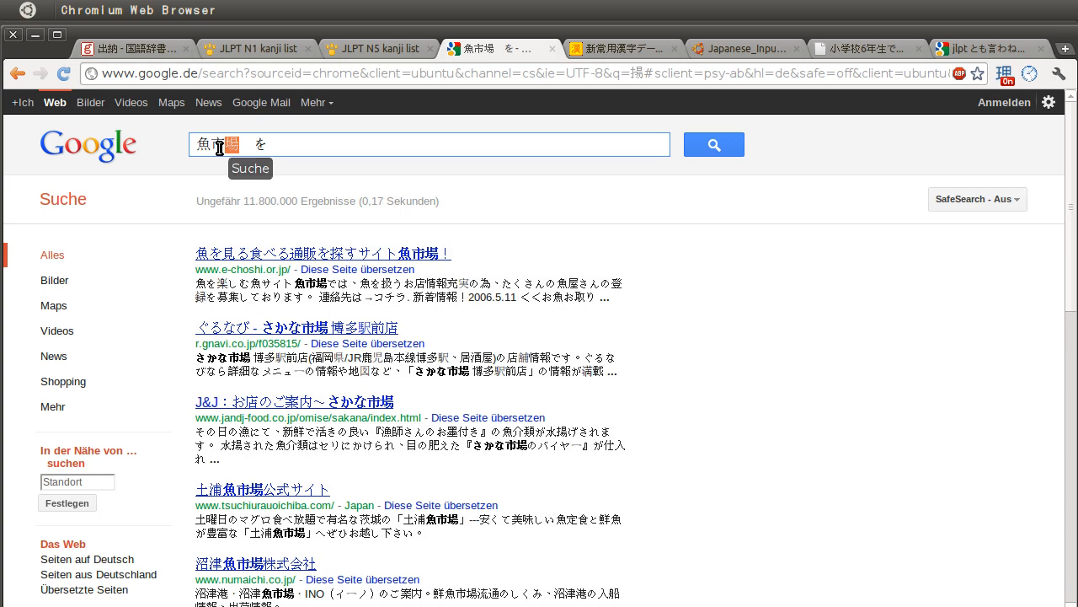
{"action": "type", "text": "強力　を"}
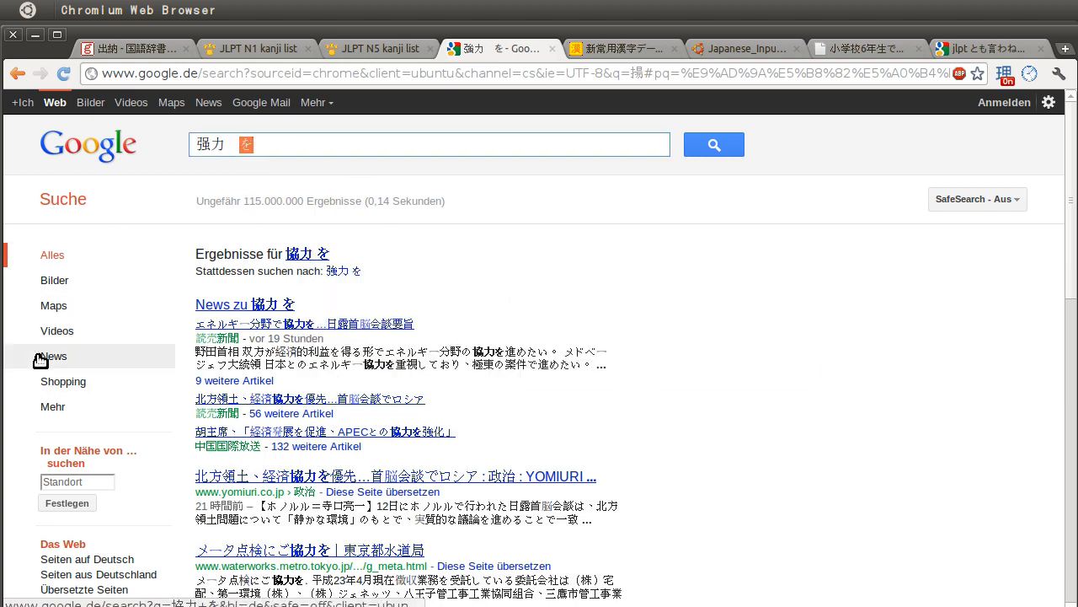
{"action": "scroll", "scroll_direction": "down", "scroll_amount": 3}
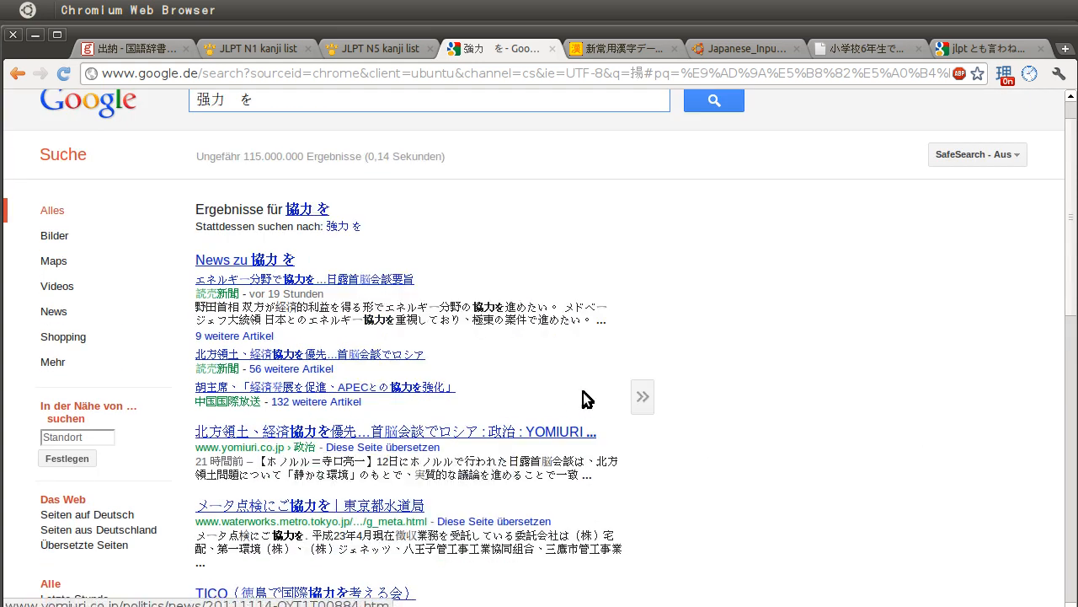
{"action": "mouse_move", "coordinate": [372, 384]}
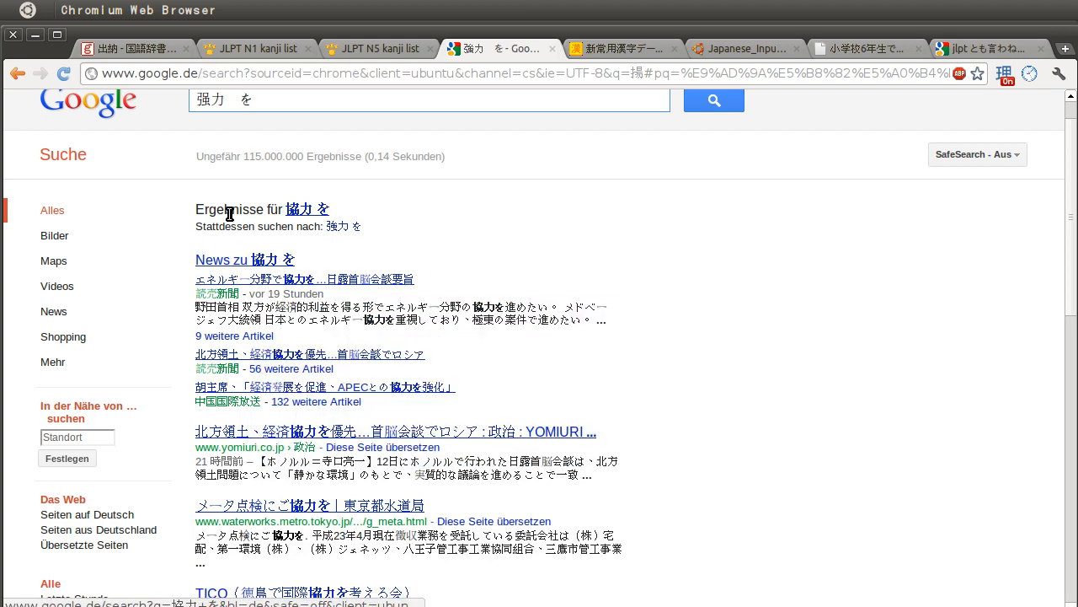
{"action": "mouse_move", "coordinate": [552, 356]}
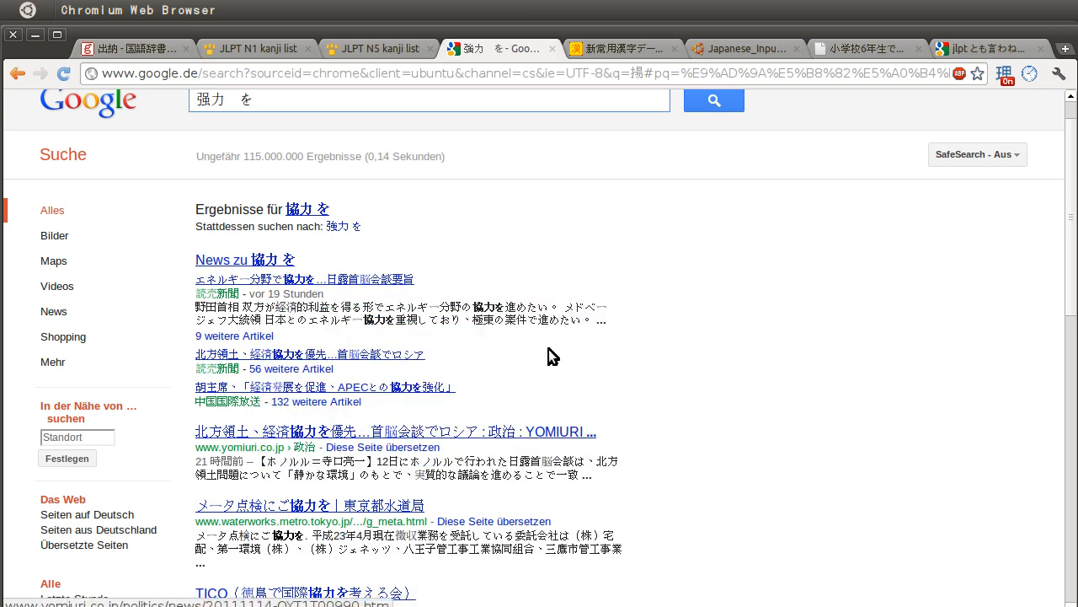
{"action": "mouse_move", "coordinate": [327, 463]}
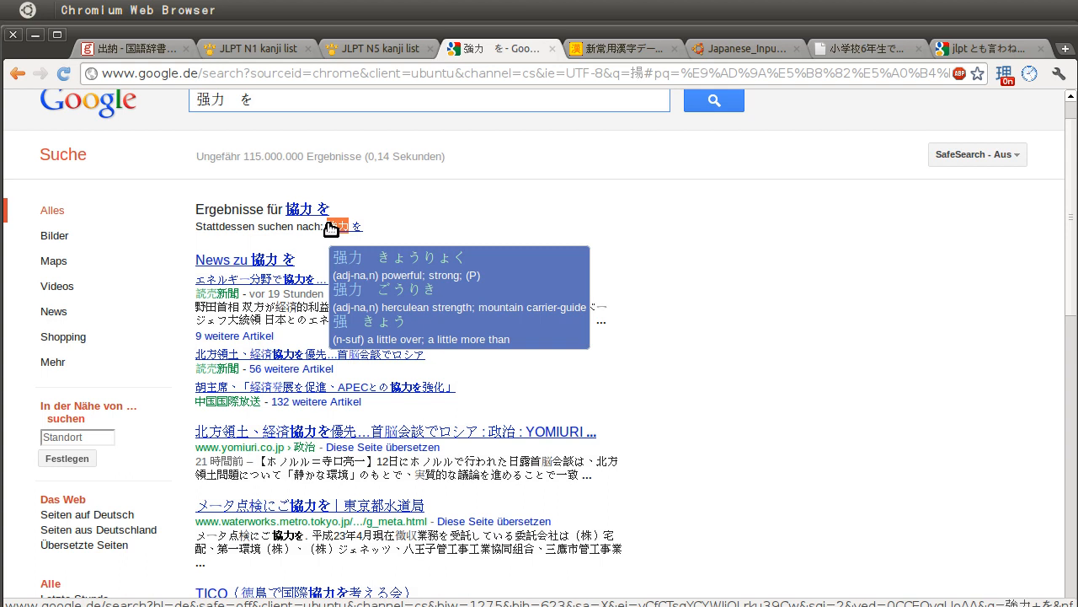
{"action": "left_click", "coordinate": [130, 48]}
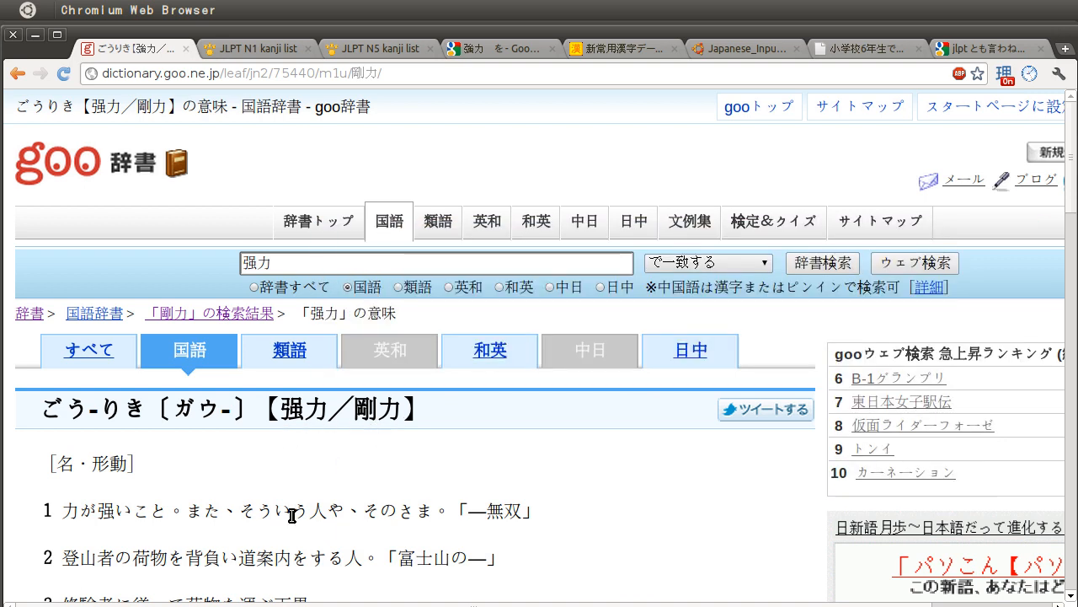
Step: Scroll through goo辞書's ごうりき【強力／剛力】 entry to read its numbered meanings
{"action": "scroll", "scroll_direction": "down", "scroll_amount": 3}
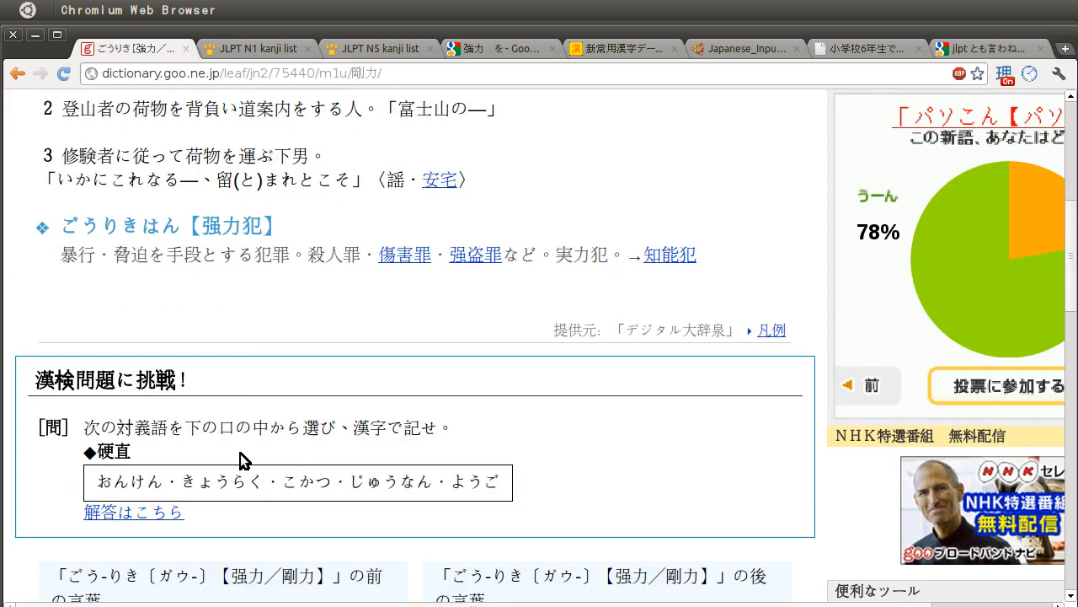
{"action": "scroll", "scroll_direction": "up", "scroll_amount": 3}
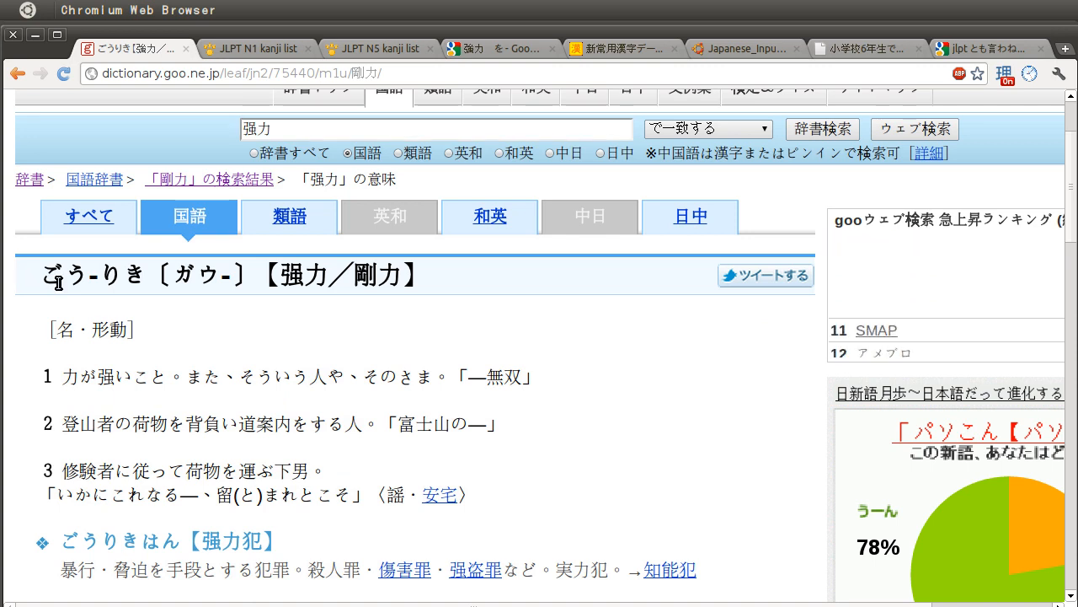
{"action": "scroll", "scroll_direction": "up", "scroll_amount": 3}
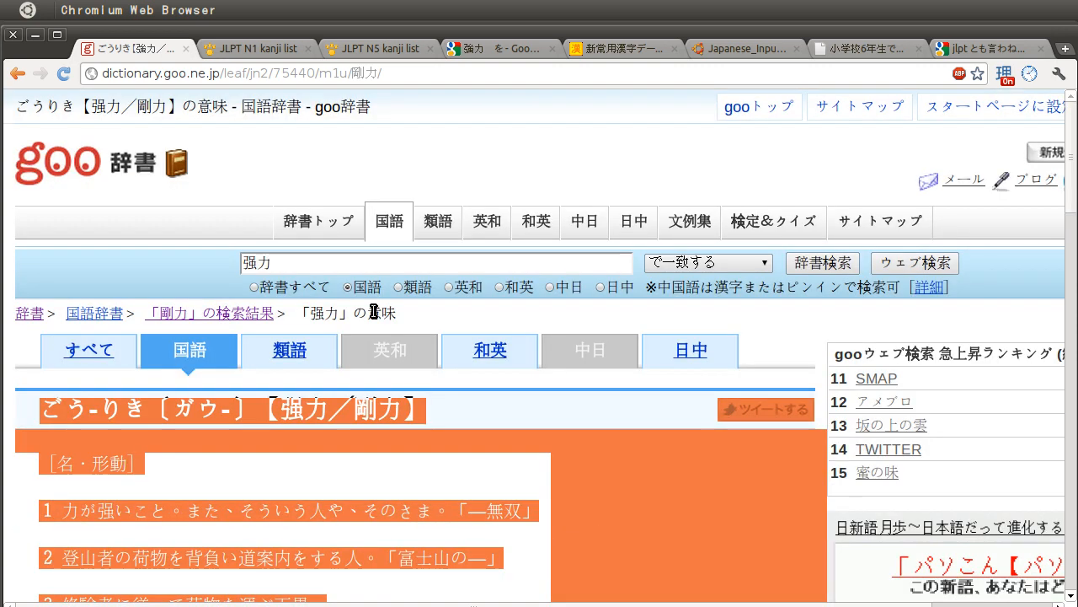
{"action": "mouse_move", "coordinate": [552, 595]}
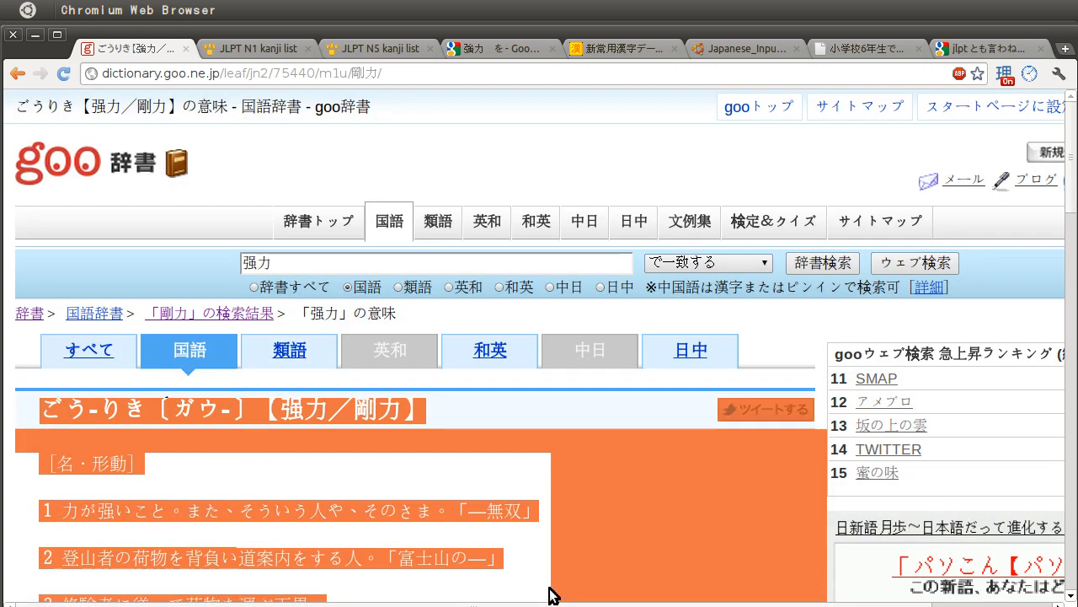
{"action": "scroll", "scroll_direction": "up", "scroll_amount": 3}
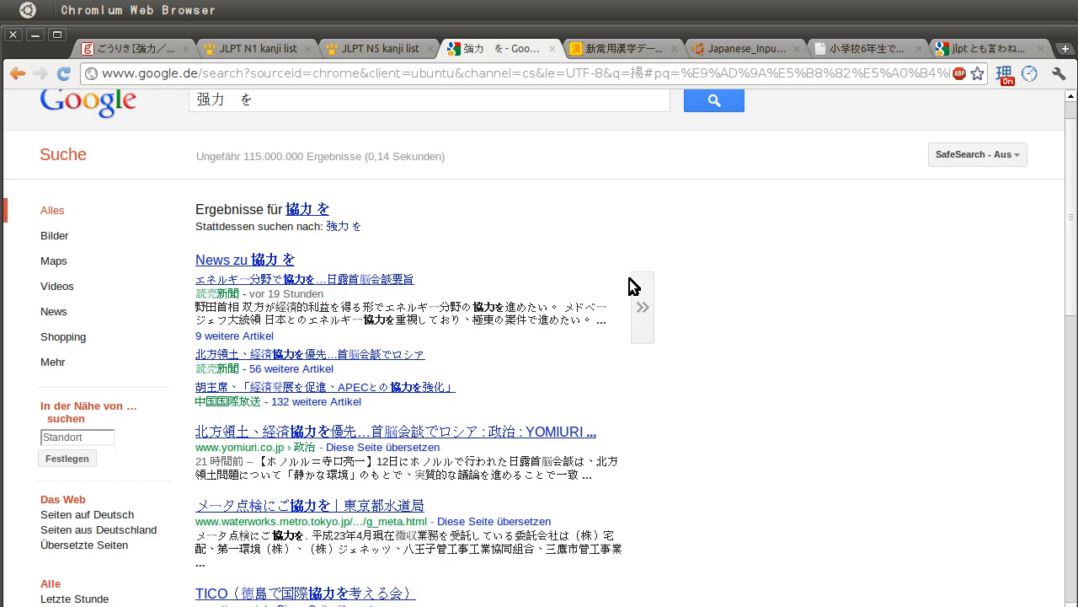
Step: Browse the 強力 を results, then search 剛力 を and browse those results
{"action": "scroll", "scroll_direction": "down", "scroll_amount": 3}
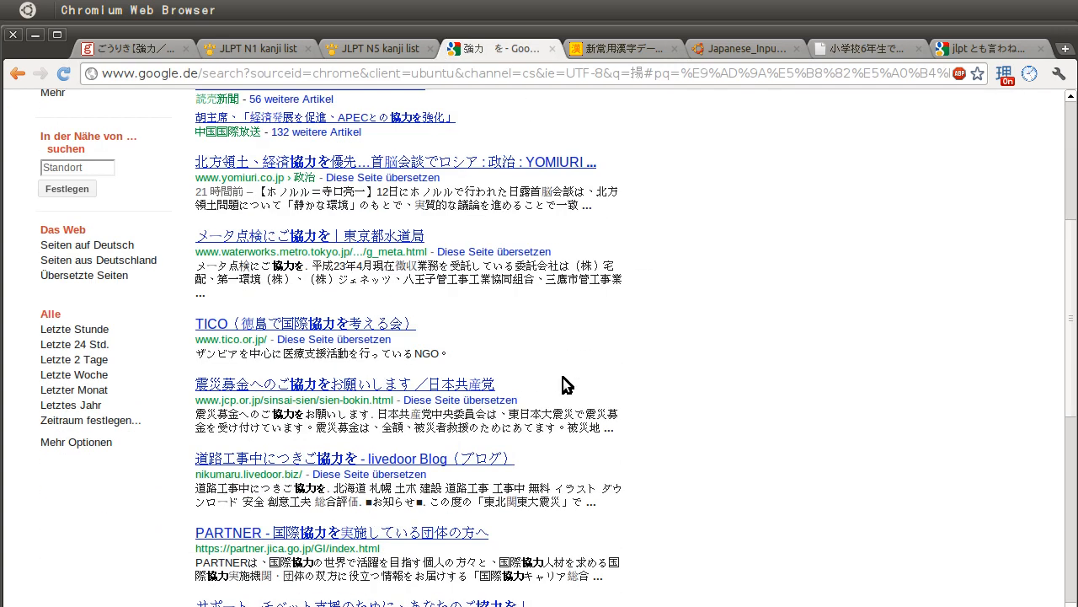
{"action": "scroll", "scroll_direction": "down", "scroll_amount": 3}
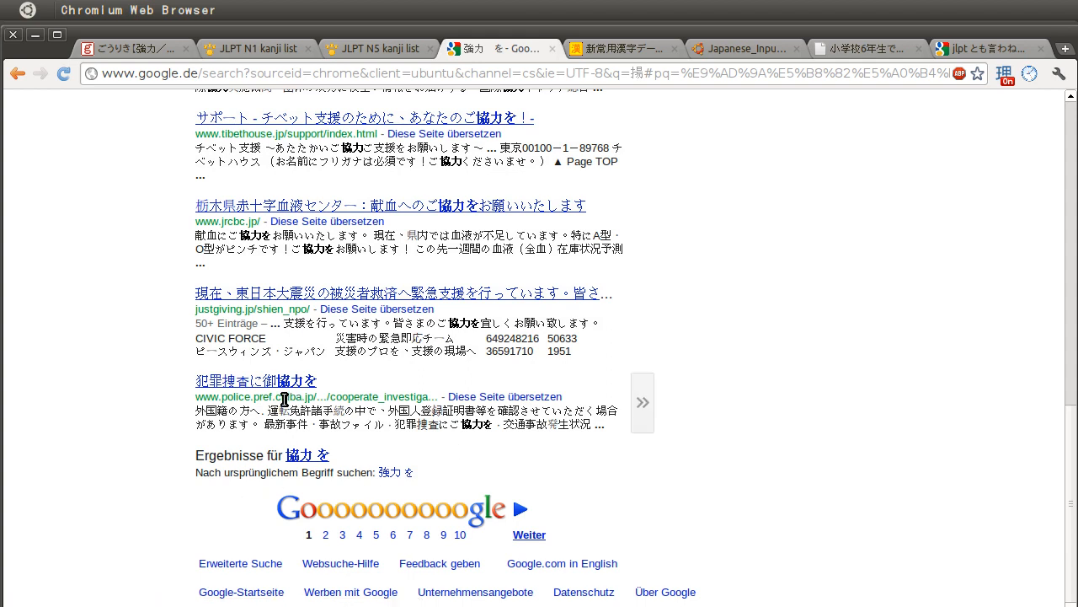
{"action": "scroll", "scroll_direction": "up", "scroll_amount": 3}
{"action": "type", "text": "剛力　を"}
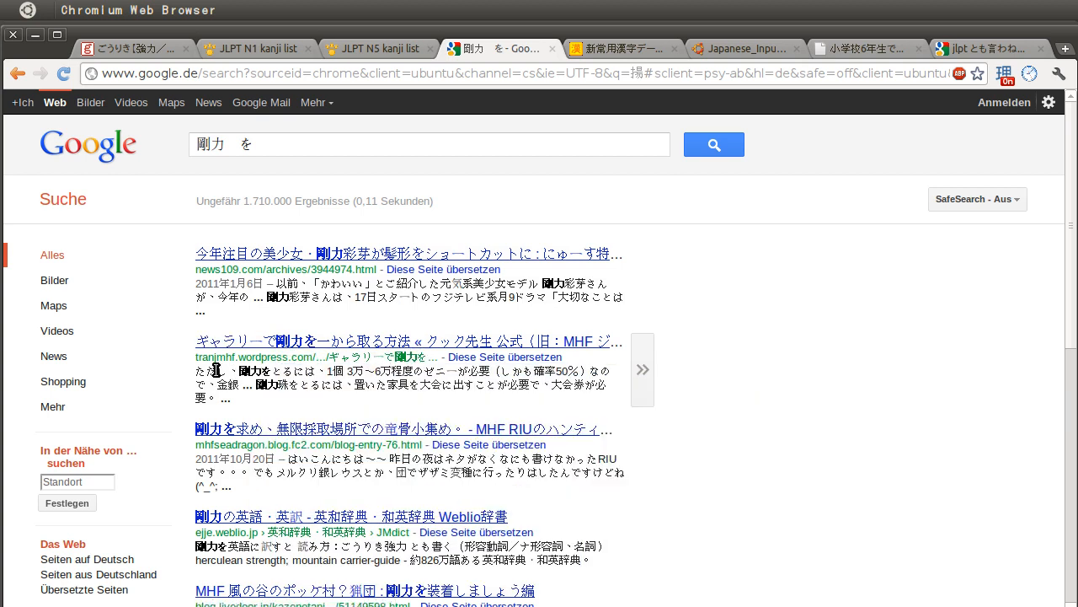
{"action": "mouse_move", "coordinate": [268, 357]}
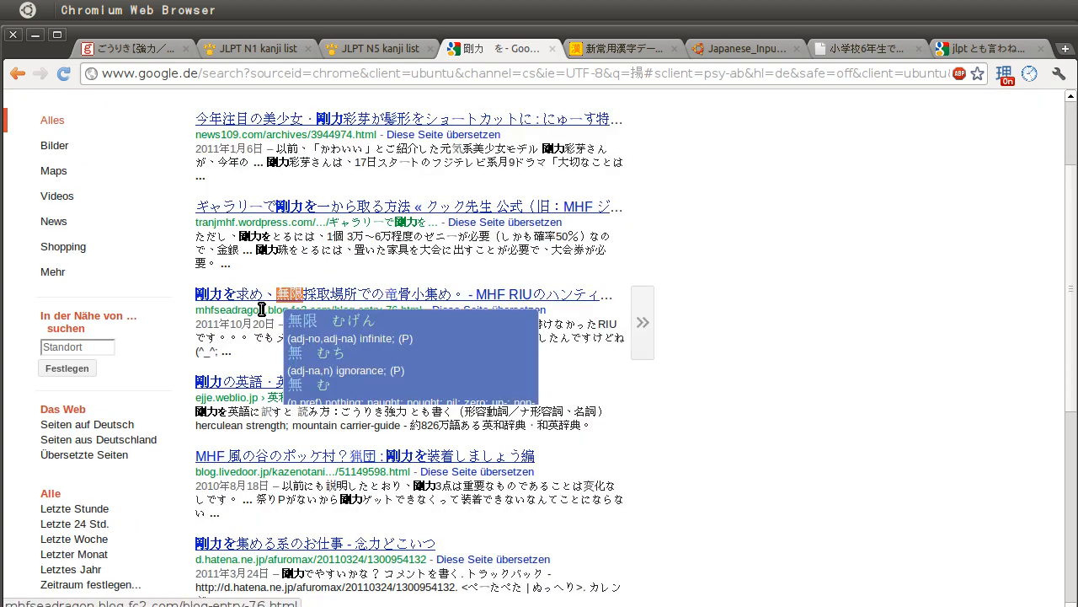
{"action": "scroll", "scroll_direction": "down", "scroll_amount": 3}
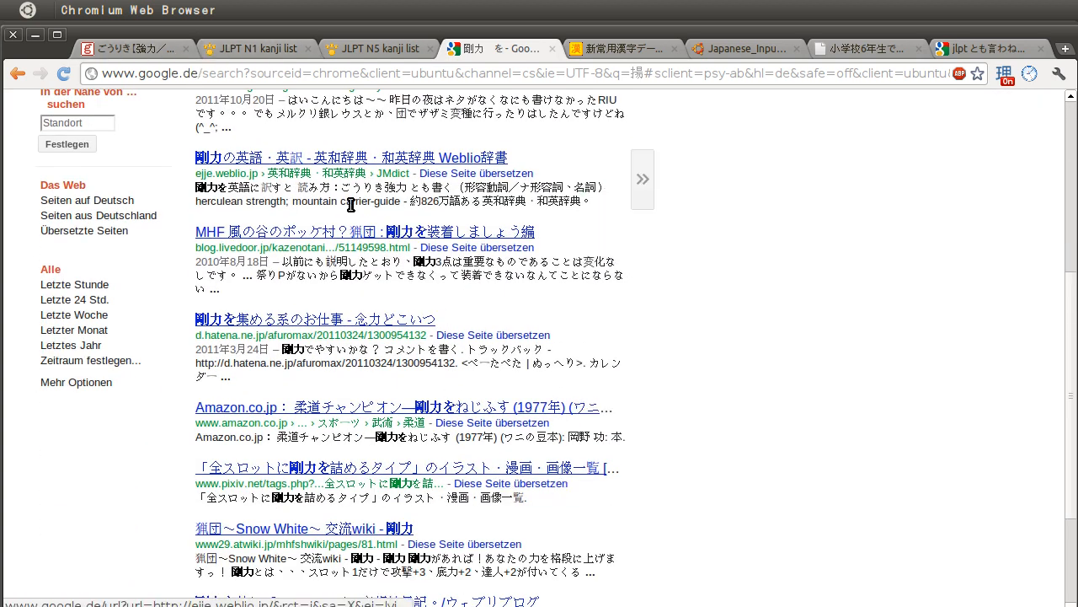
{"action": "left_click", "coordinate": [126, 48]}
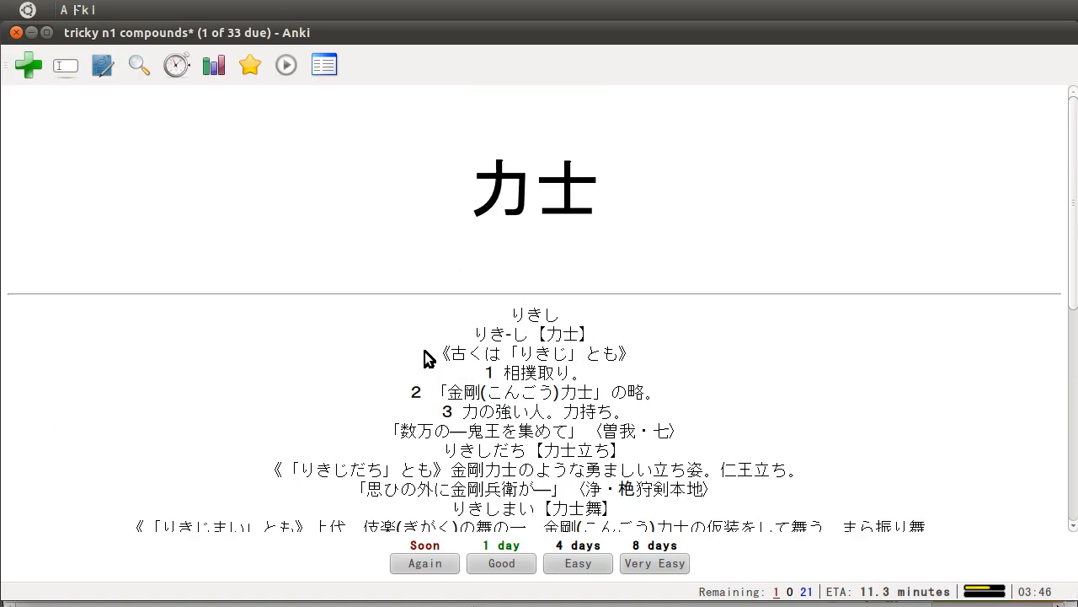
Step: Read the 力士 answer, rate the card, and continue past the session limit
{"action": "scroll", "scroll_direction": "down", "scroll_amount": 3}
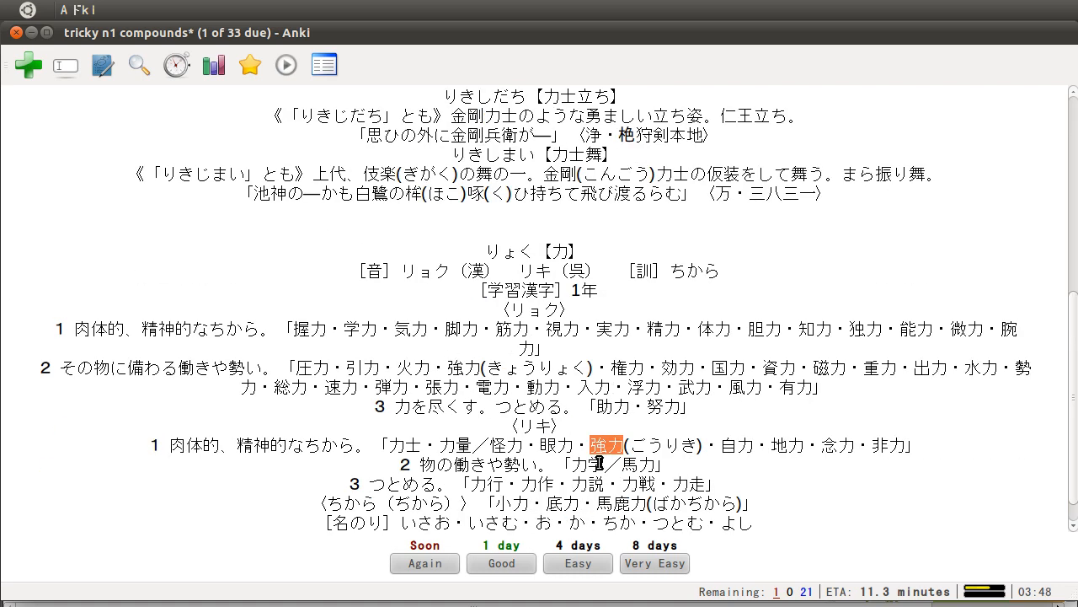
{"action": "mouse_move", "coordinate": [582, 508]}
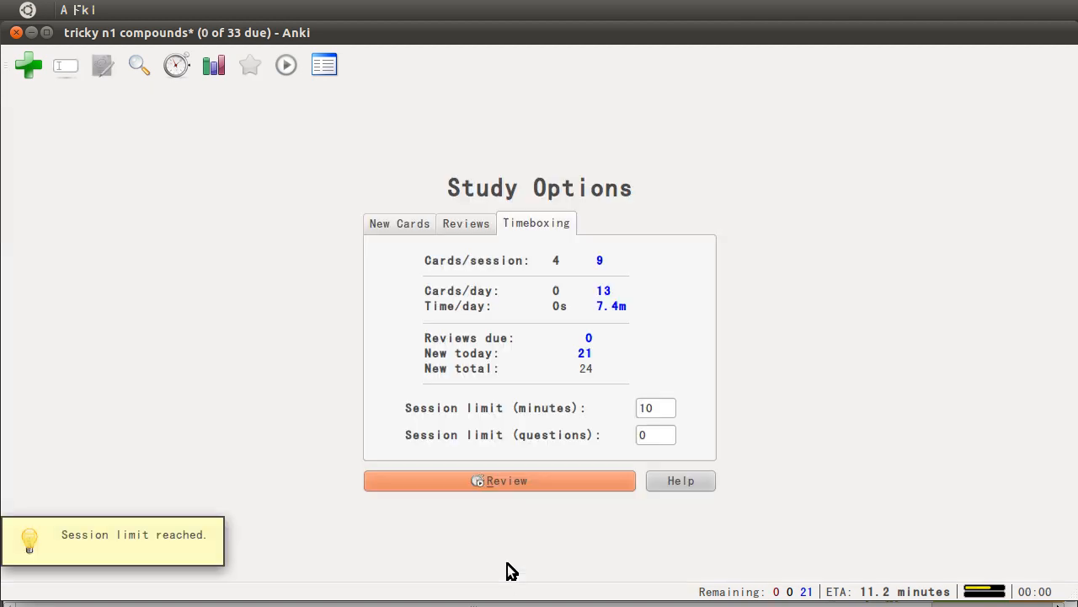
{"action": "mouse_move", "coordinate": [487, 417]}
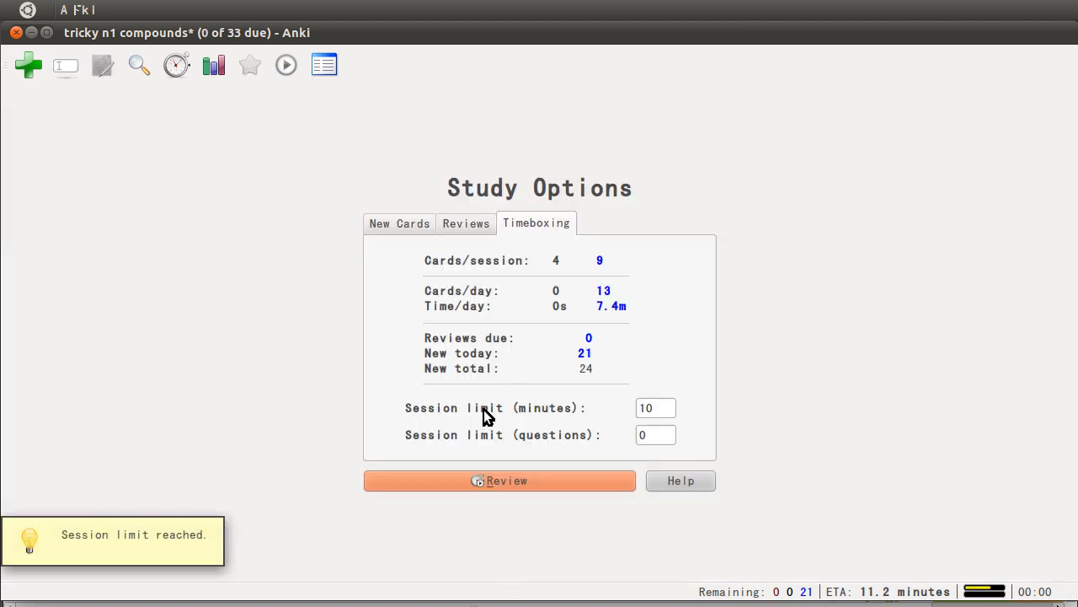
{"action": "left_click", "coordinate": [499, 480]}
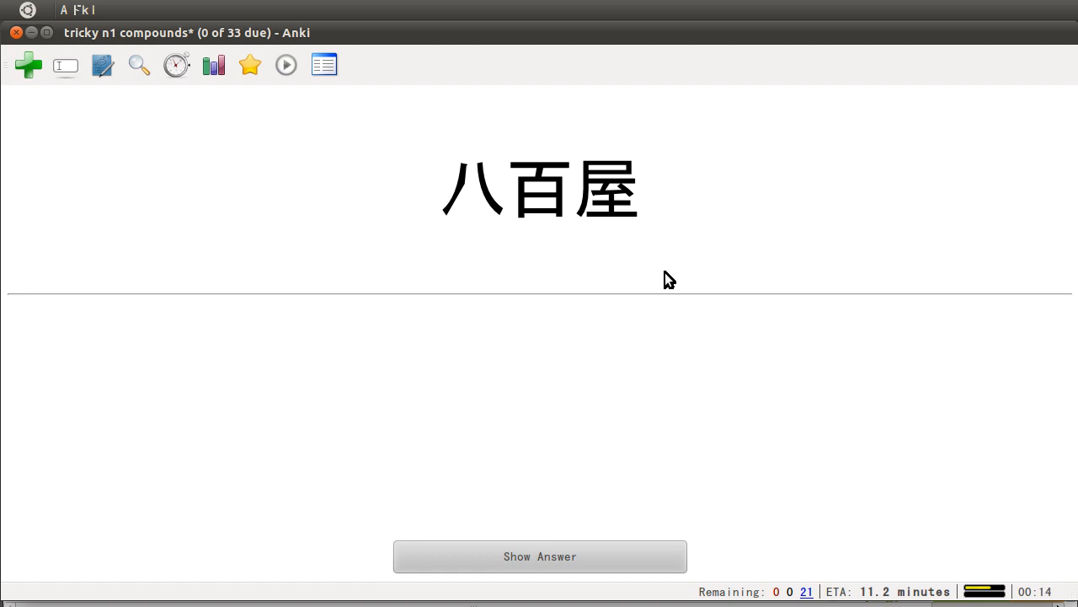
Step: Reveal 八百屋's reading やおや and rate it Good for one day
{"action": "left_click", "coordinate": [539, 556]}
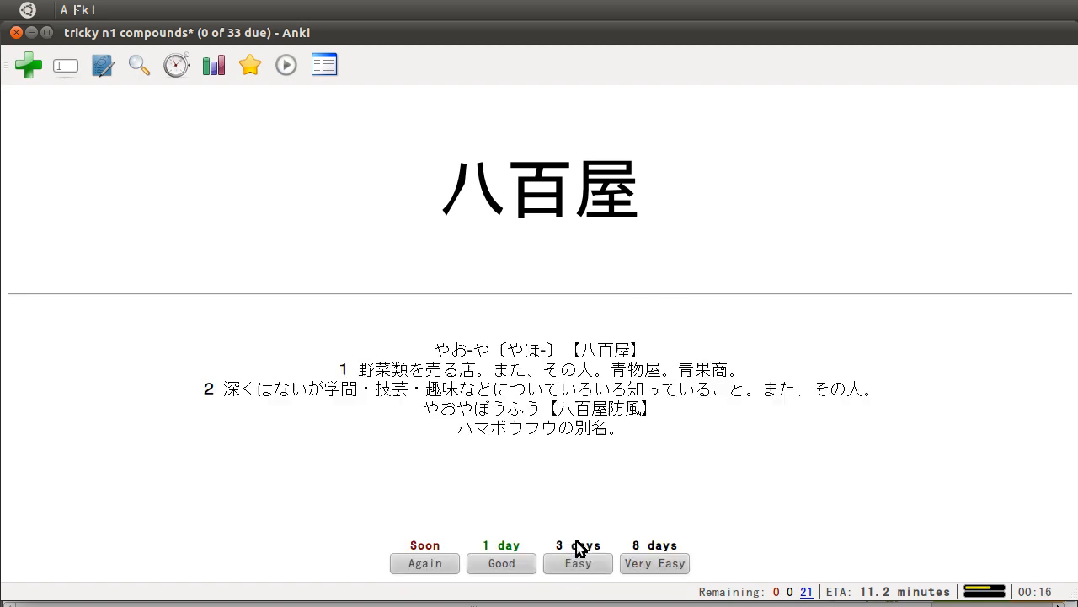
{"action": "mouse_move", "coordinate": [438, 348]}
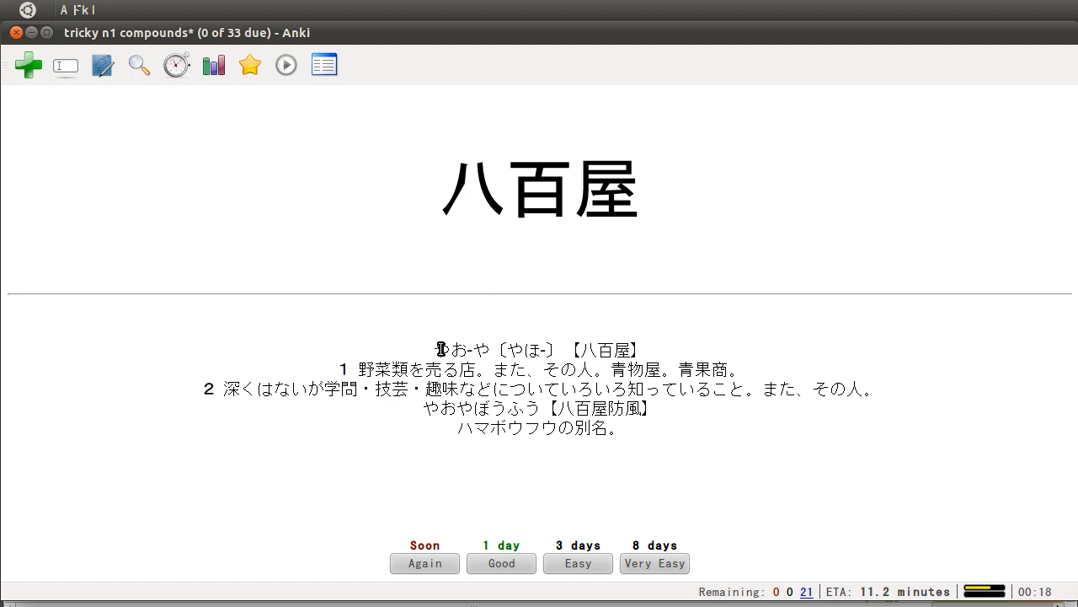
{"action": "mouse_move", "coordinate": [463, 194]}
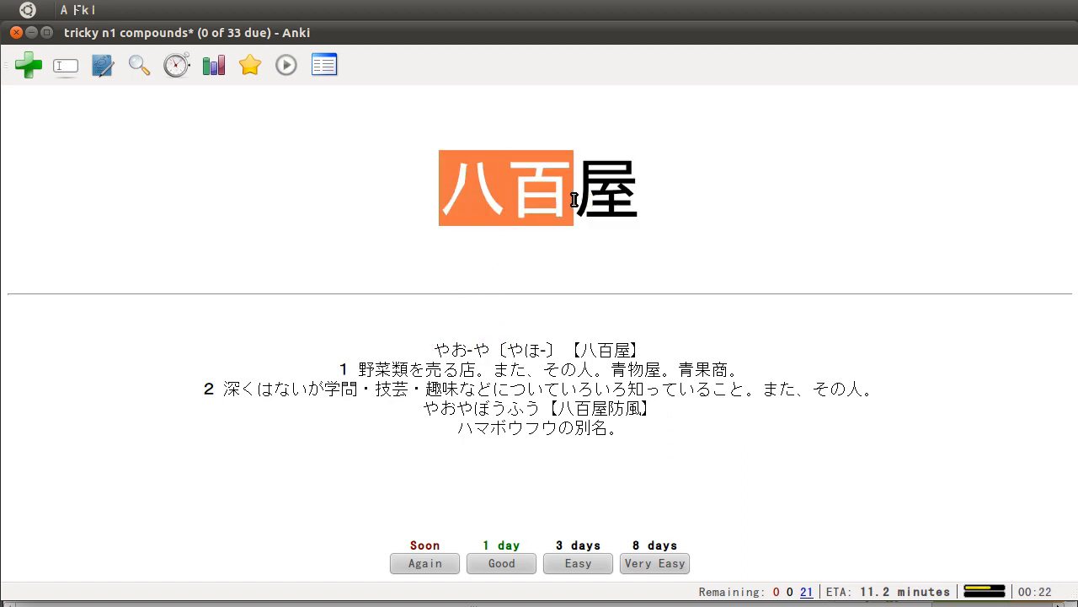
{"action": "mouse_move", "coordinate": [674, 205]}
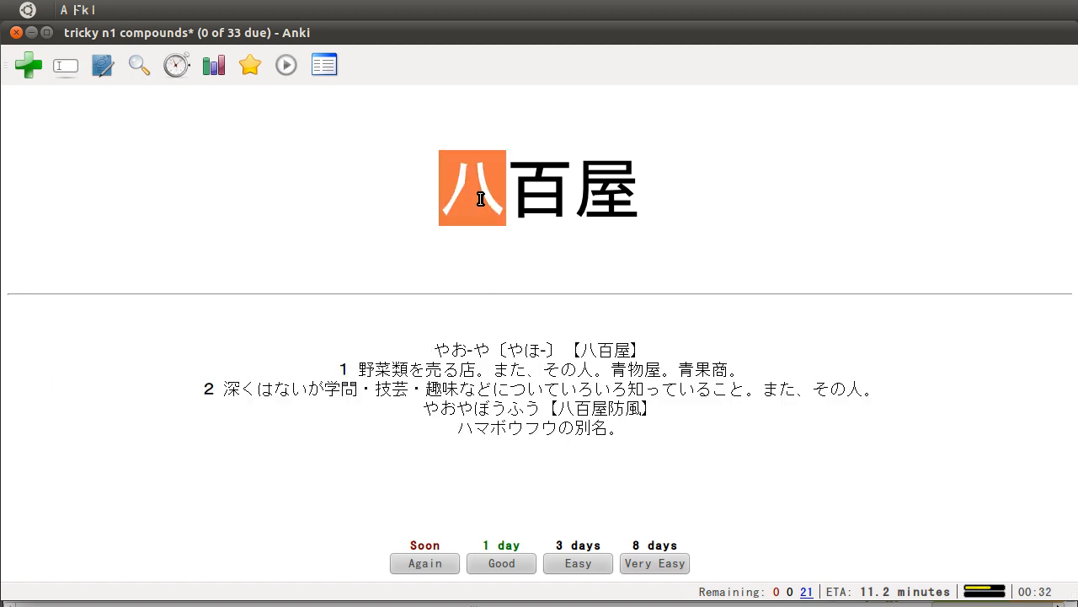
{"action": "mouse_move", "coordinate": [497, 309]}
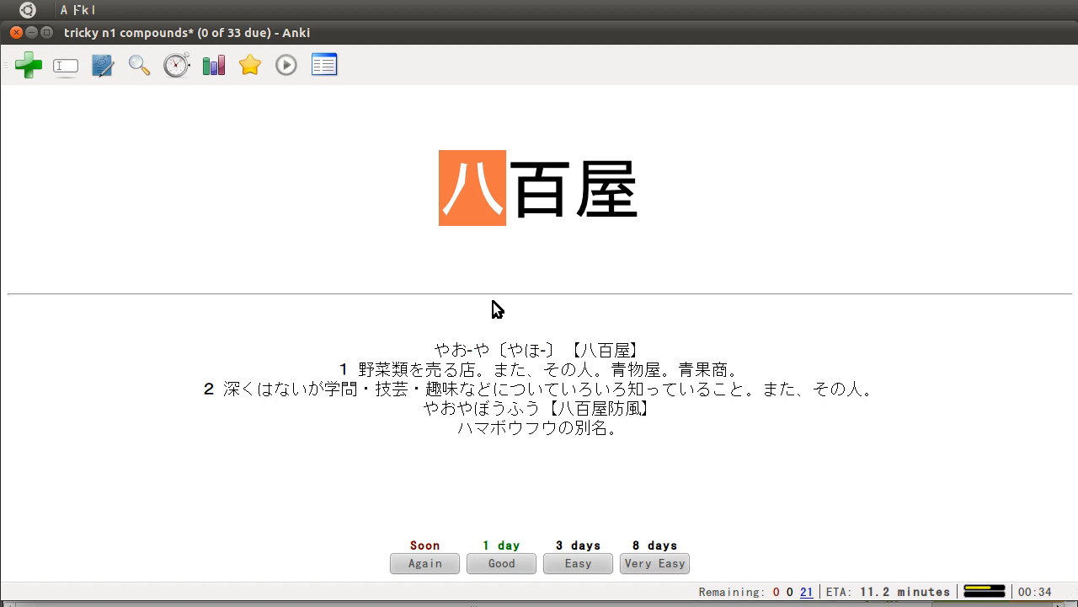
{"action": "mouse_move", "coordinate": [524, 469]}
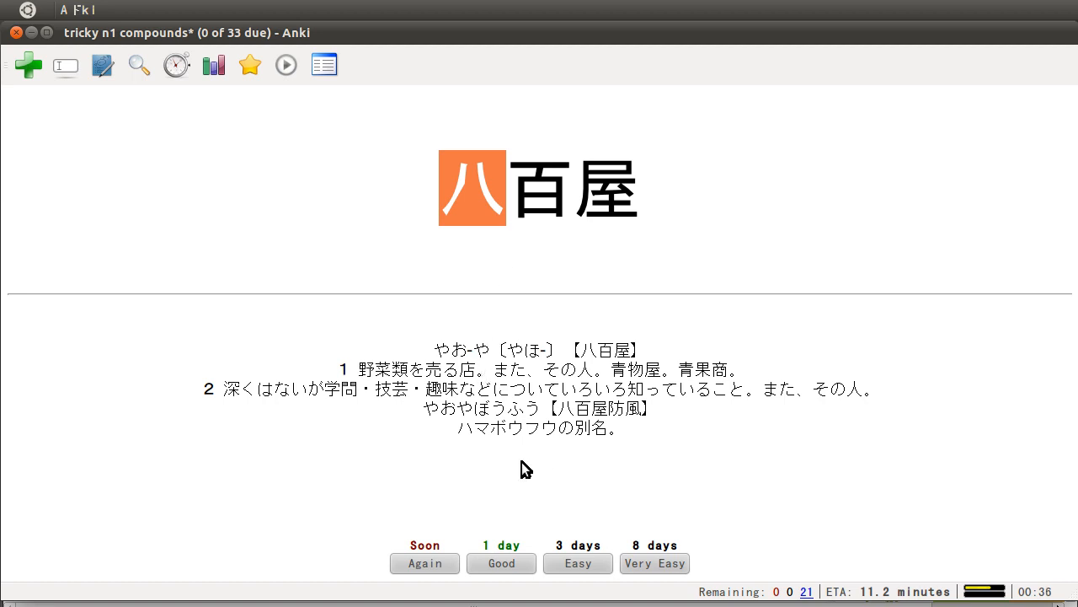
{"action": "mouse_move", "coordinate": [523, 315]}
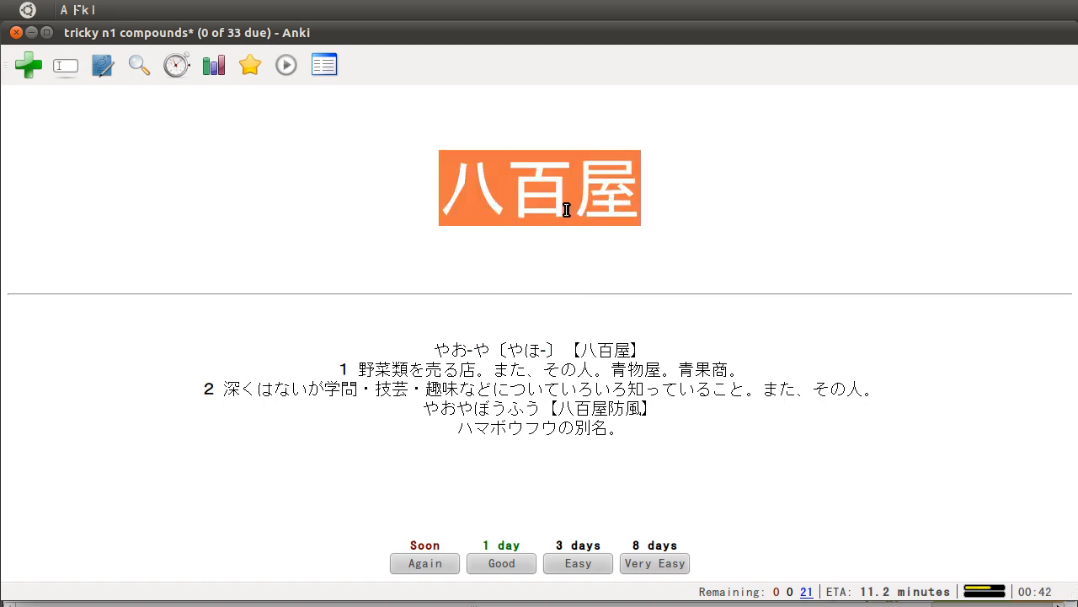
{"action": "mouse_move", "coordinate": [510, 329]}
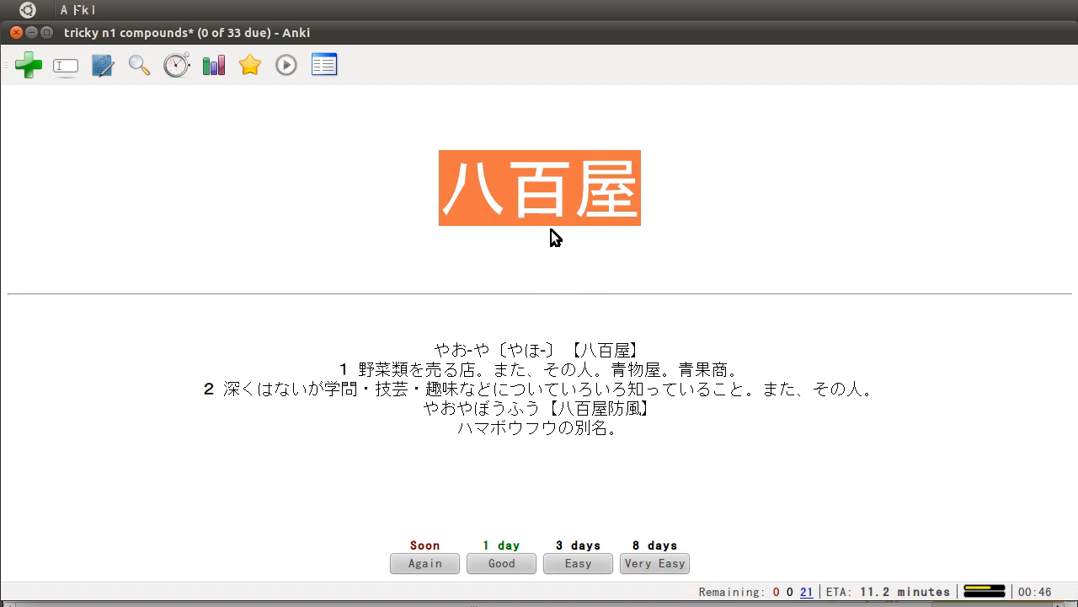
{"action": "mouse_move", "coordinate": [720, 335]}
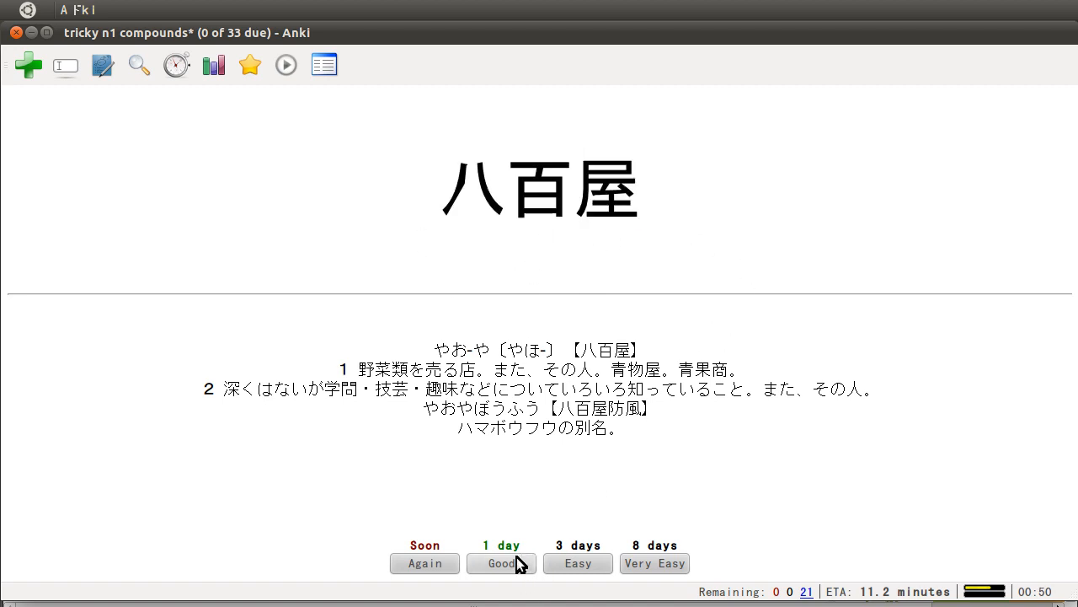
{"action": "left_click", "coordinate": [501, 563]}
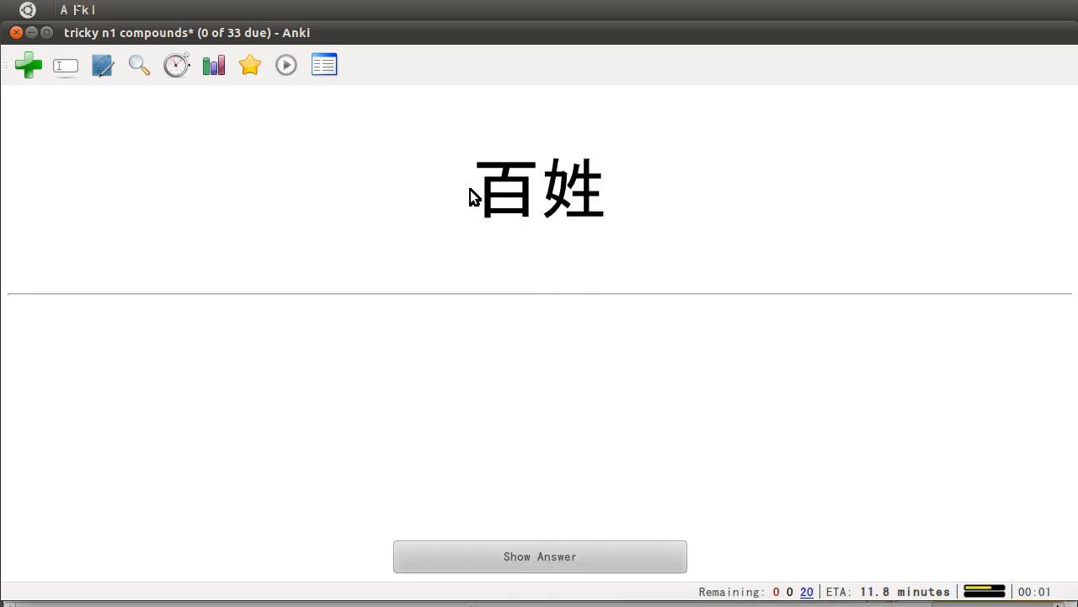
{"action": "mouse_move", "coordinate": [657, 251]}
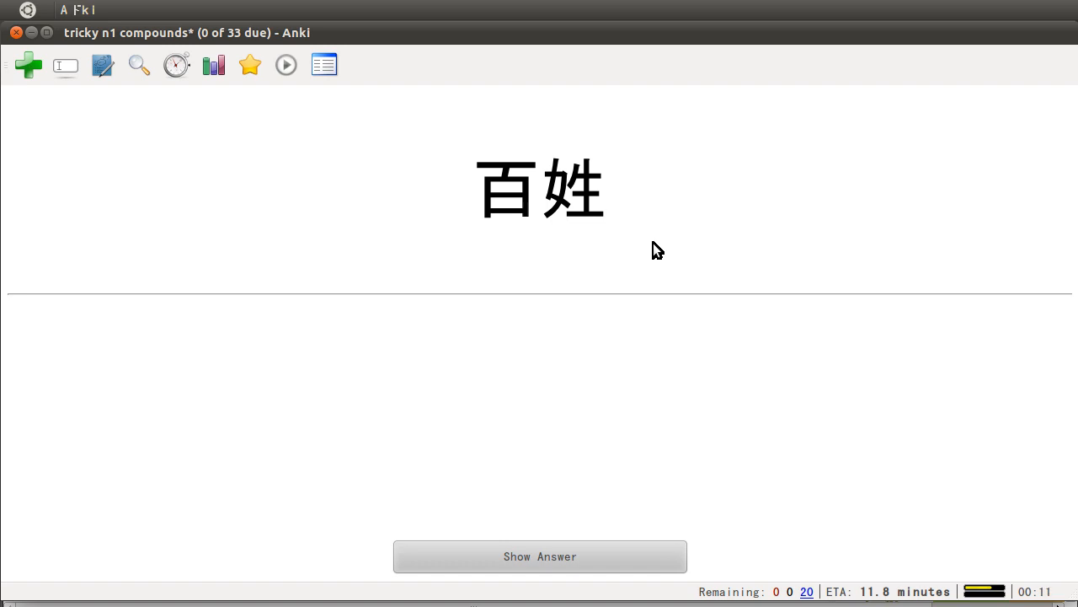
Step: Reveal 百姓's reading ひゃくしょう and highlight a word in its definitions
{"action": "left_click", "coordinate": [539, 555]}
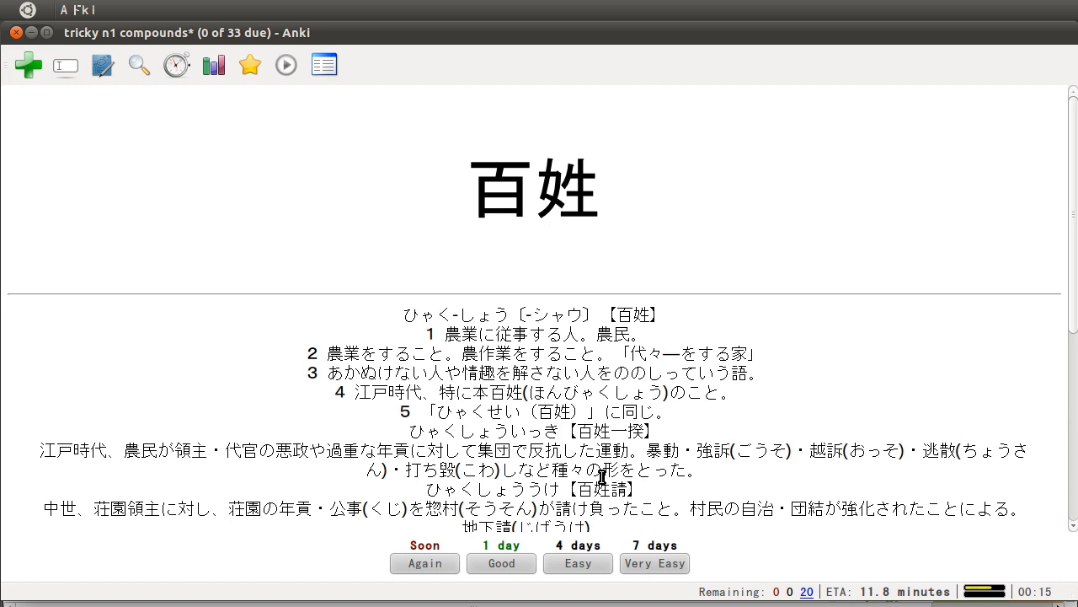
{"action": "mouse_move", "coordinate": [413, 312]}
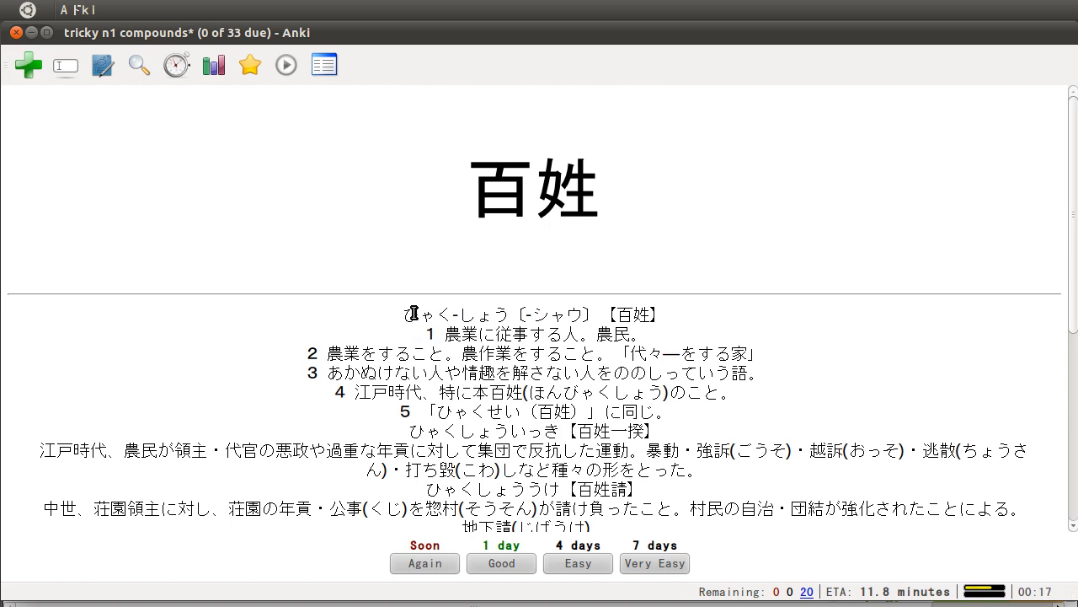
{"action": "mouse_move", "coordinate": [403, 348]}
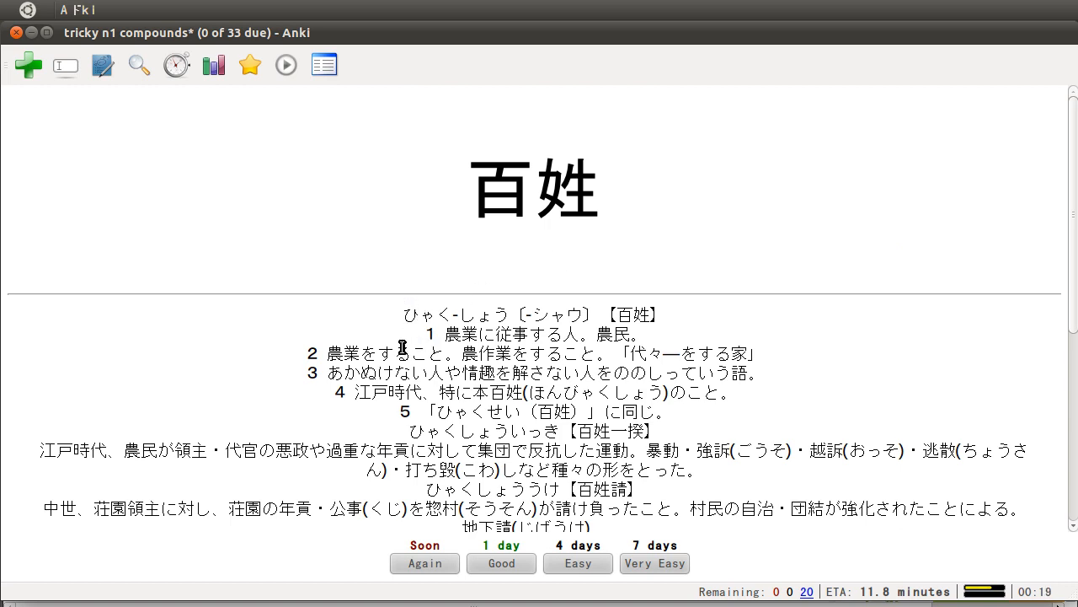
{"action": "mouse_move", "coordinate": [598, 337]}
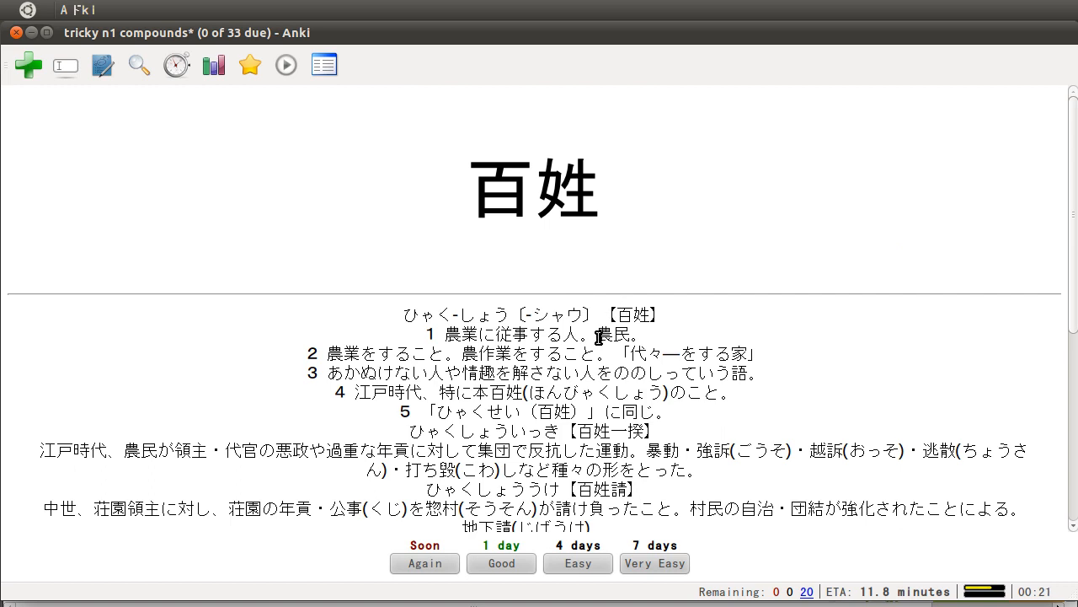
{"action": "double_click", "coordinate": [612, 334]}
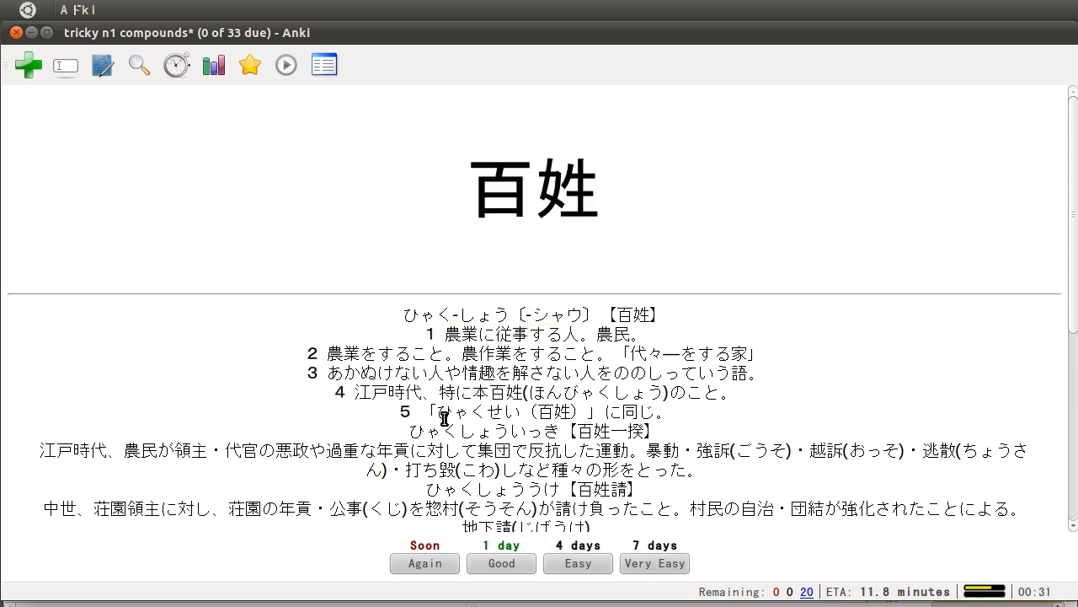
{"action": "mouse_move", "coordinate": [536, 575]}
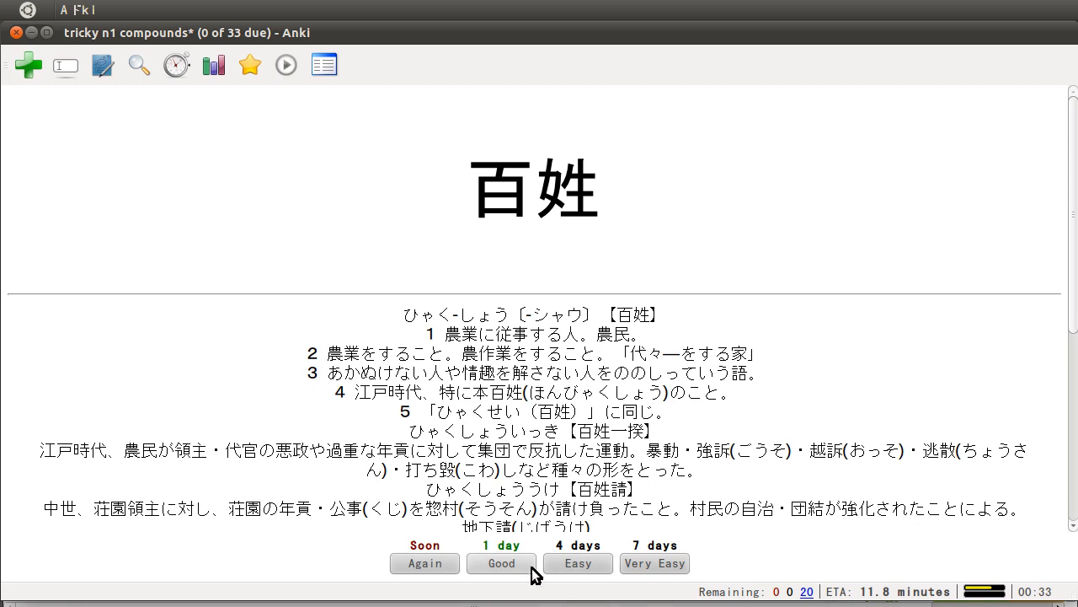